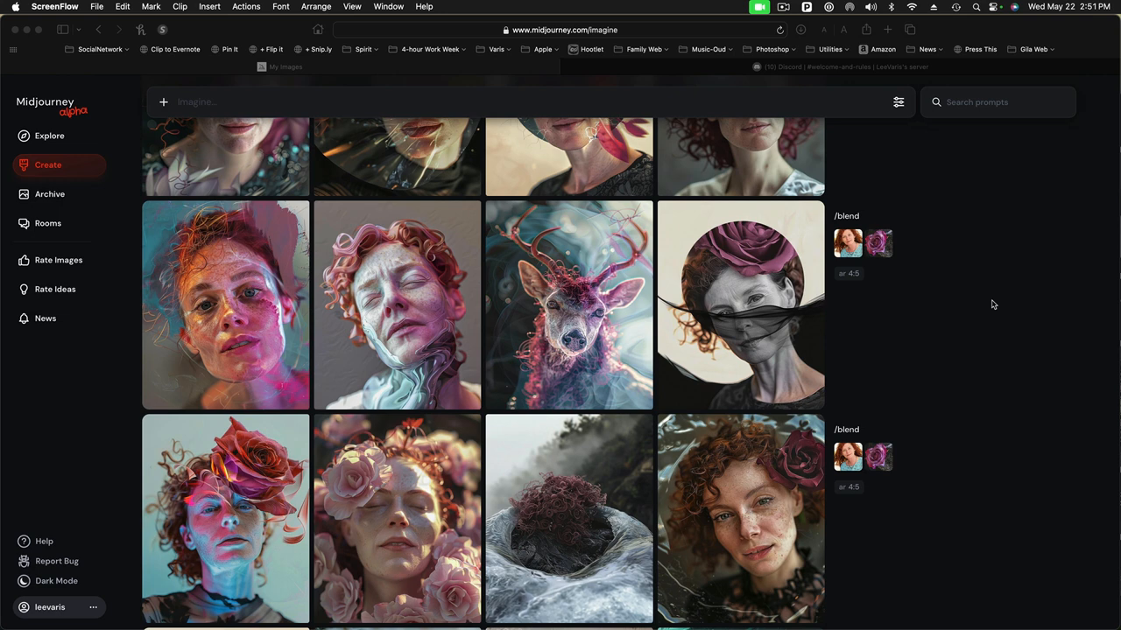
{"action": "mouse_move", "coordinate": [883, 307]}
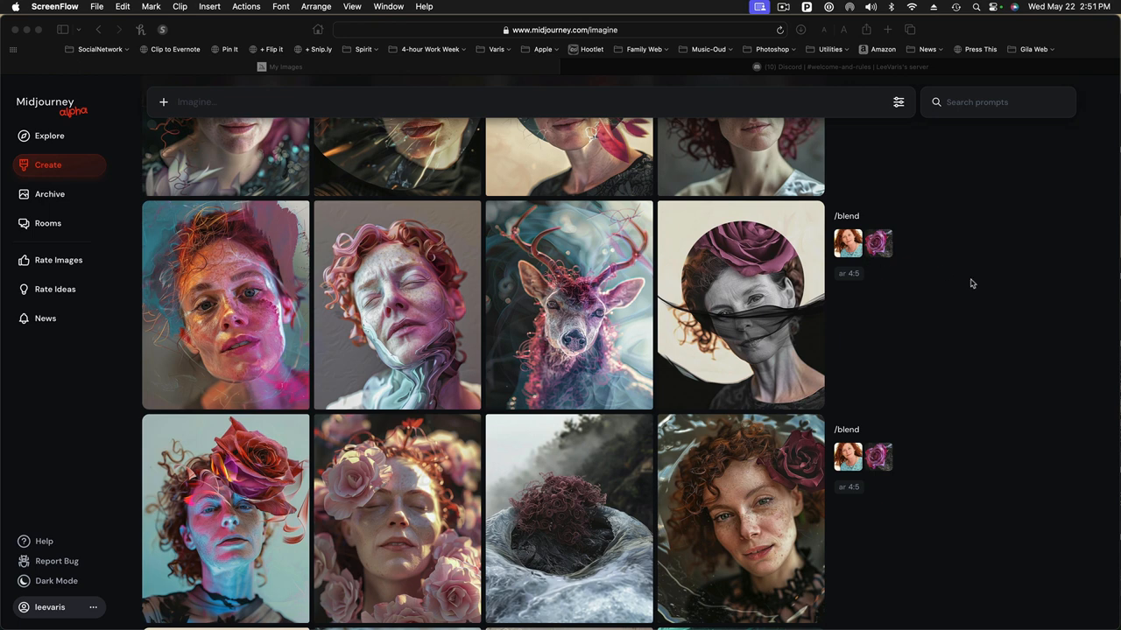
{"action": "mouse_move", "coordinate": [956, 301]}
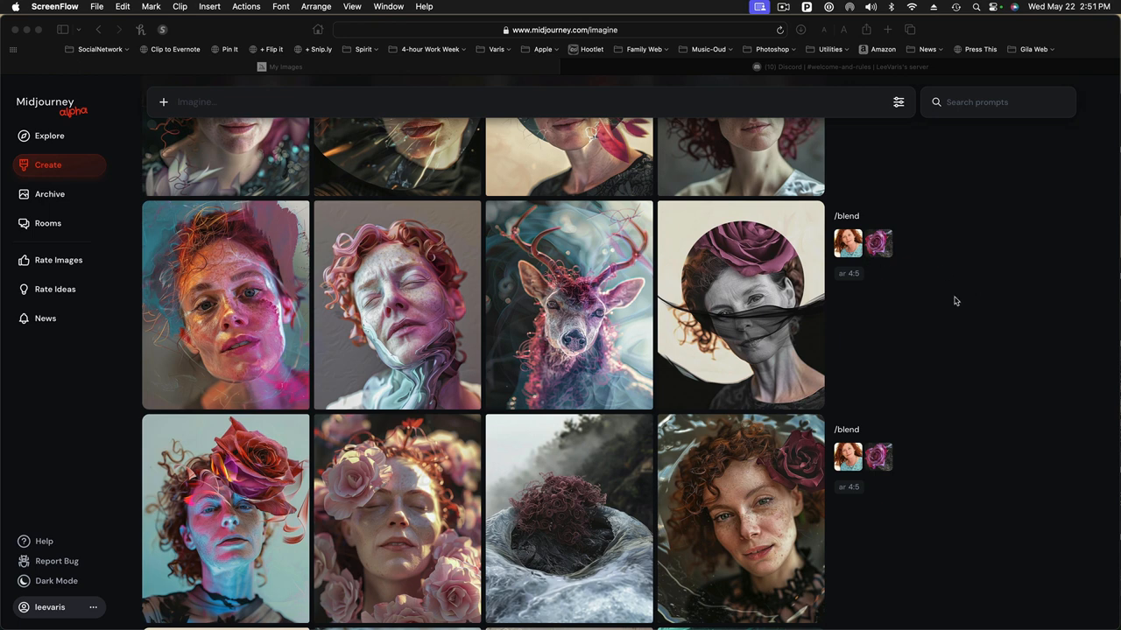
{"action": "mouse_move", "coordinate": [914, 319]}
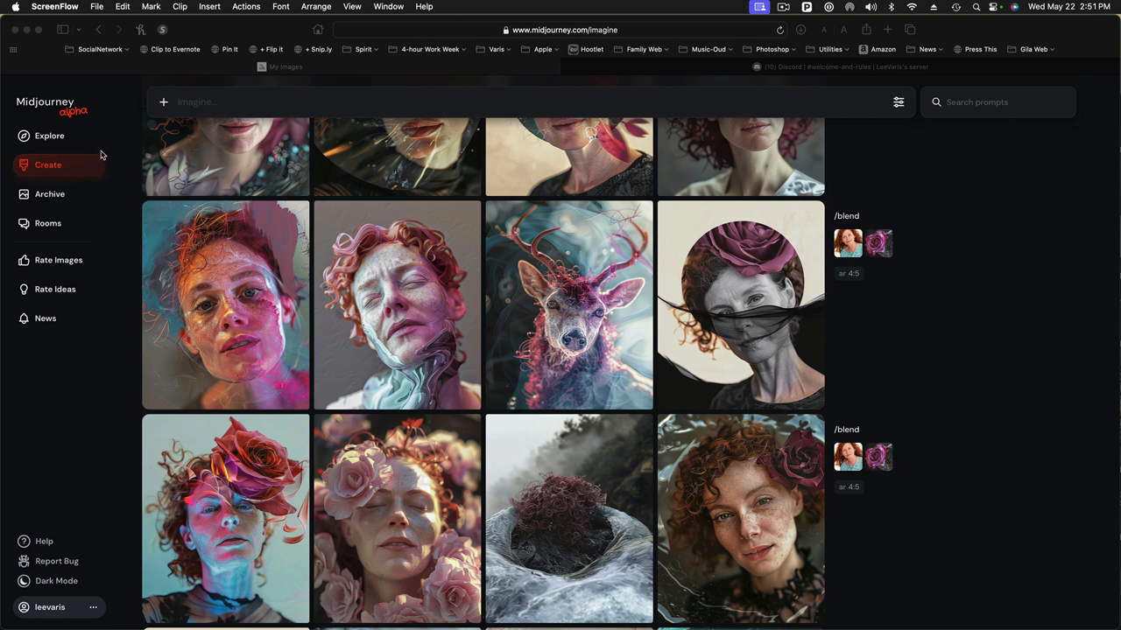
{"action": "mouse_move", "coordinate": [483, 305]}
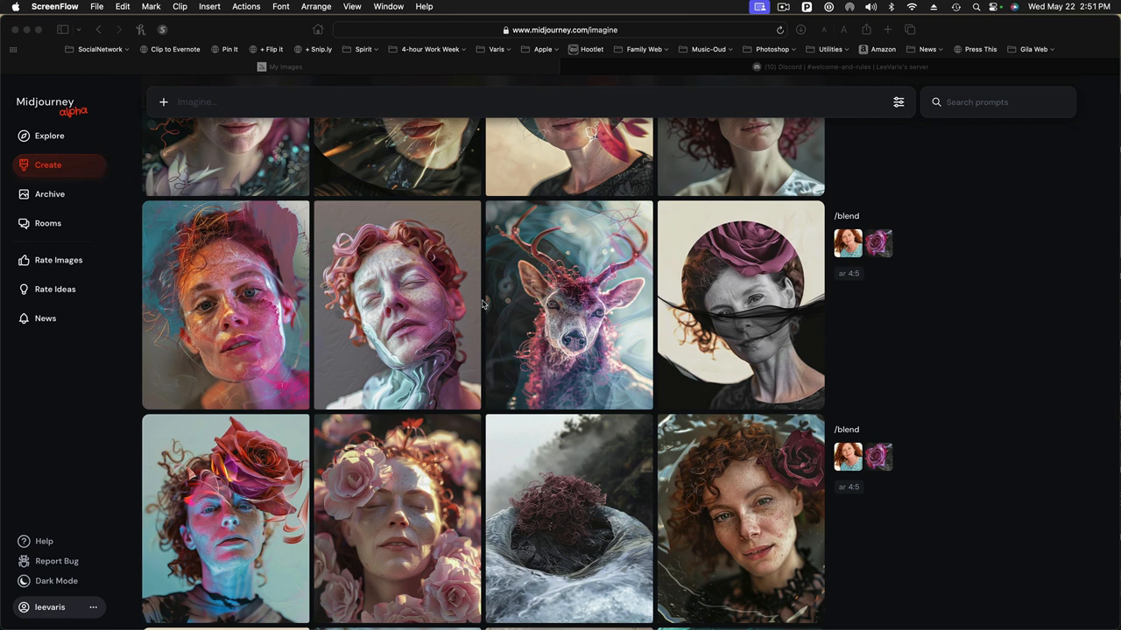
{"action": "mouse_move", "coordinate": [911, 357]}
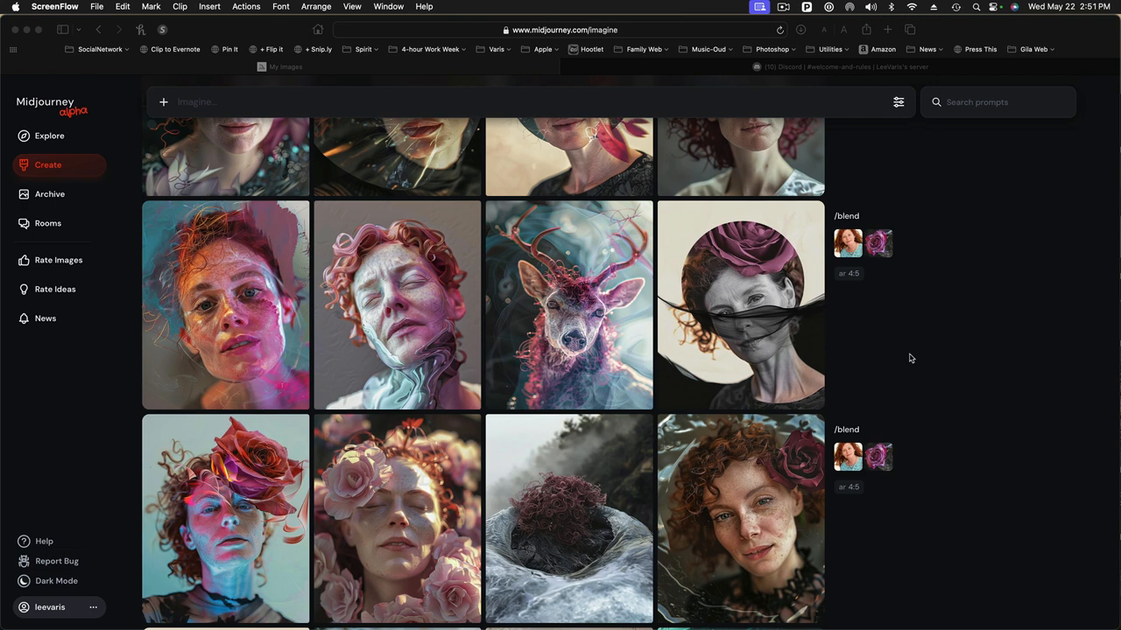
{"action": "mouse_move", "coordinate": [984, 371]}
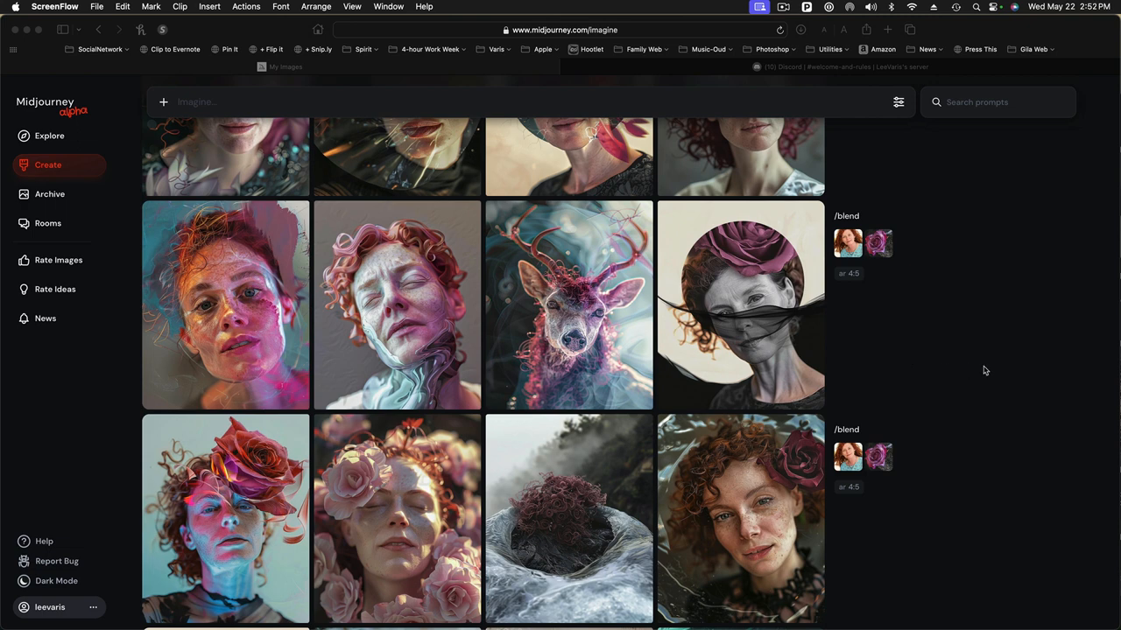
{"action": "mouse_move", "coordinate": [841, 459]}
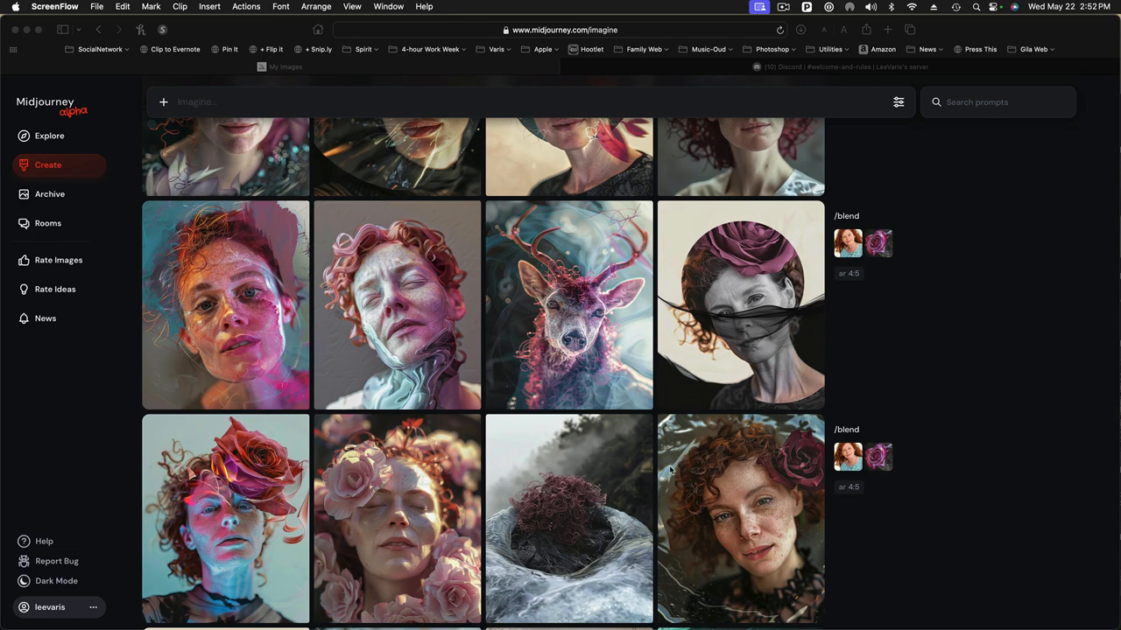
- View the woman portrait source photo full size, close it, then enlarge the rose-headed blend result
{"action": "left_click", "coordinate": [739, 519]}
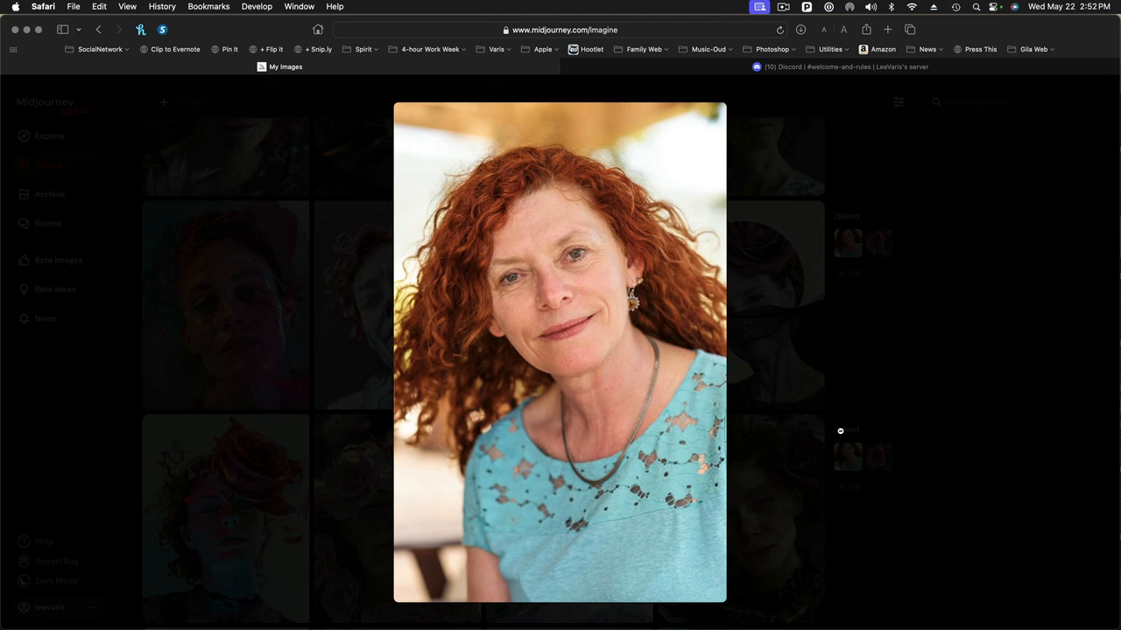
{"action": "mouse_move", "coordinate": [871, 393]}
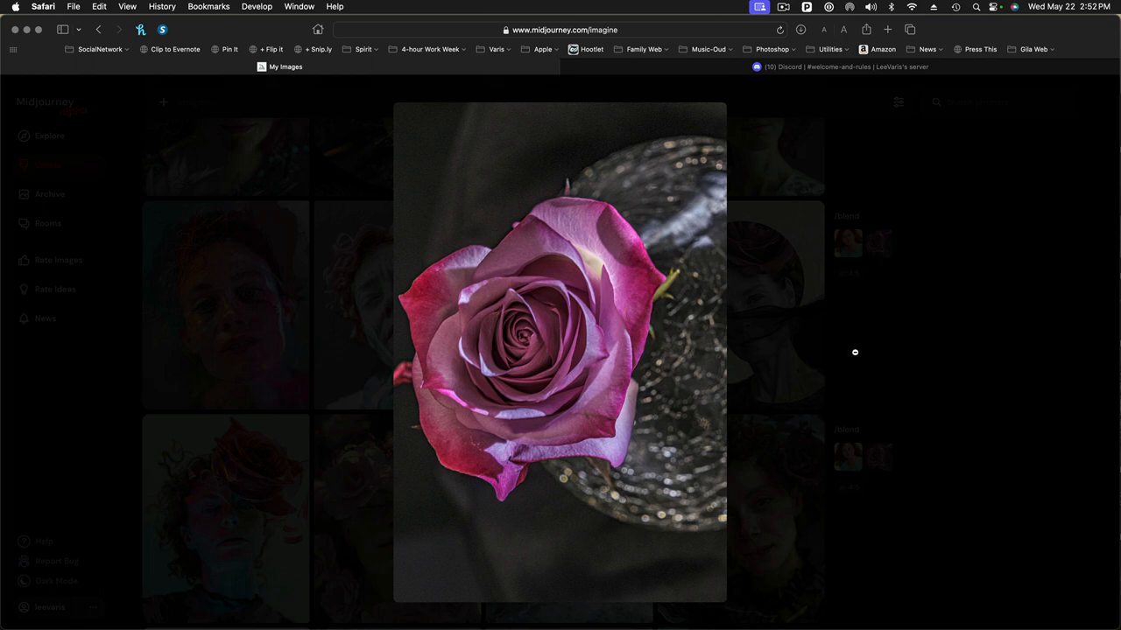
{"action": "mouse_move", "coordinate": [874, 376]}
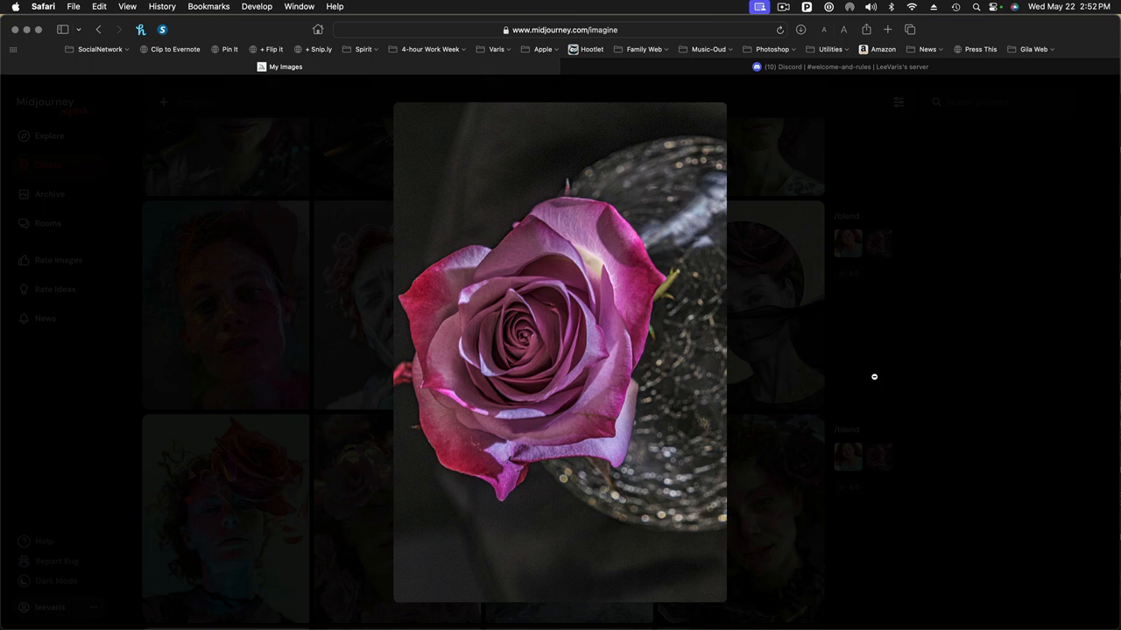
{"action": "left_click", "coordinate": [874, 377]}
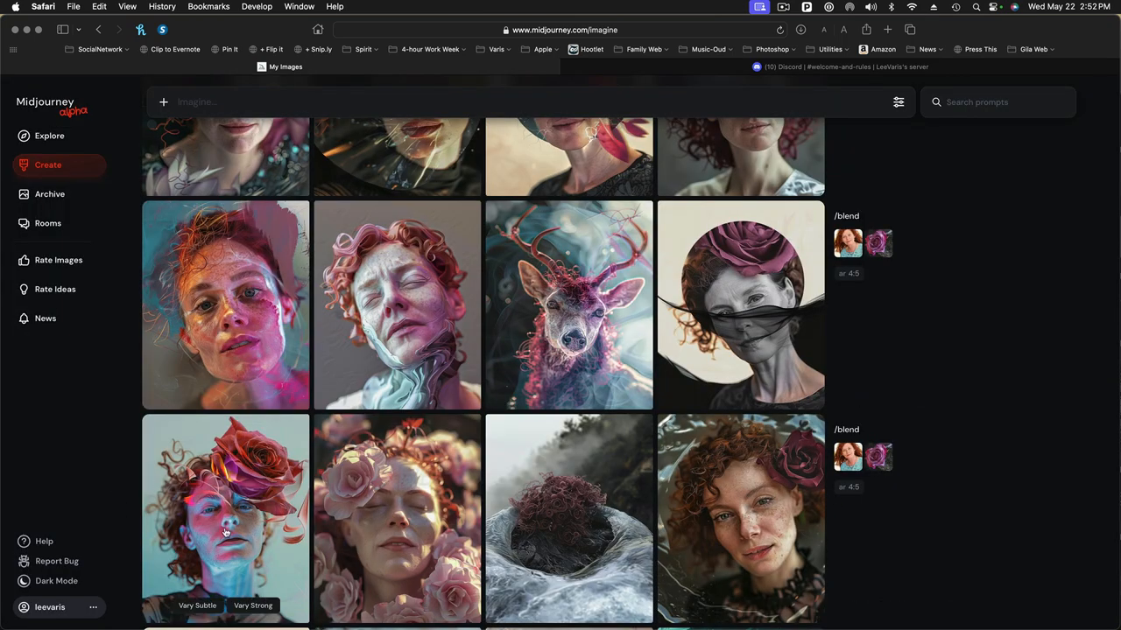
{"action": "left_click", "coordinate": [224, 519]}
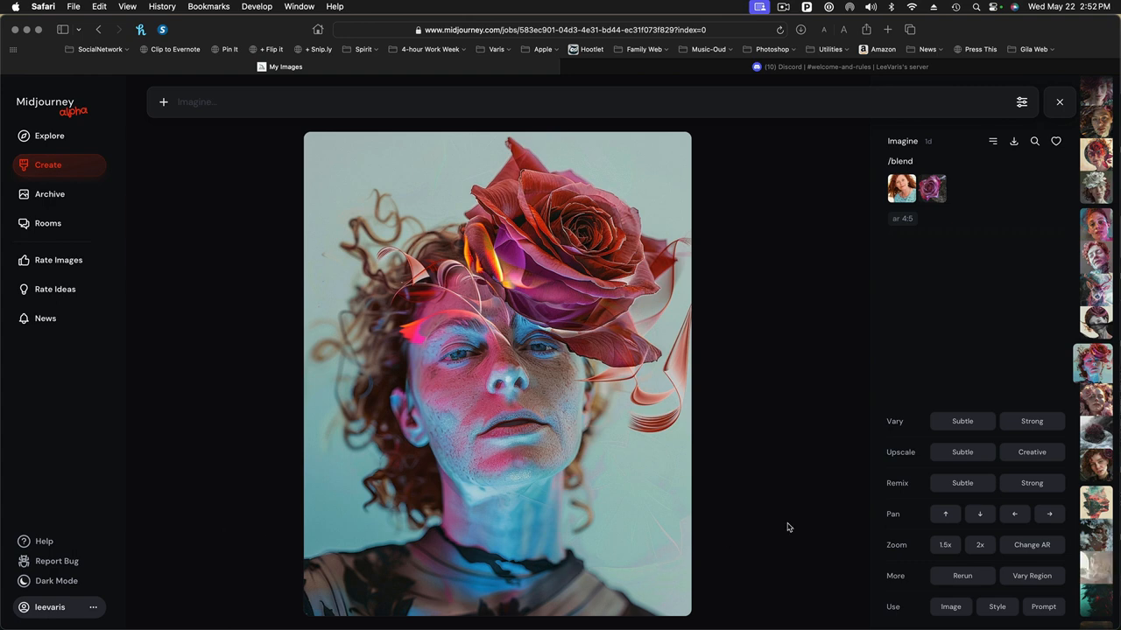
{"action": "mouse_move", "coordinate": [925, 318]}
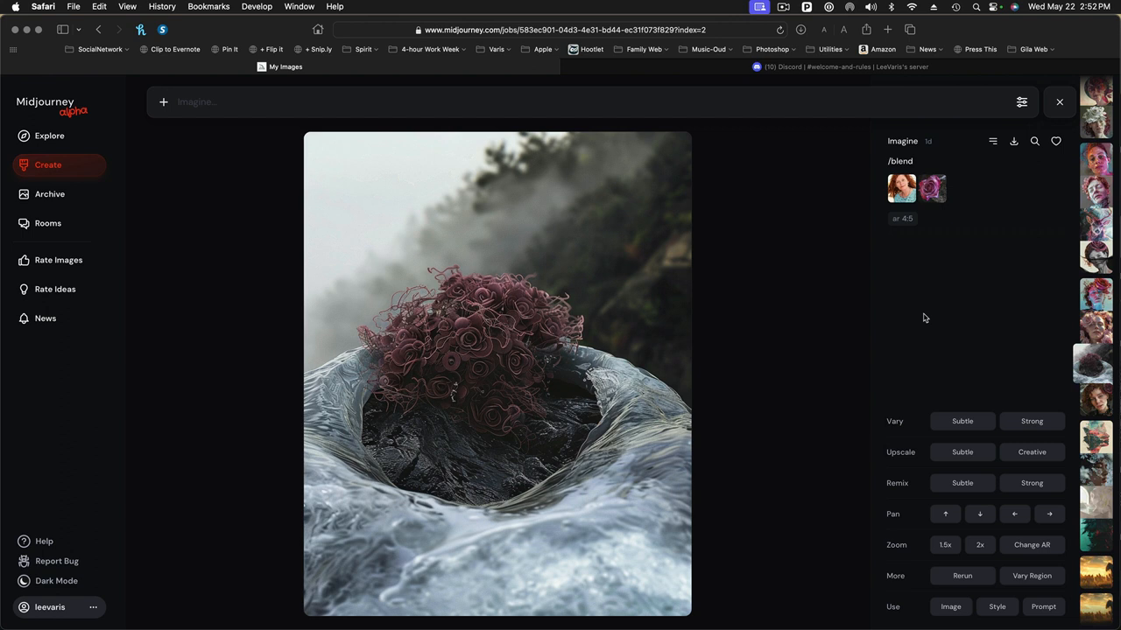
{"action": "mouse_move", "coordinate": [883, 339]}
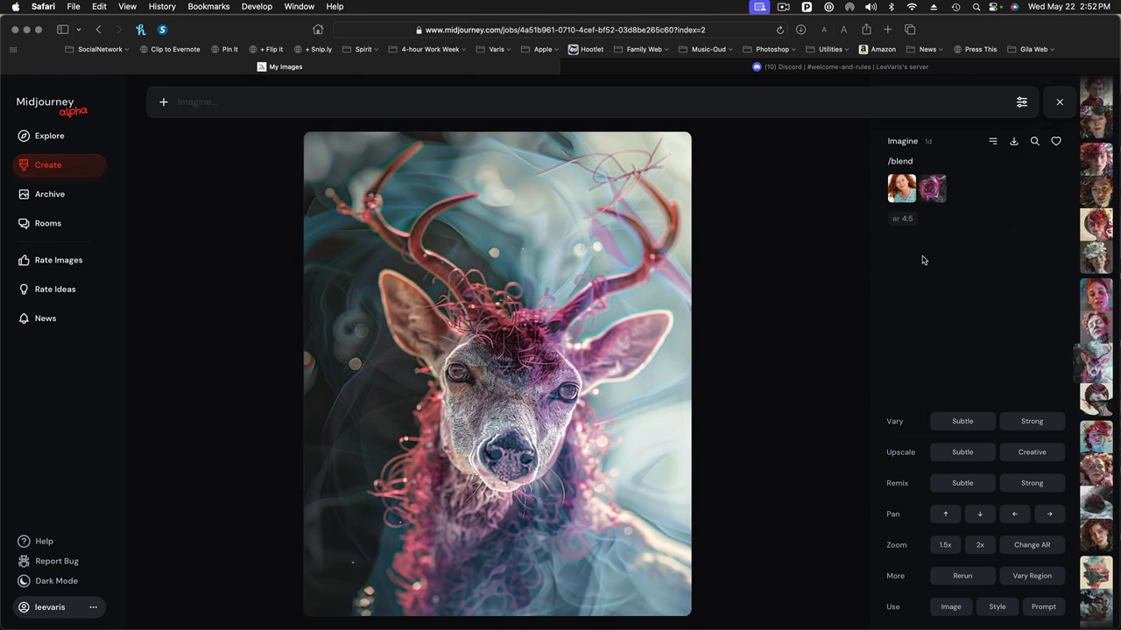
{"action": "mouse_move", "coordinate": [447, 286]}
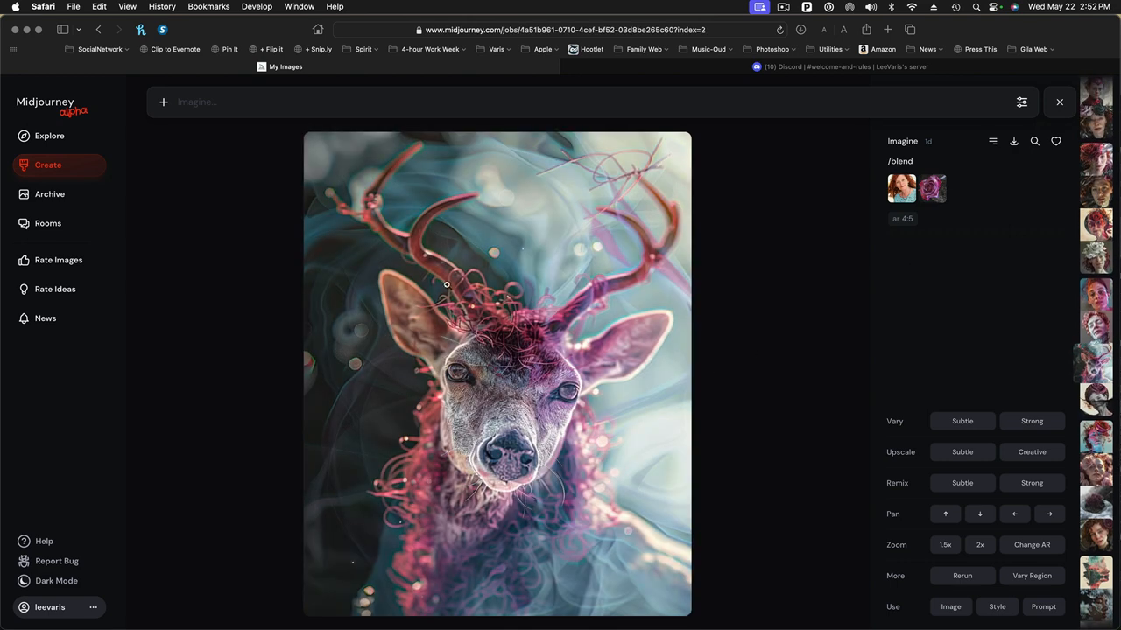
{"action": "mouse_move", "coordinate": [783, 261]}
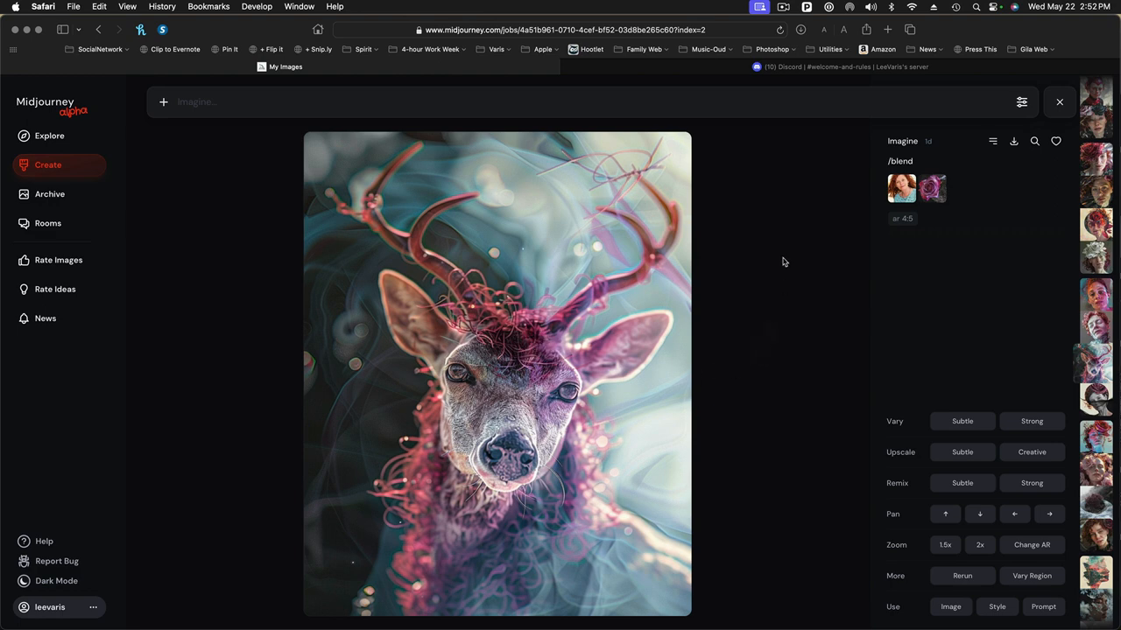
{"action": "mouse_move", "coordinate": [826, 258]}
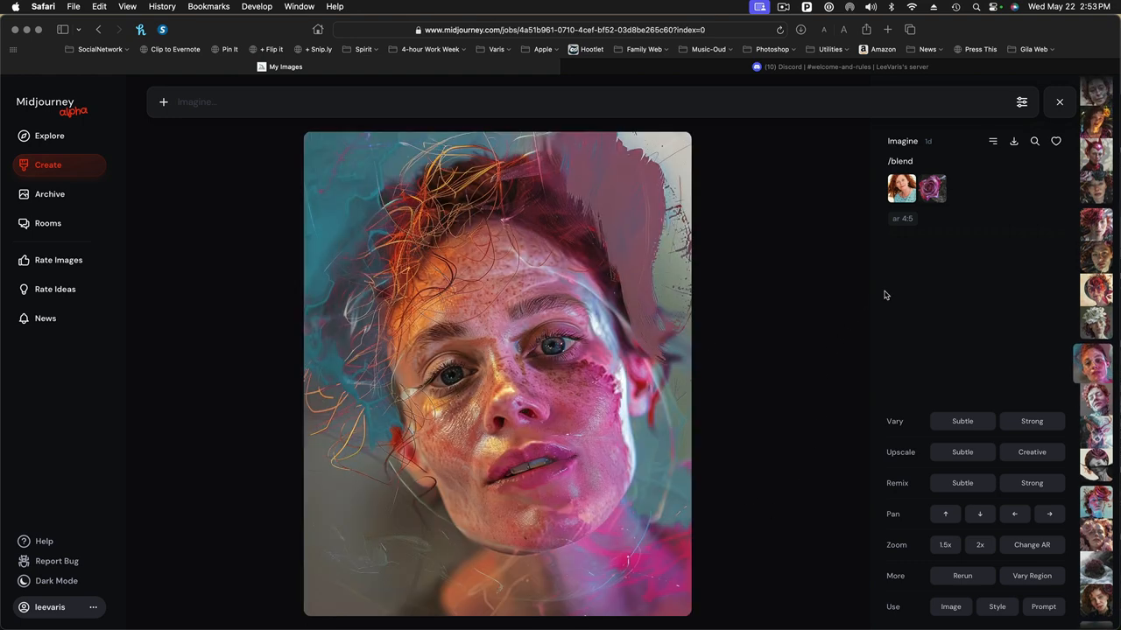
{"action": "mouse_move", "coordinate": [872, 280]}
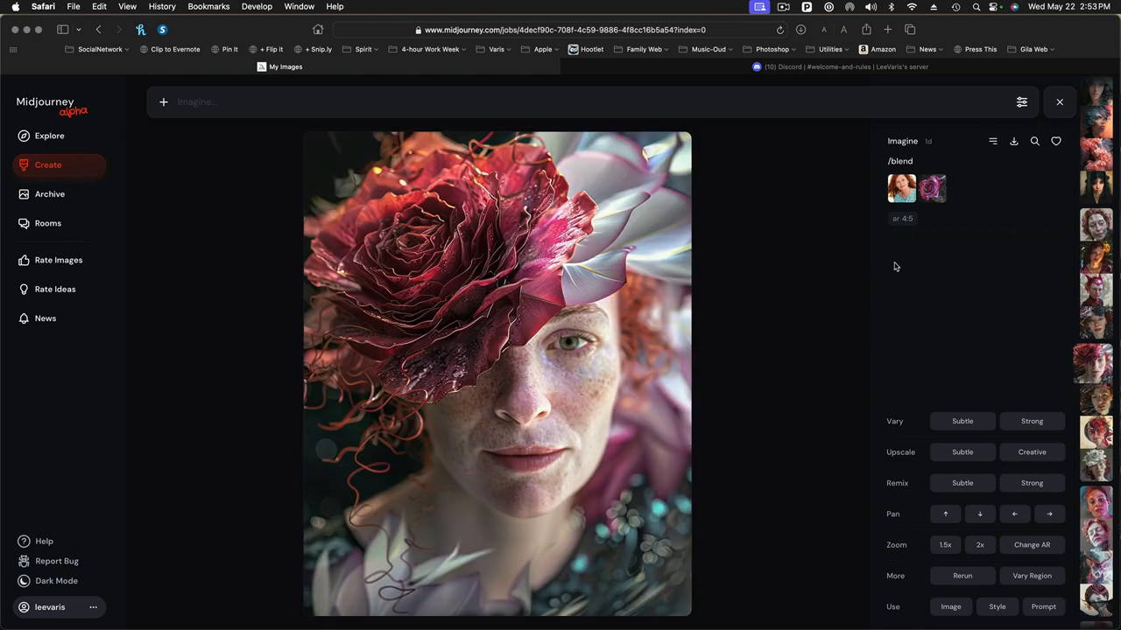
{"action": "mouse_move", "coordinate": [750, 272]}
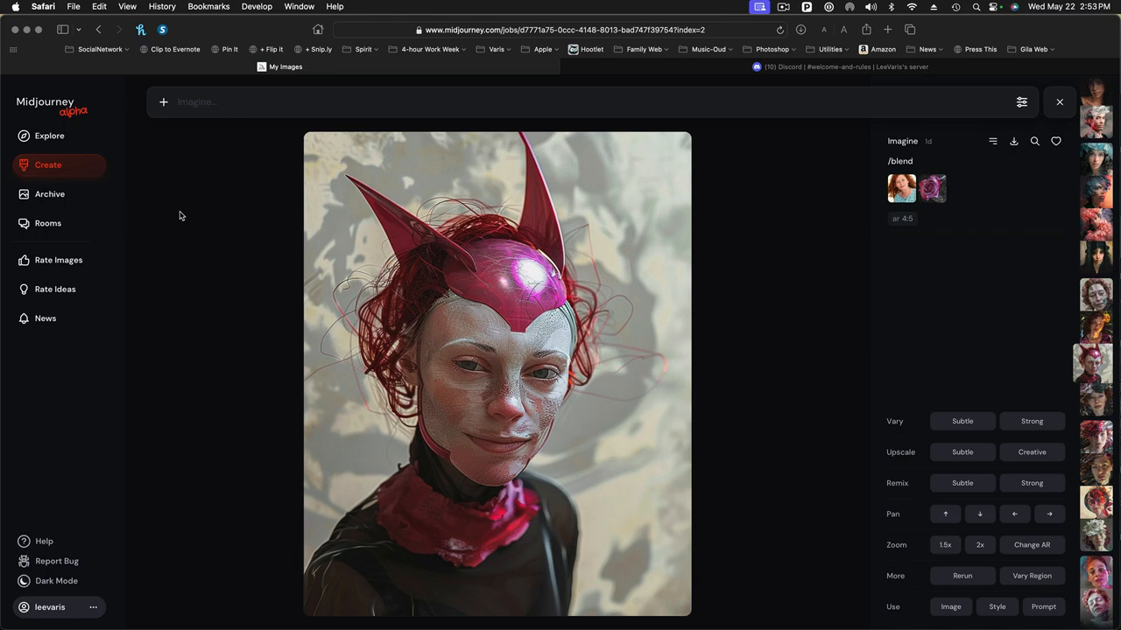
{"action": "mouse_move", "coordinate": [739, 266]}
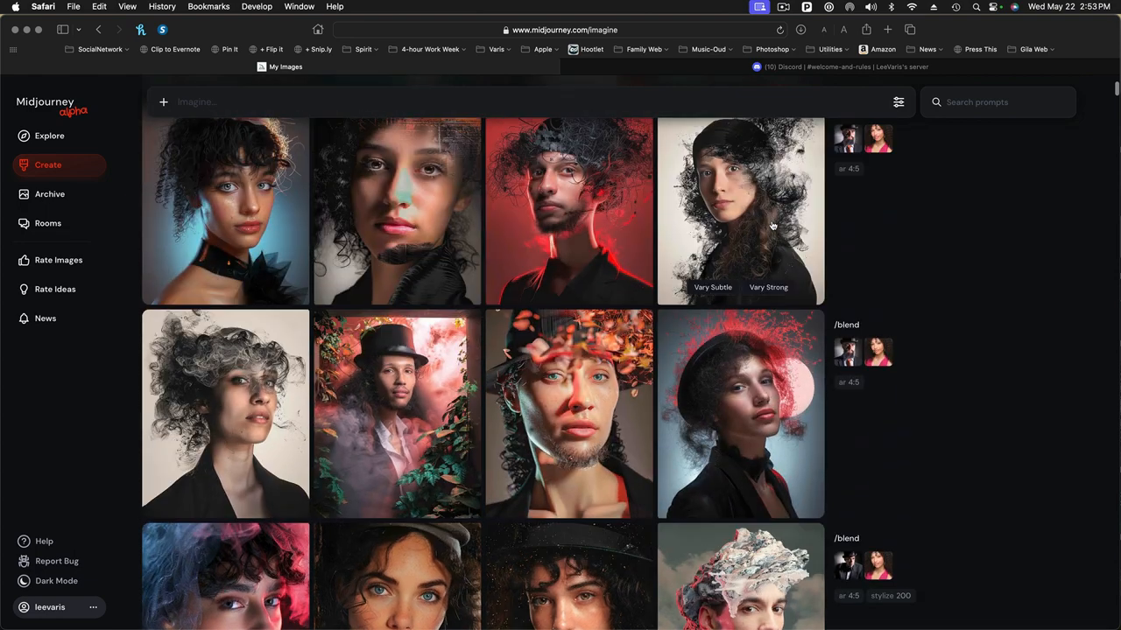
{"action": "scroll", "scroll_direction": "down", "scroll_amount": 3}
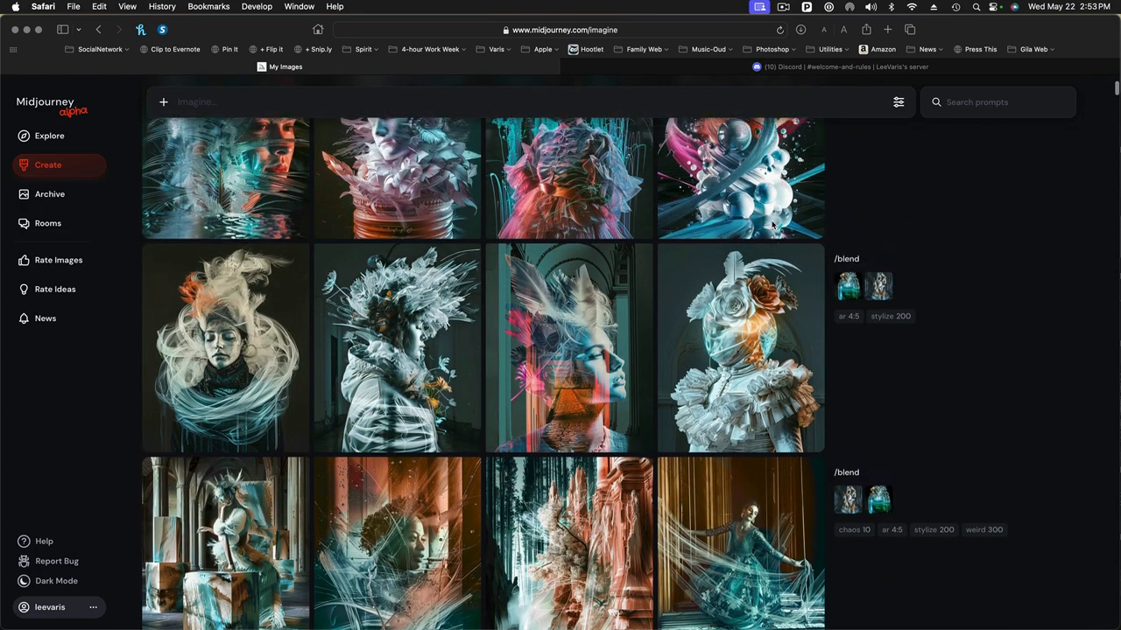
{"action": "scroll", "scroll_direction": "down", "scroll_amount": 3}
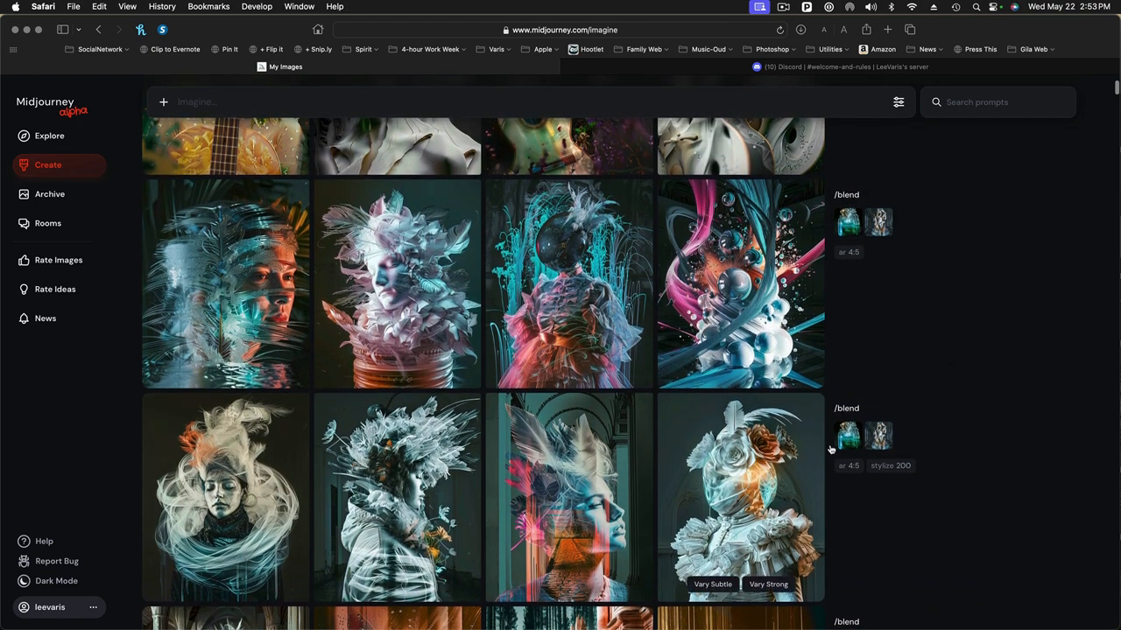
{"action": "left_click", "coordinate": [739, 497]}
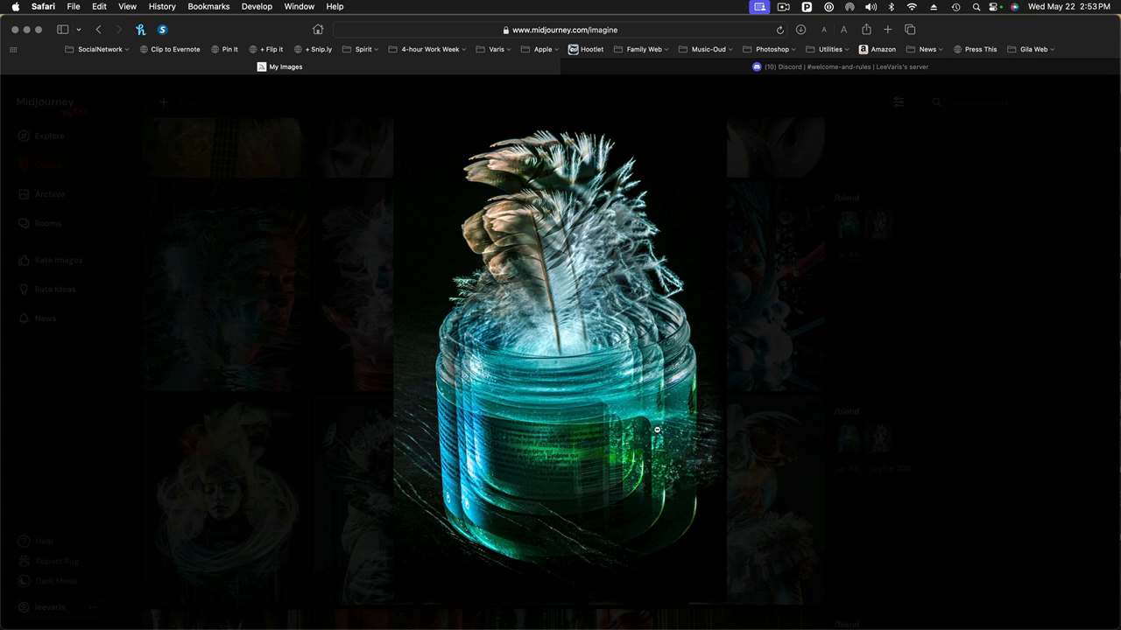
{"action": "mouse_move", "coordinate": [784, 382]}
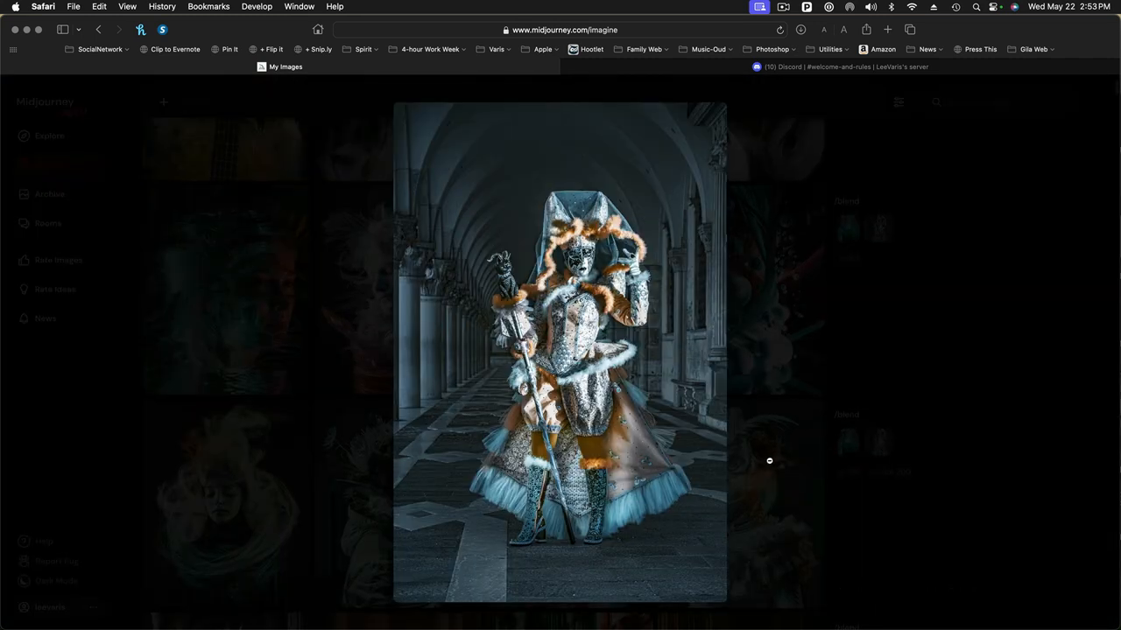
{"action": "mouse_move", "coordinate": [770, 445]}
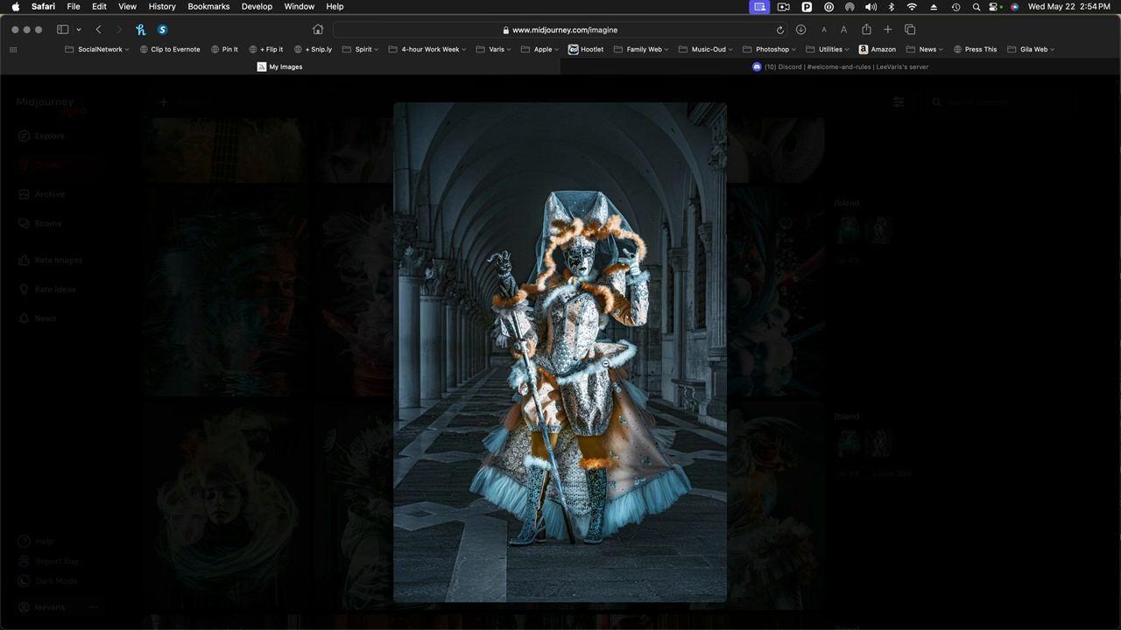
{"action": "mouse_move", "coordinate": [776, 401]}
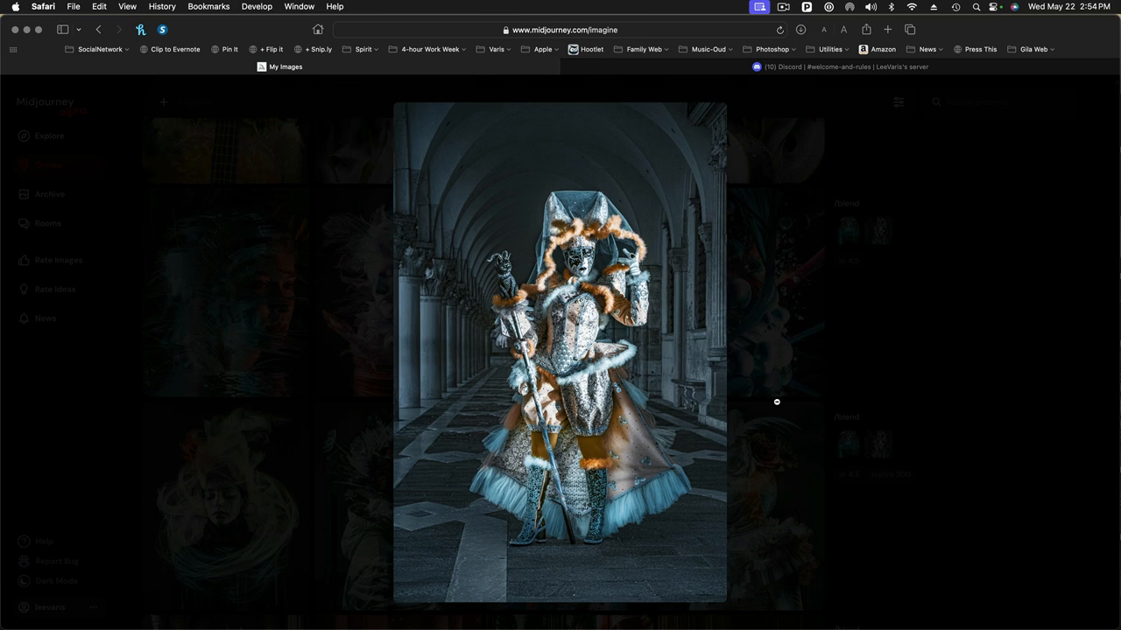
{"action": "left_click", "coordinate": [778, 401]}
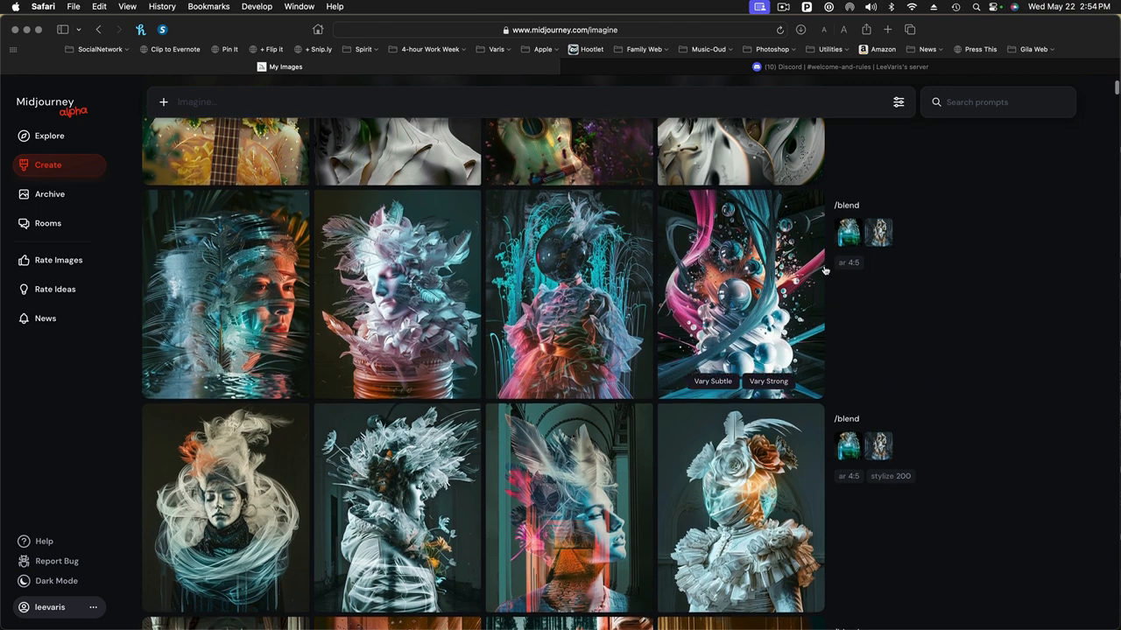
{"action": "mouse_move", "coordinate": [224, 322]}
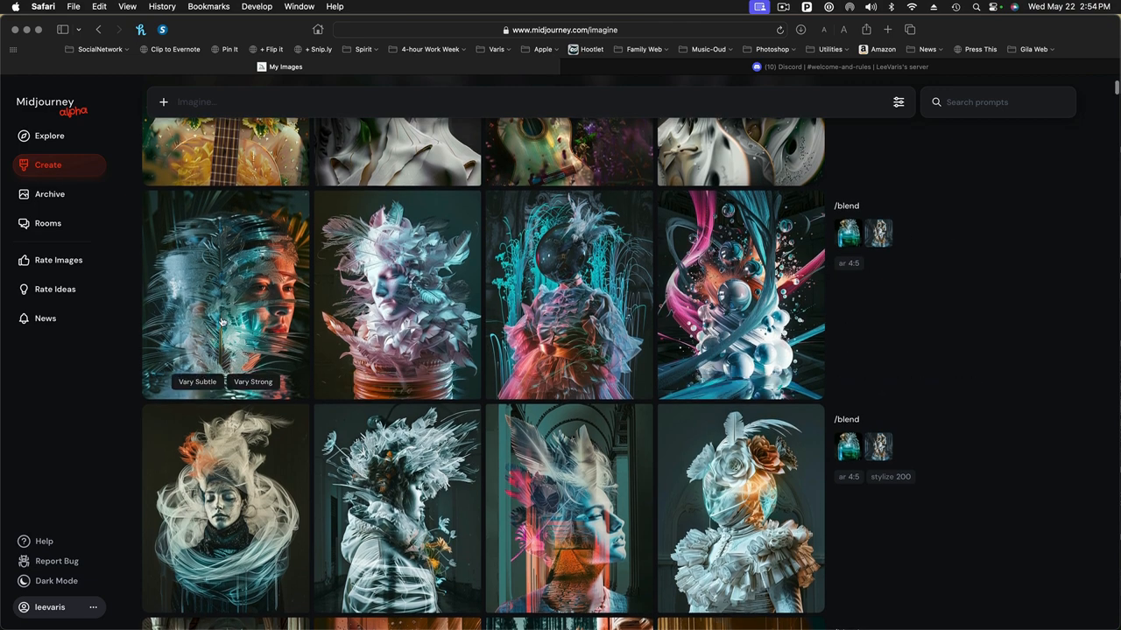
{"action": "left_click", "coordinate": [225, 295]}
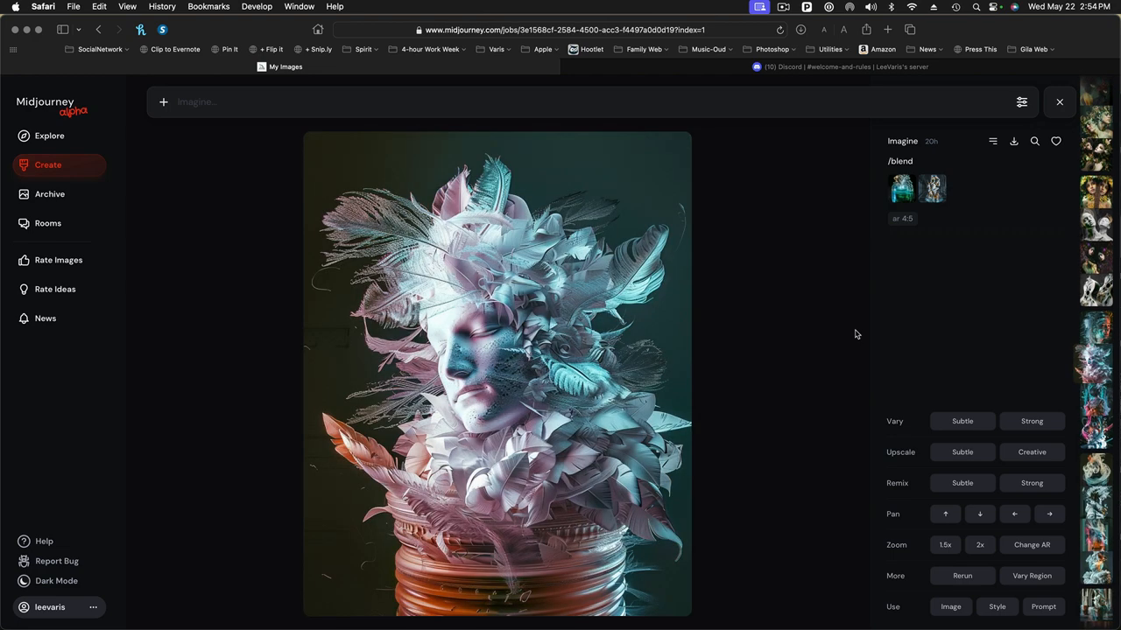
{"action": "mouse_move", "coordinate": [834, 339]}
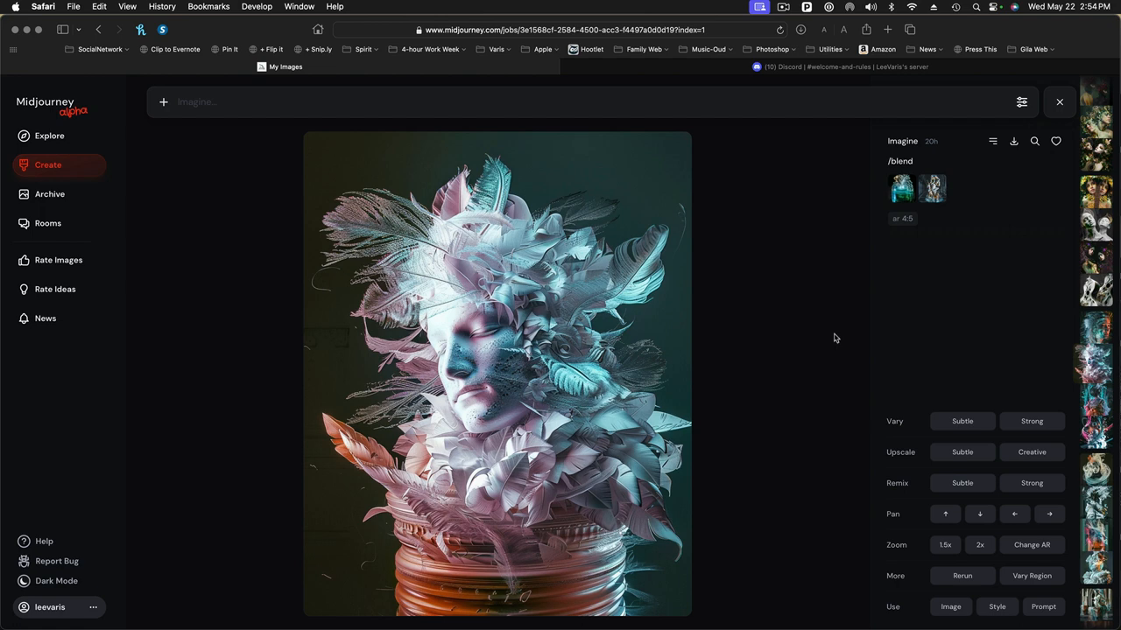
{"action": "mouse_move", "coordinate": [857, 252]}
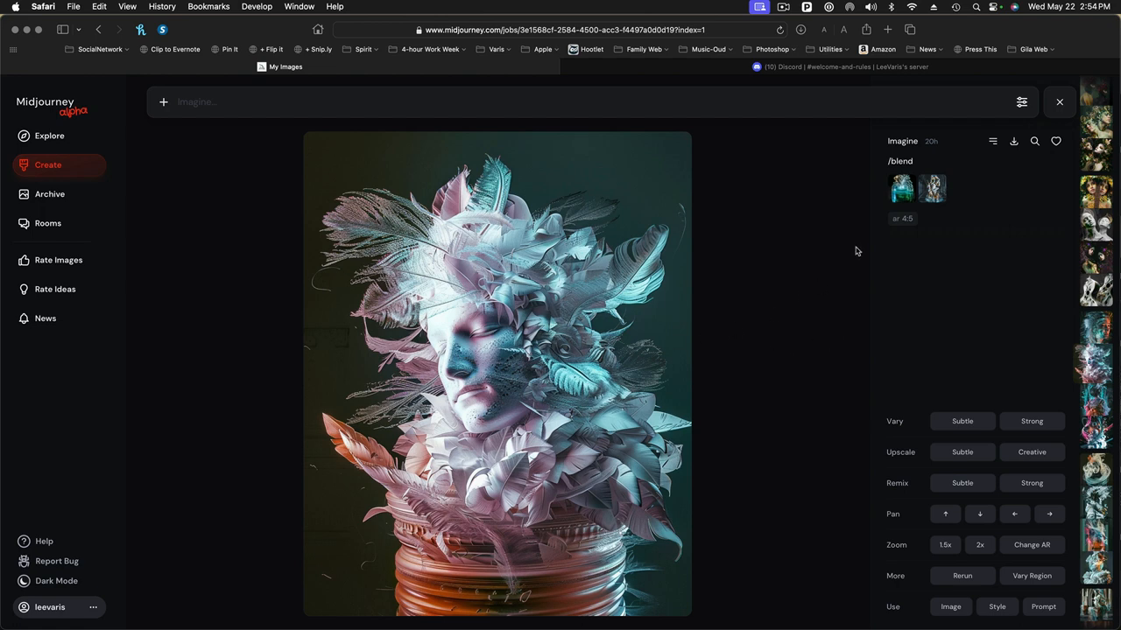
{"action": "mouse_move", "coordinate": [518, 300]}
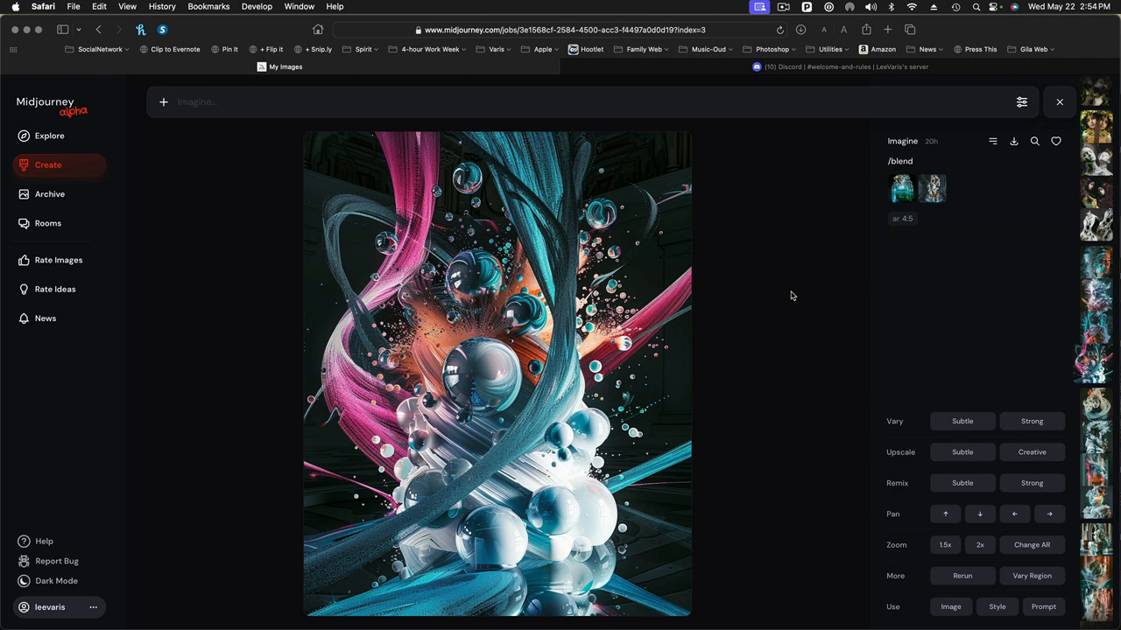
{"action": "mouse_move", "coordinate": [862, 302]}
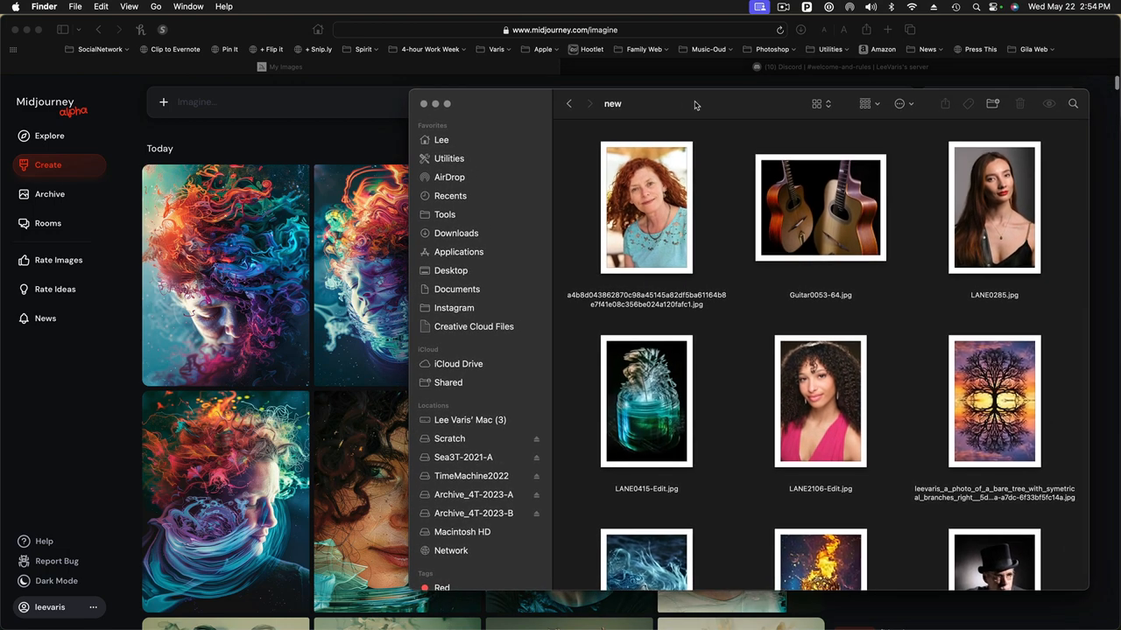
{"action": "left_click", "coordinate": [424, 103]}
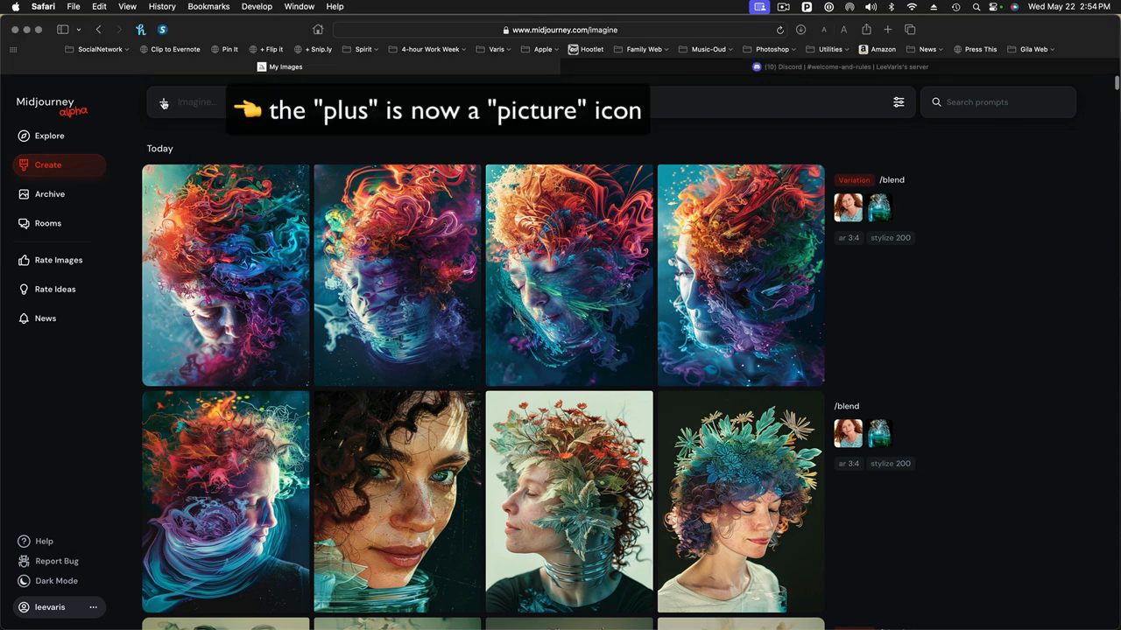
- Load the woman's portrait and the tree sunset photo from uploads as the two blend references
{"action": "left_click", "coordinate": [163, 102]}
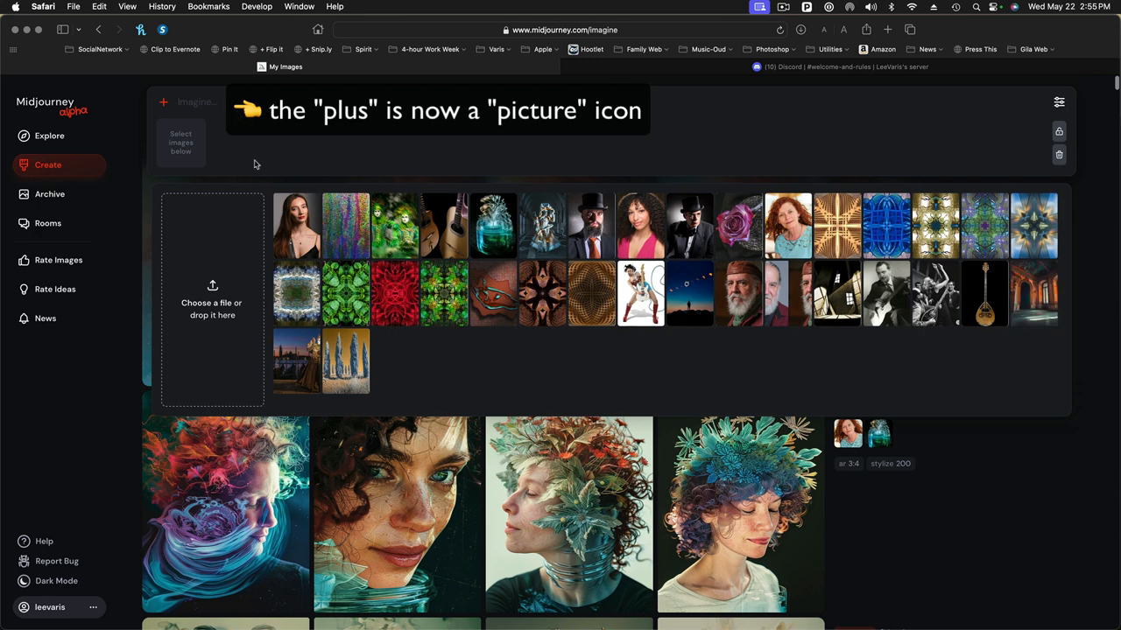
{"action": "mouse_move", "coordinate": [206, 306]}
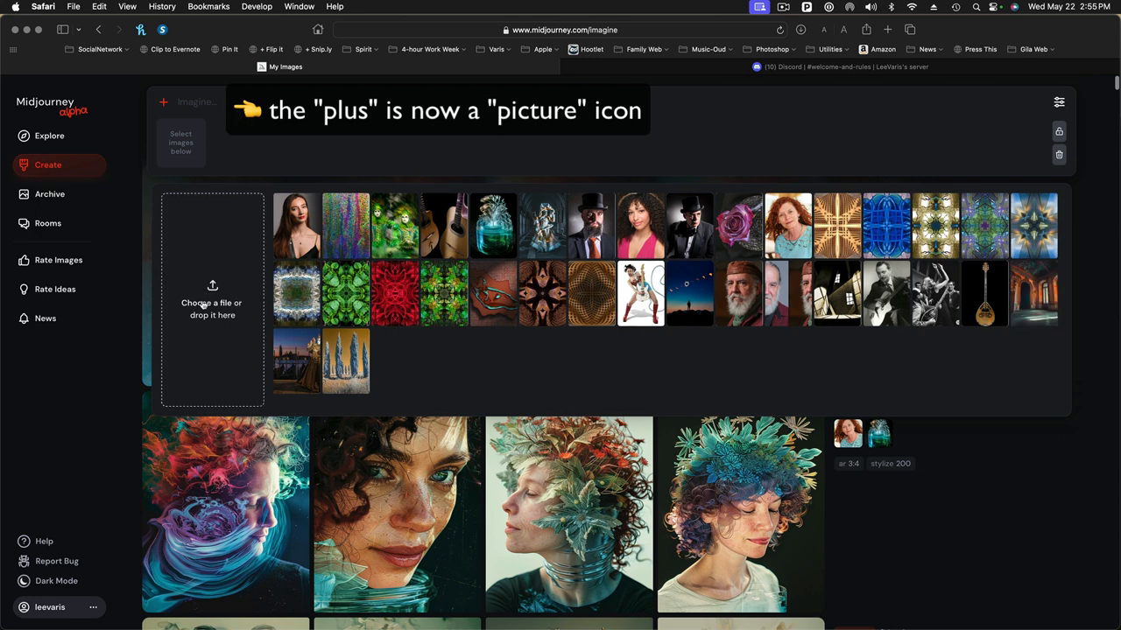
{"action": "mouse_move", "coordinate": [488, 379]}
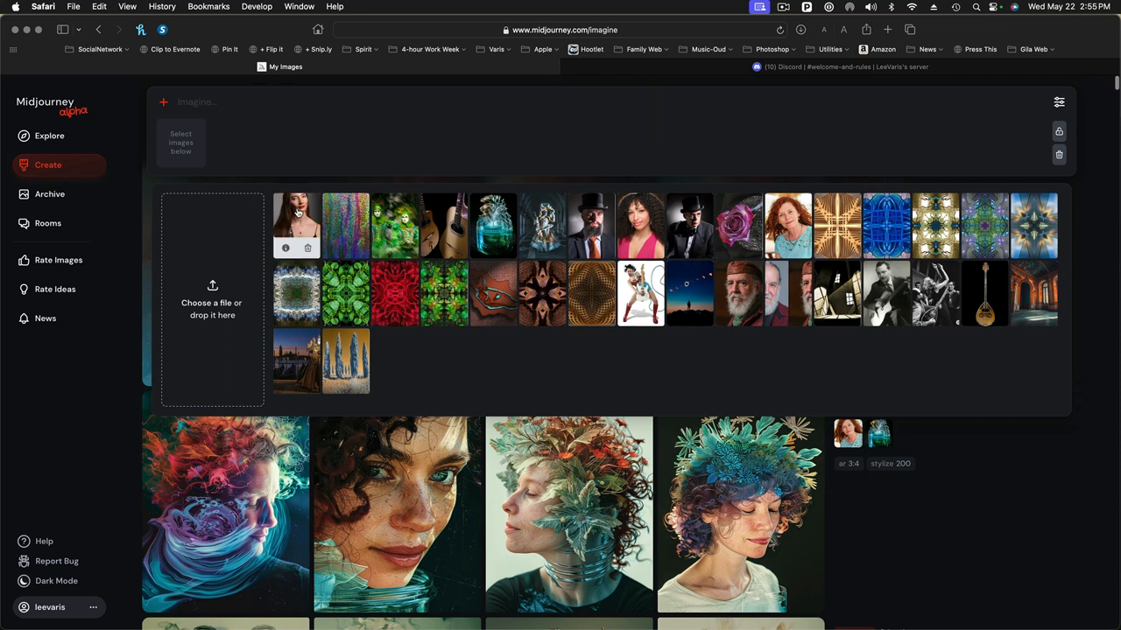
{"action": "left_click", "coordinate": [296, 224]}
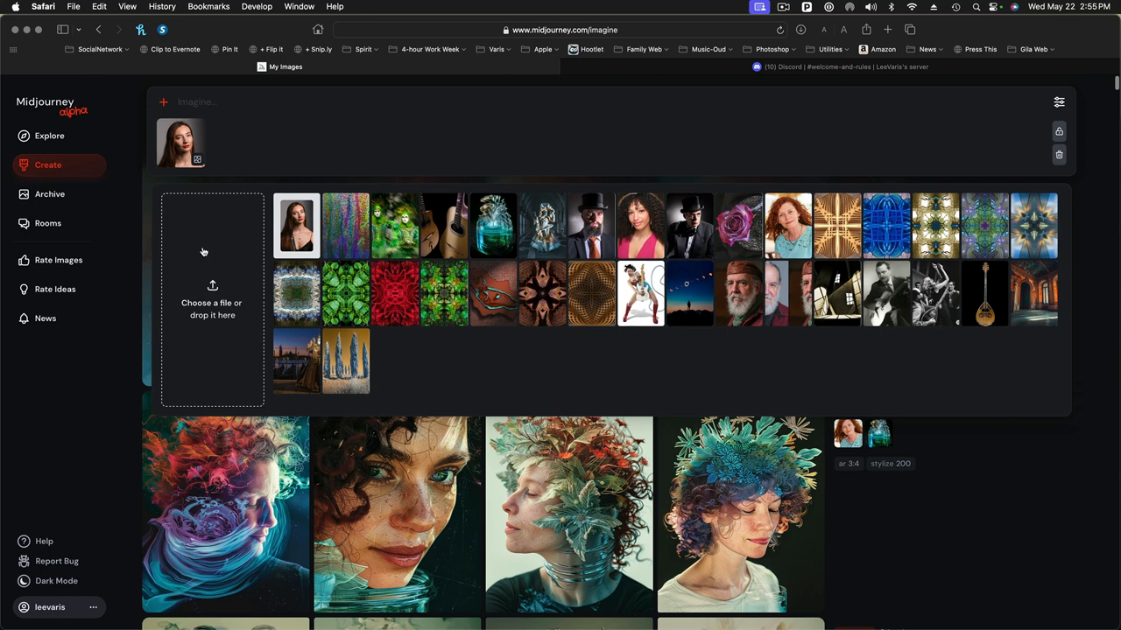
{"action": "mouse_move", "coordinate": [207, 254]}
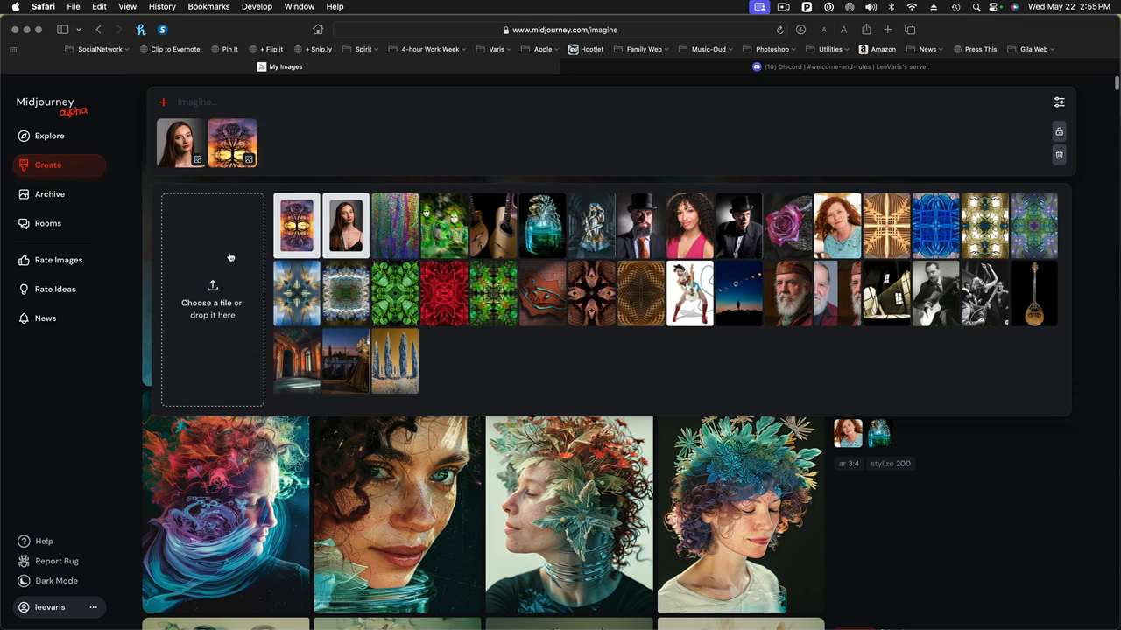
{"action": "mouse_move", "coordinate": [789, 125]}
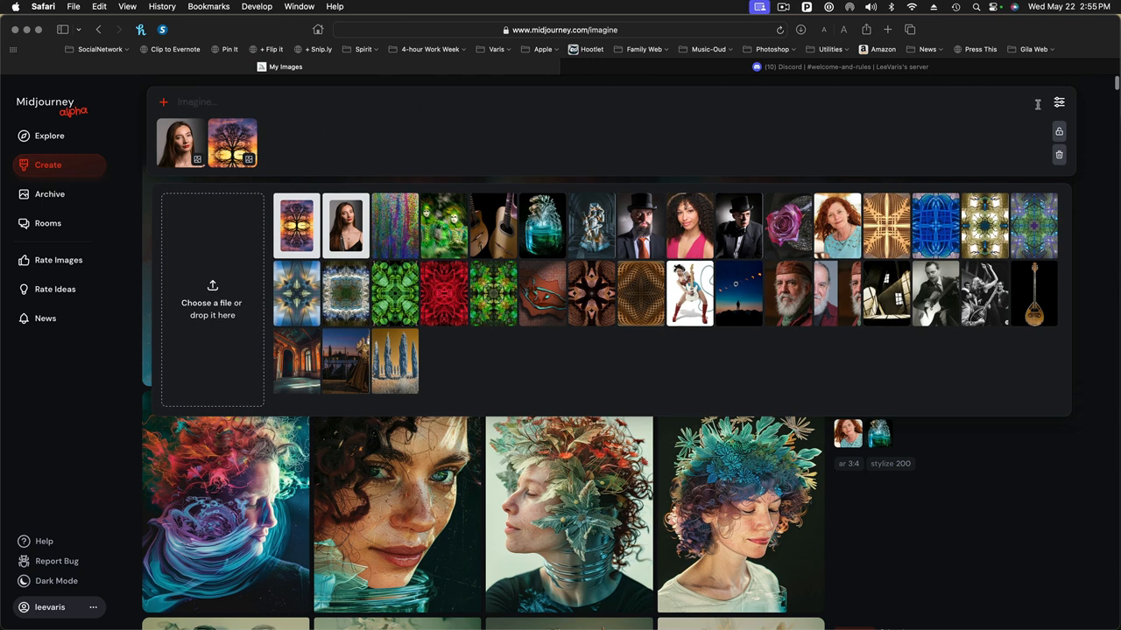
{"action": "left_click", "coordinate": [1057, 102]}
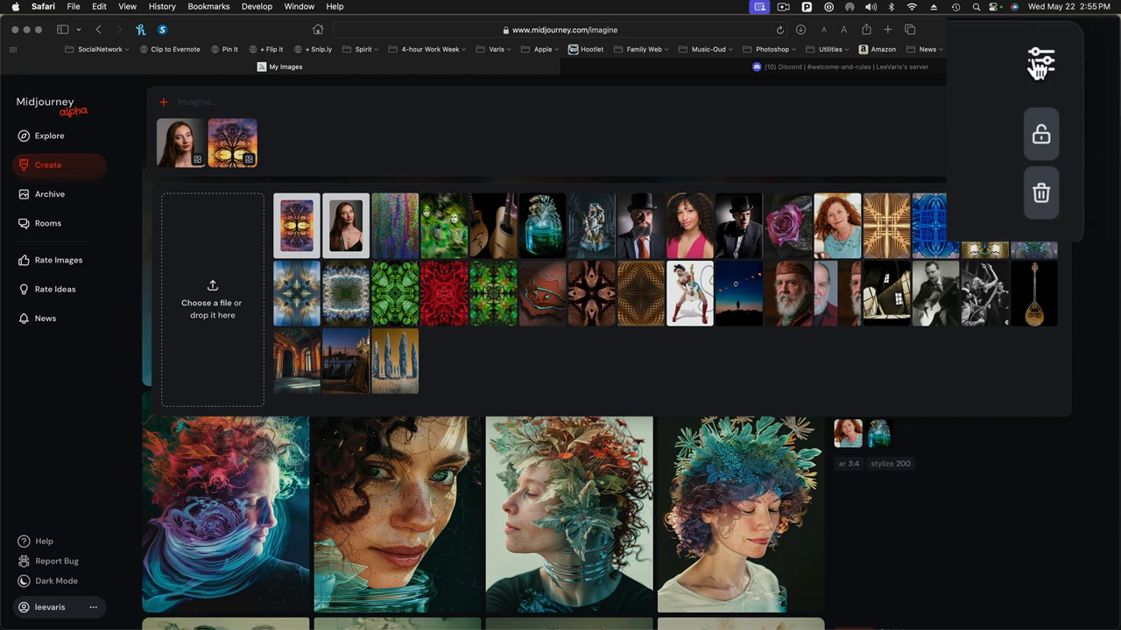
- Keep portrait proportions, raise Stylization, and return Weirdness to zero after testing it
{"action": "left_click", "coordinate": [897, 102]}
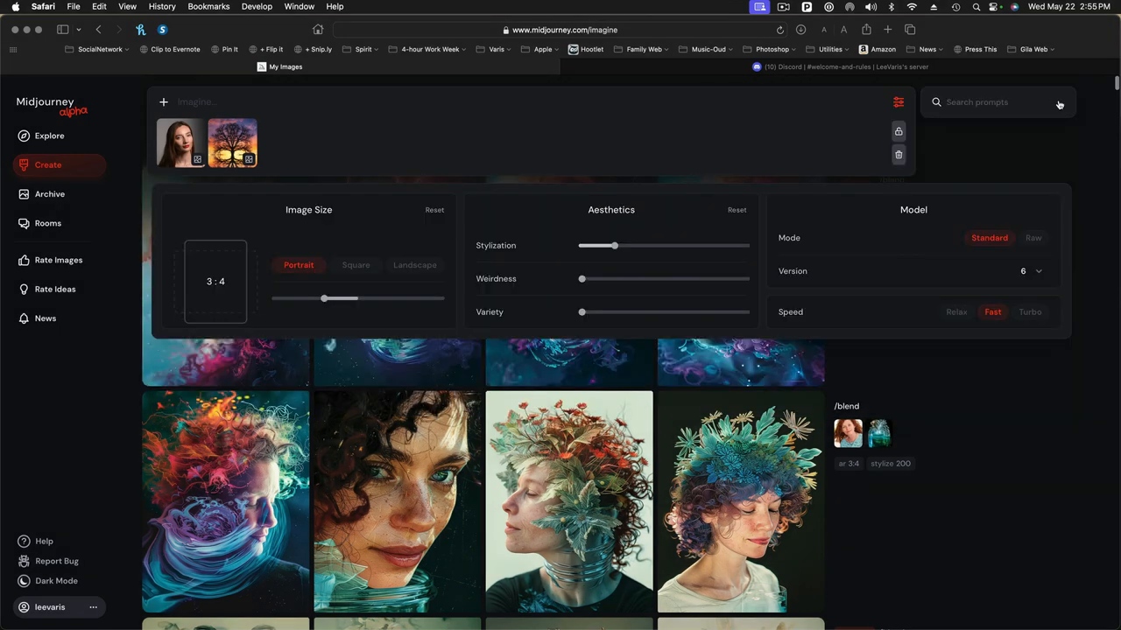
{"action": "left_click", "coordinate": [298, 266]}
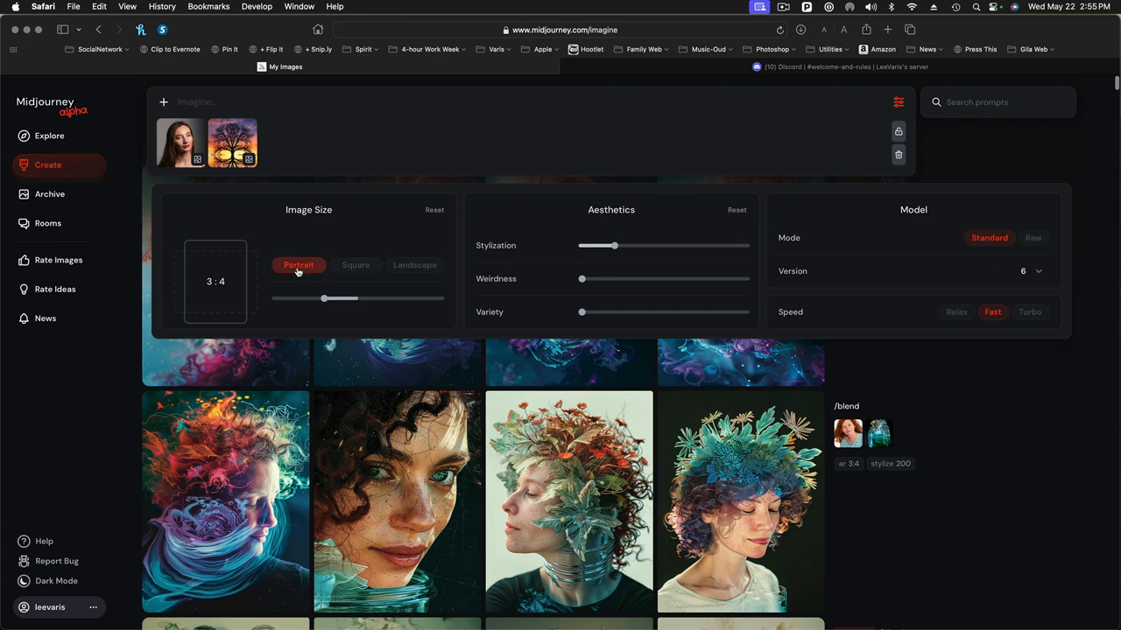
{"action": "left_click_drag", "start_coordinate": [581, 246], "coordinate": [617, 245]}
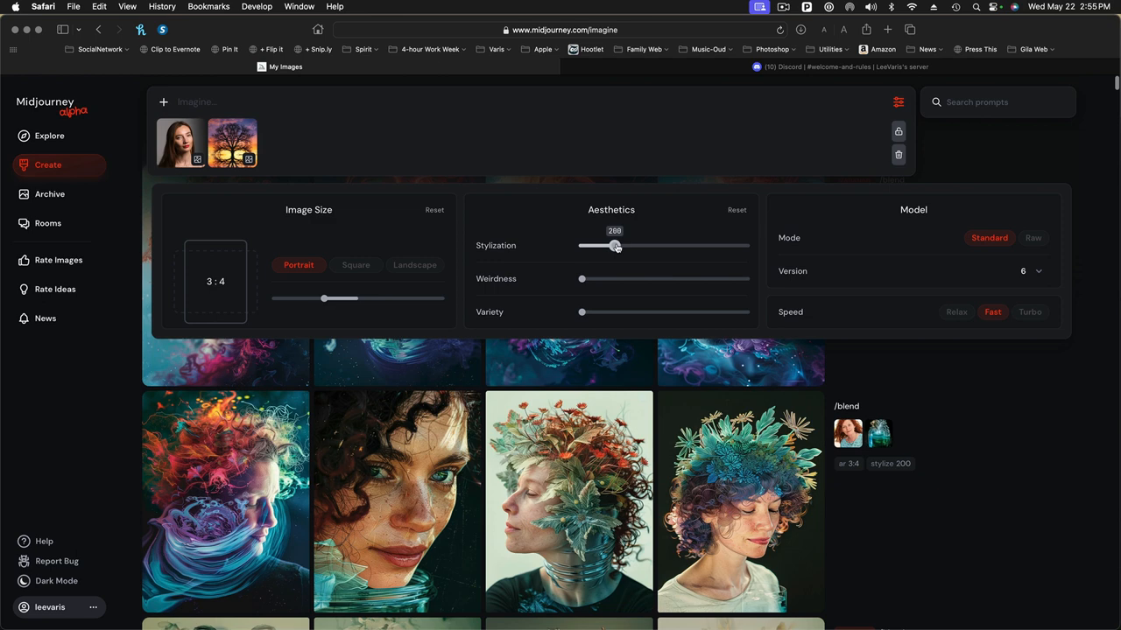
{"action": "left_click_drag", "start_coordinate": [616, 246], "coordinate": [599, 245]}
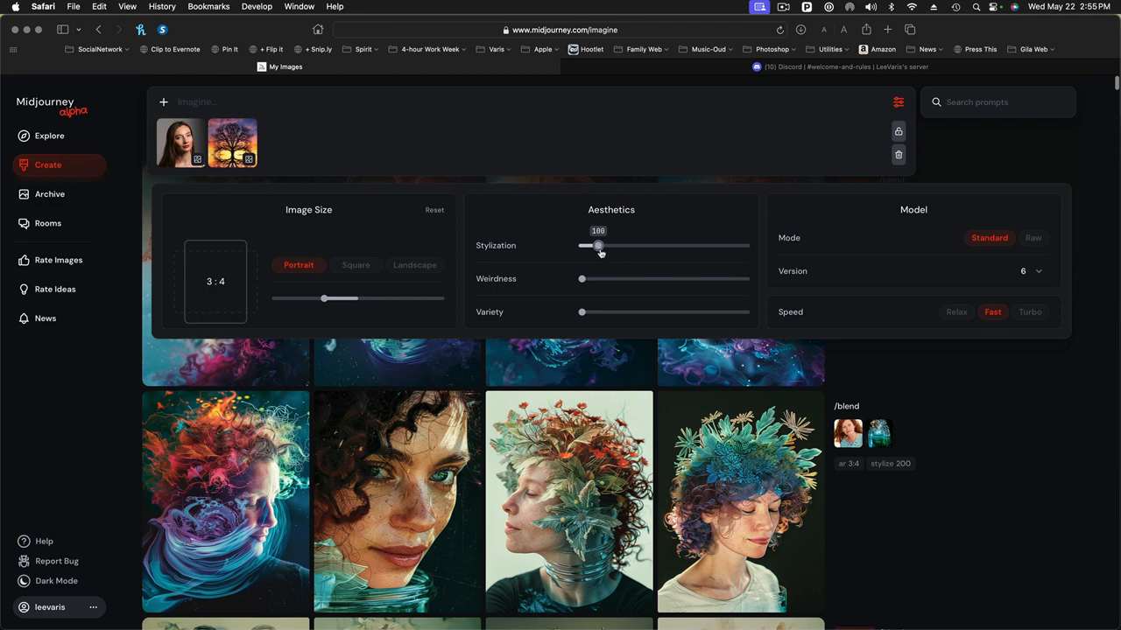
{"action": "left_click_drag", "start_coordinate": [599, 245], "coordinate": [630, 245]}
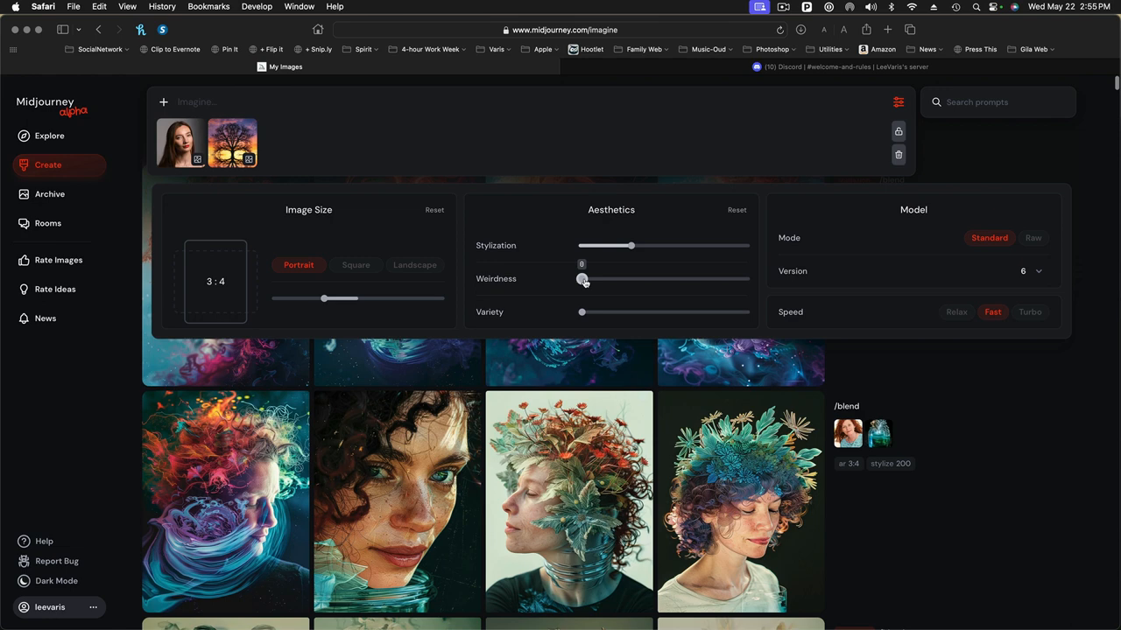
{"action": "left_click_drag", "start_coordinate": [581, 280], "coordinate": [602, 280]}
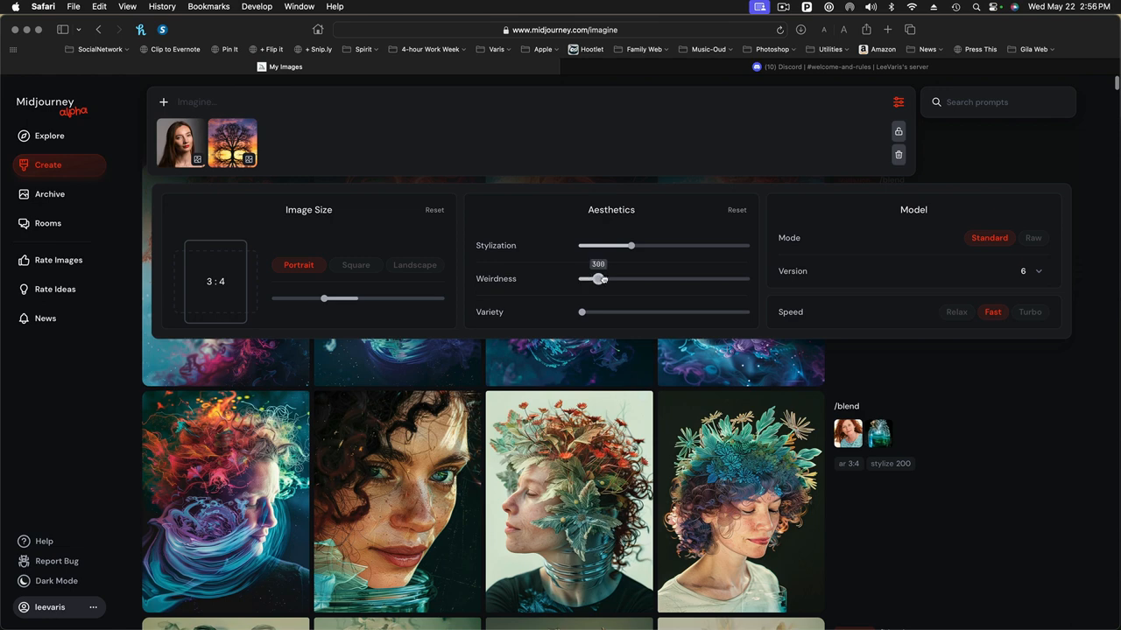
{"action": "left_click_drag", "start_coordinate": [605, 279], "coordinate": [580, 279]}
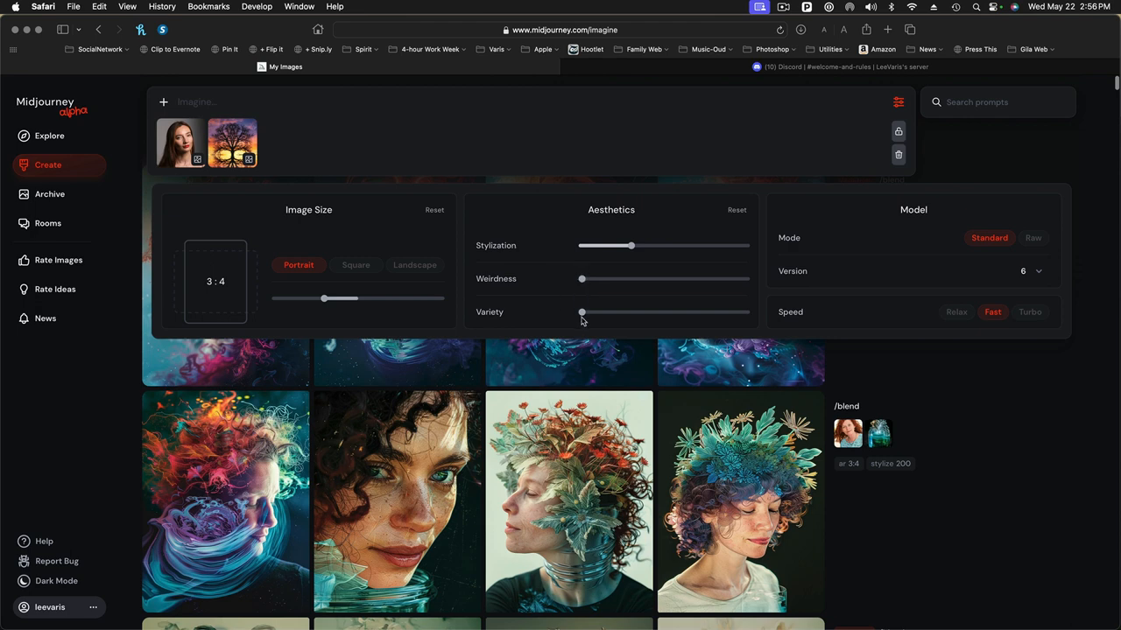
{"action": "left_click_drag", "start_coordinate": [582, 245], "coordinate": [631, 246]}
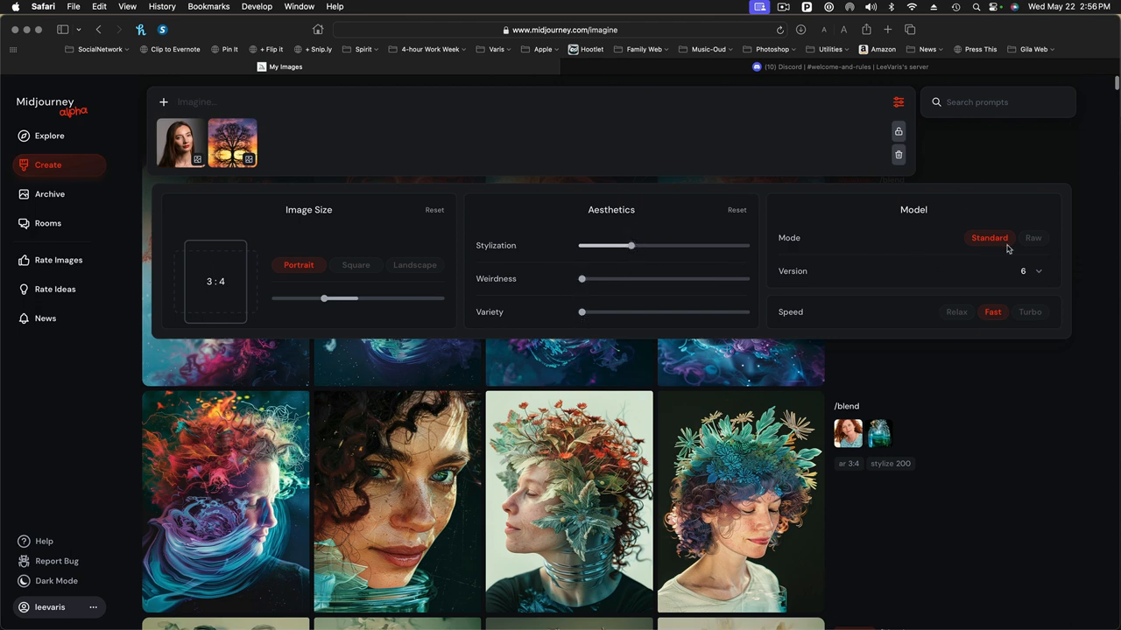
{"action": "mouse_move", "coordinate": [1002, 284]}
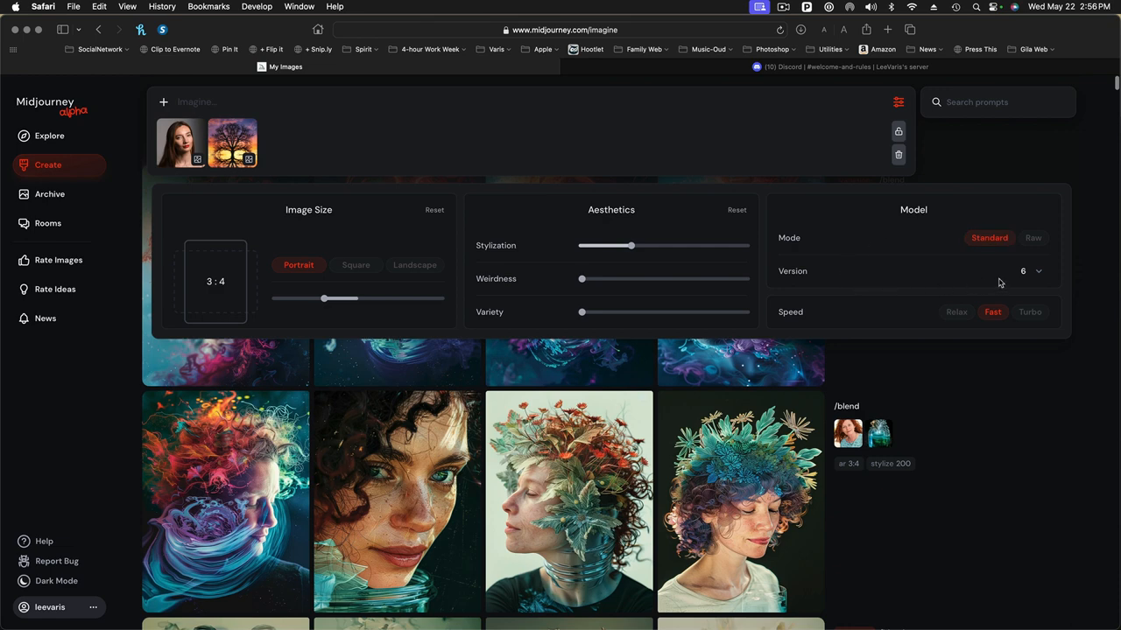
{"action": "mouse_move", "coordinate": [849, 261]}
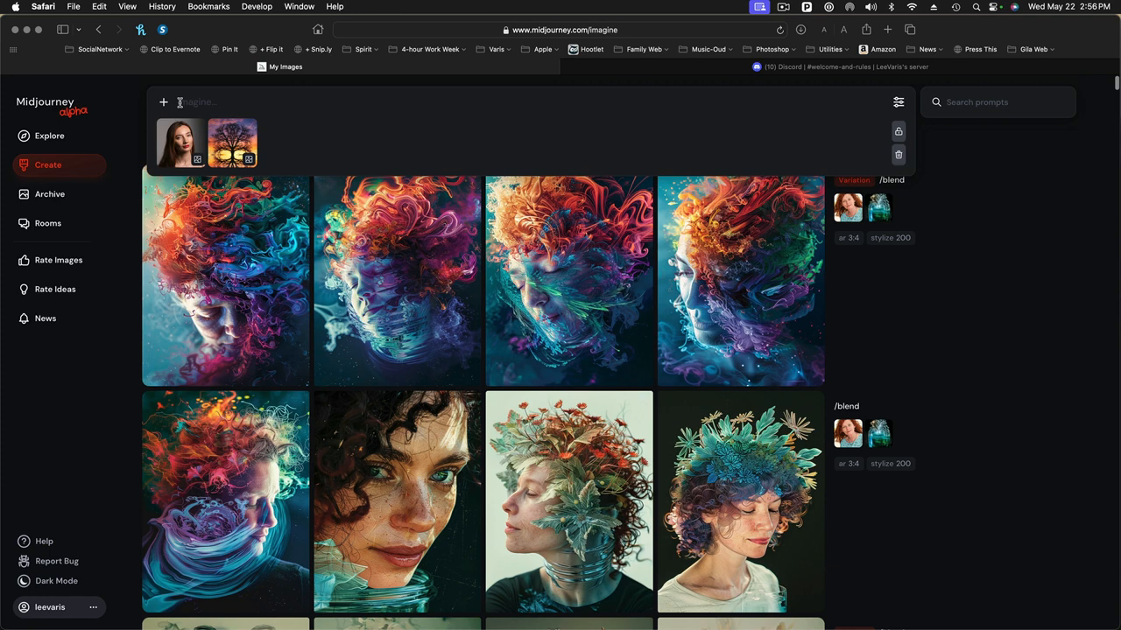
- Enter /blend in the prompt bar to submit the woman-and-tree blend job
{"action": "left_click", "coordinate": [201, 101]}
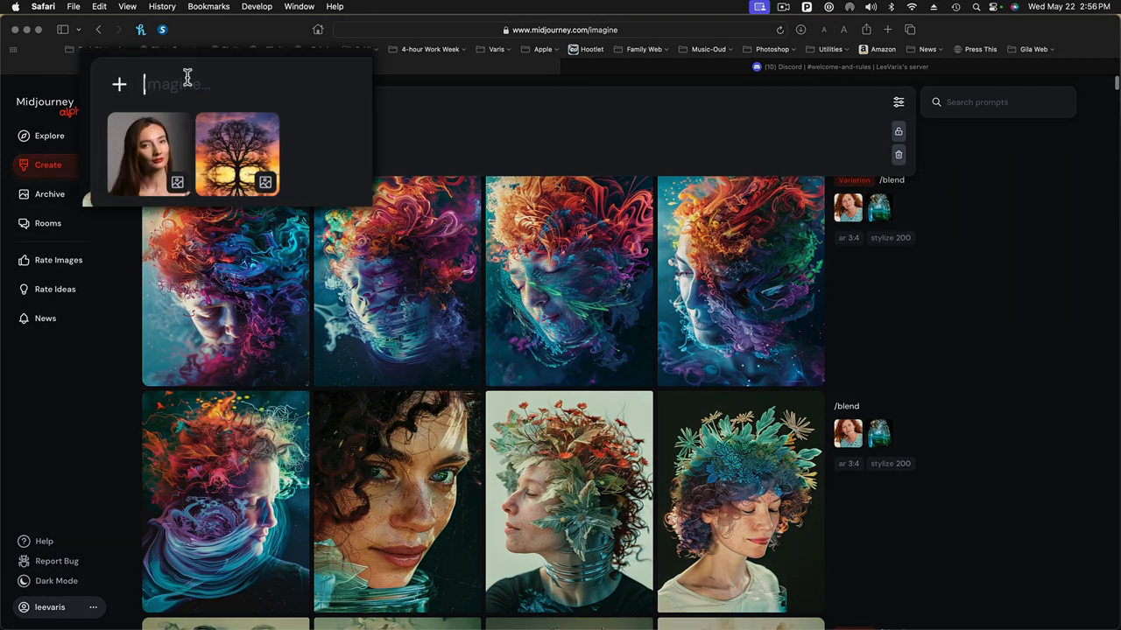
{"action": "type", "text": "/"}
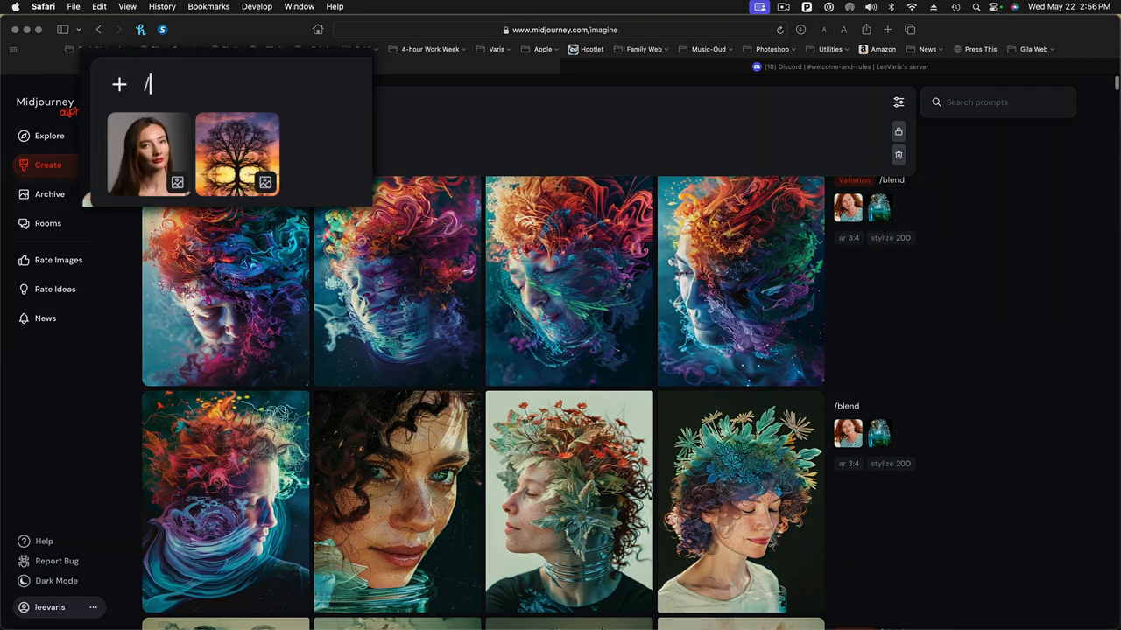
{"action": "type", "text": "blend"}
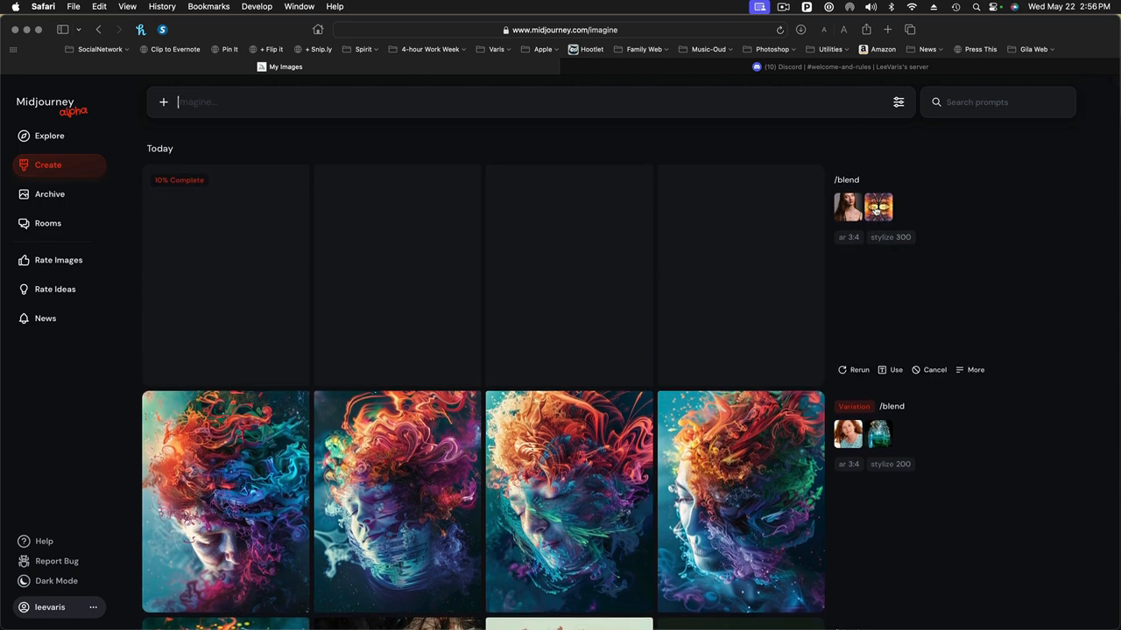
{"action": "mouse_move", "coordinate": [884, 290]}
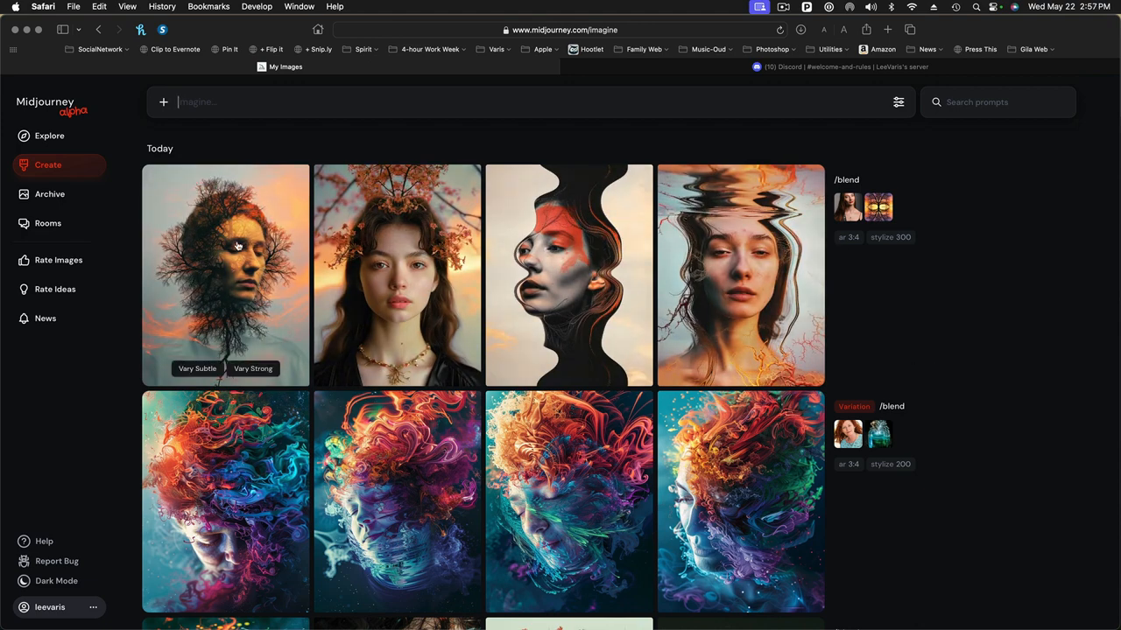
- Enlarge the first woman-and-tree blend result in the detailed job view
{"action": "left_click", "coordinate": [226, 263]}
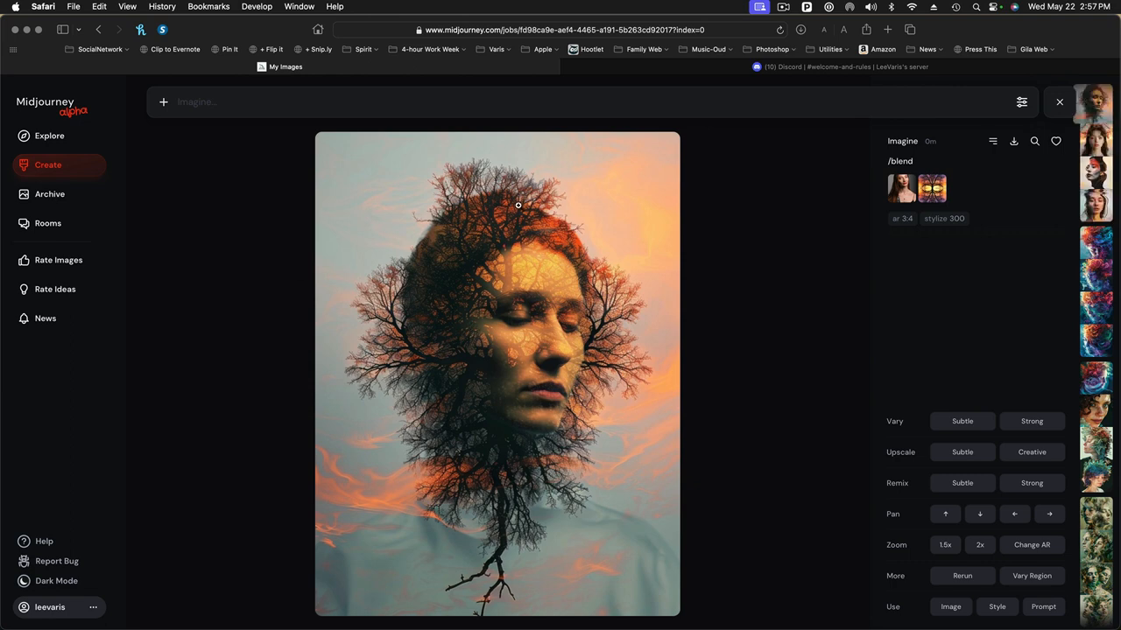
{"action": "mouse_move", "coordinate": [716, 366]}
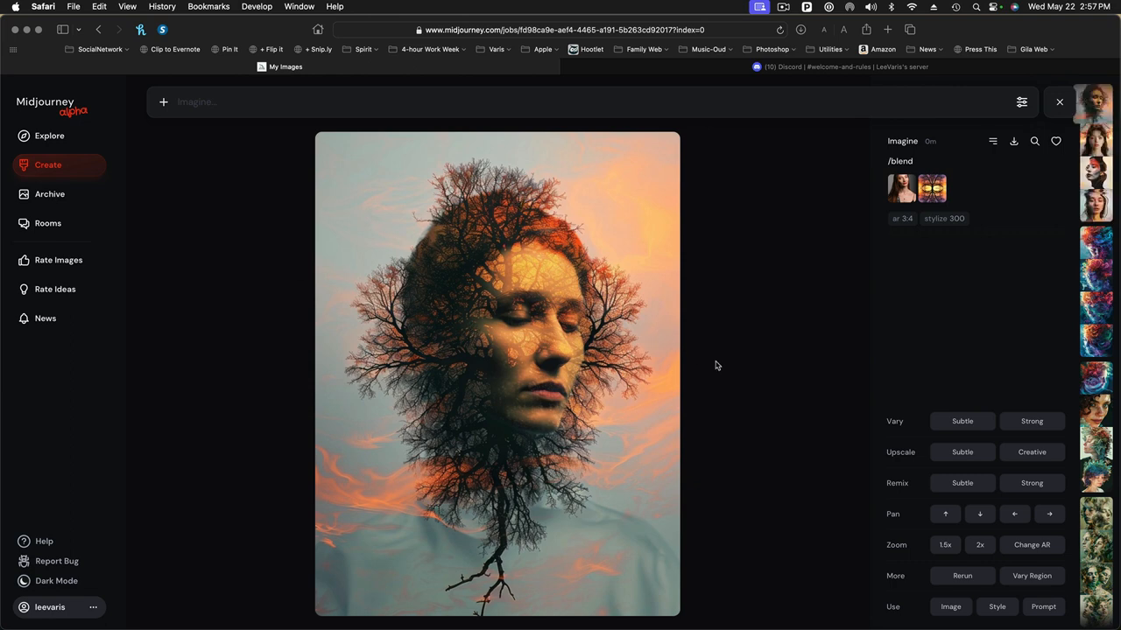
{"action": "mouse_move", "coordinate": [852, 309]}
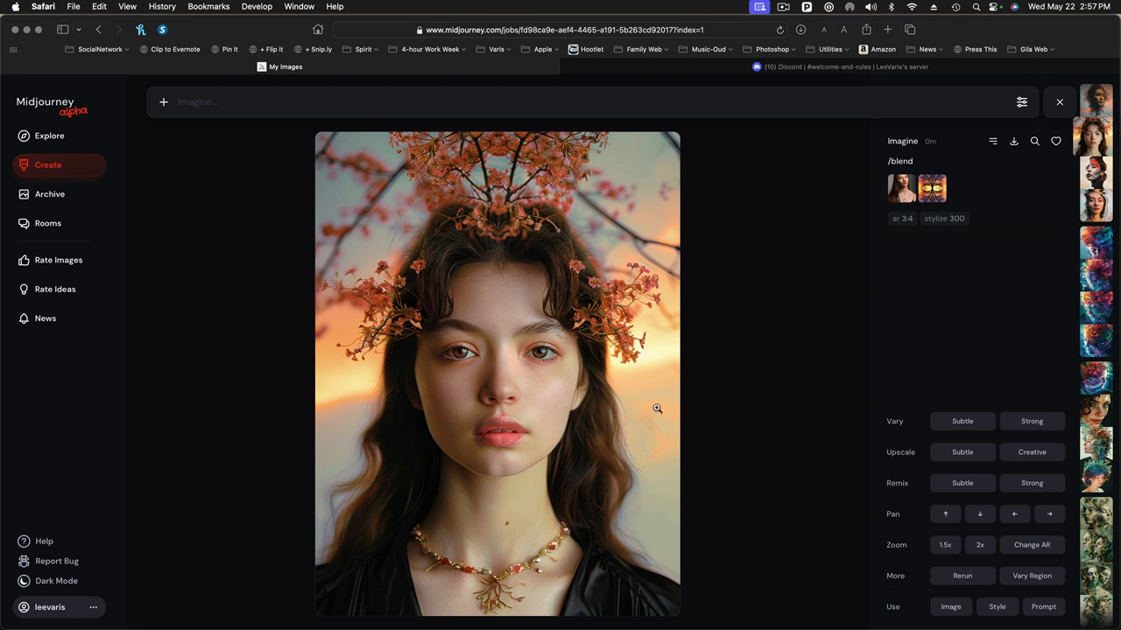
{"action": "mouse_move", "coordinate": [917, 288]}
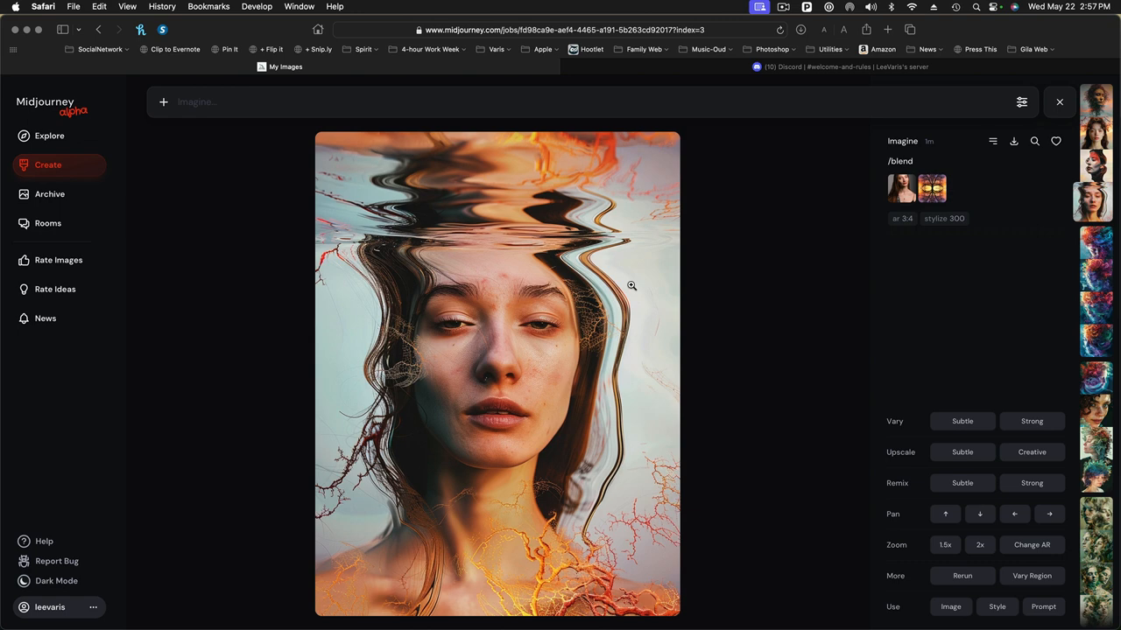
{"action": "mouse_move", "coordinate": [770, 296]}
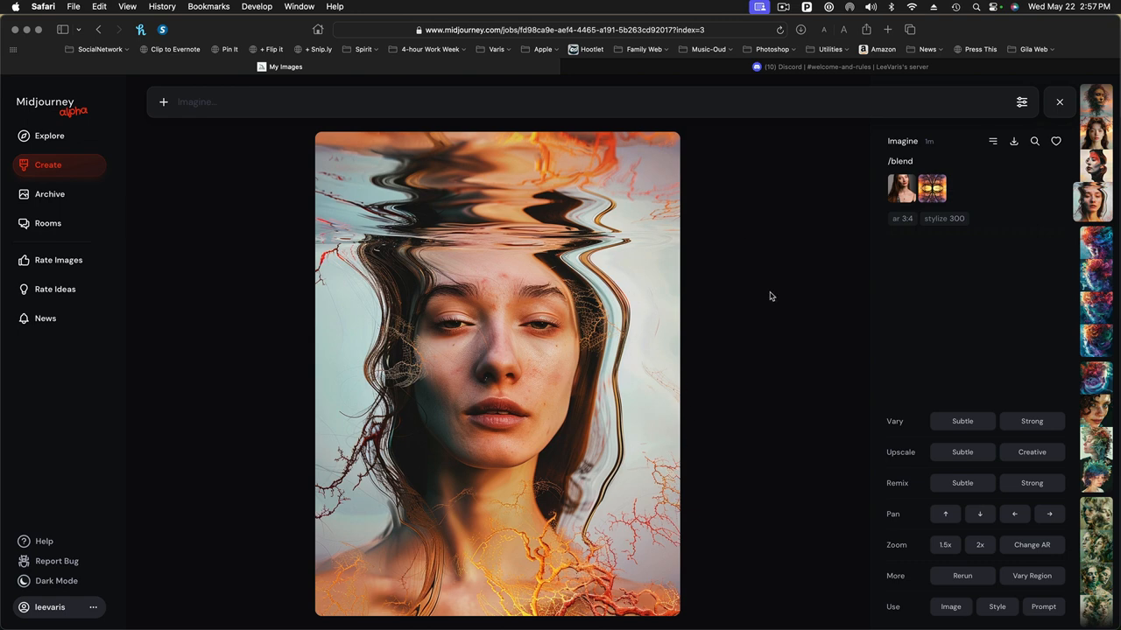
{"action": "mouse_move", "coordinate": [661, 94]}
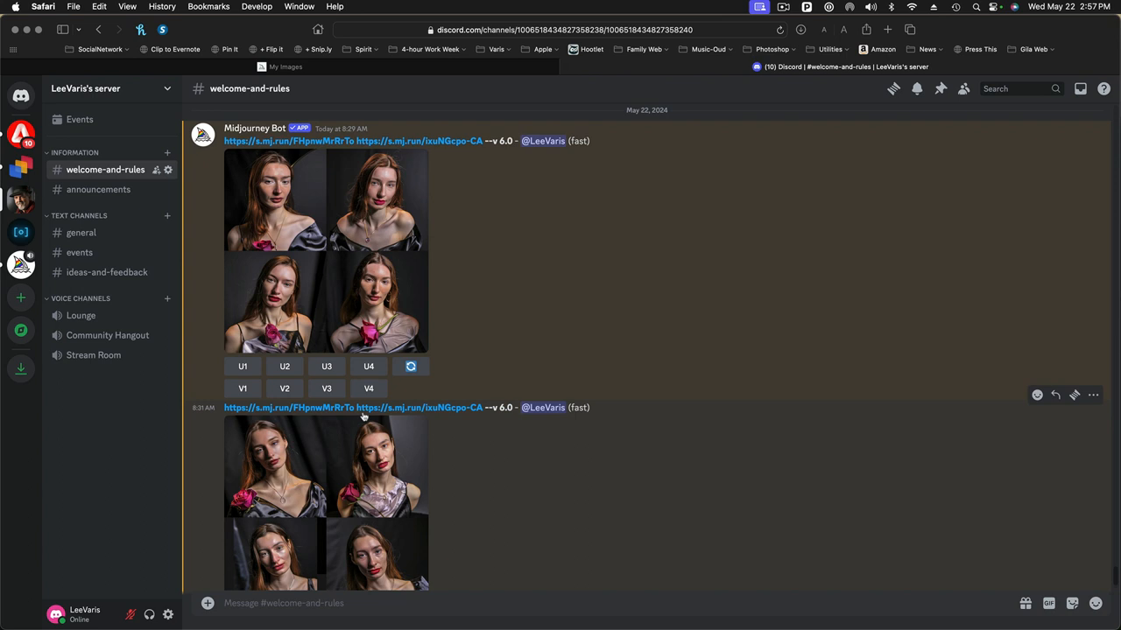
- Scroll the channel and enter /blend in the message box to start the Midjourney blend command
{"action": "scroll", "scroll_direction": "down", "scroll_amount": 3}
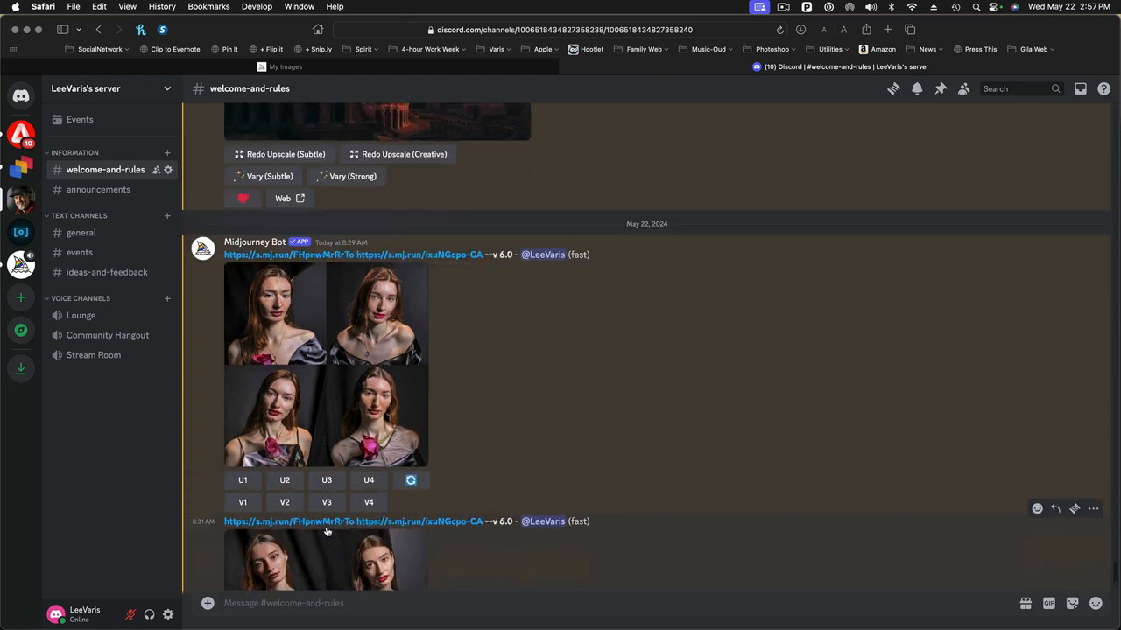
{"action": "scroll", "scroll_direction": "down", "scroll_amount": 3}
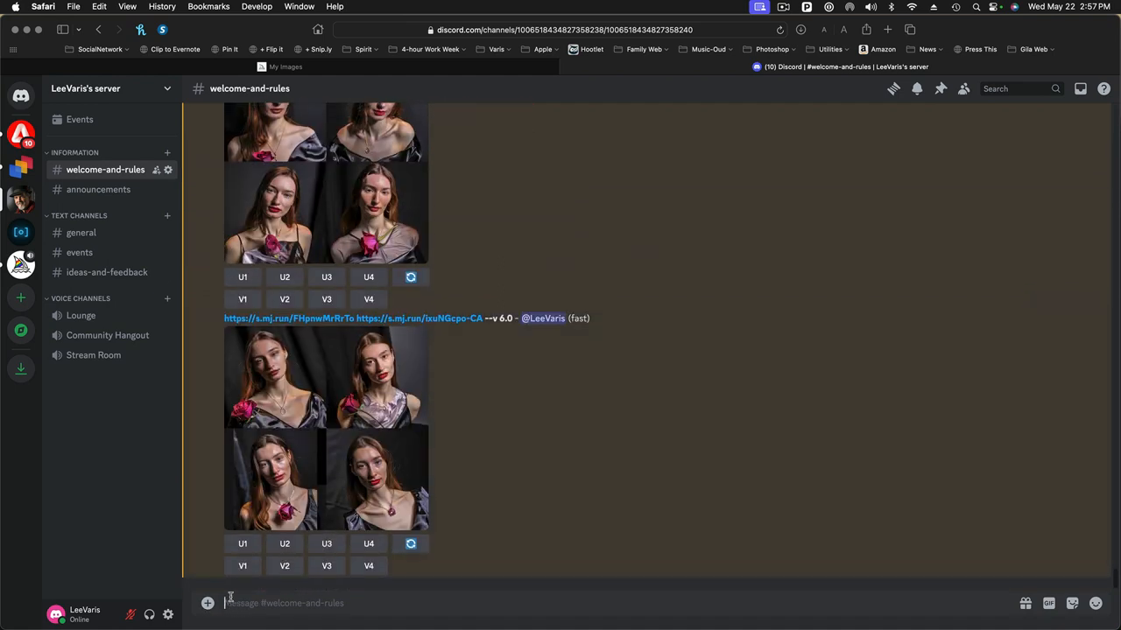
{"action": "type", "text": "/b"}
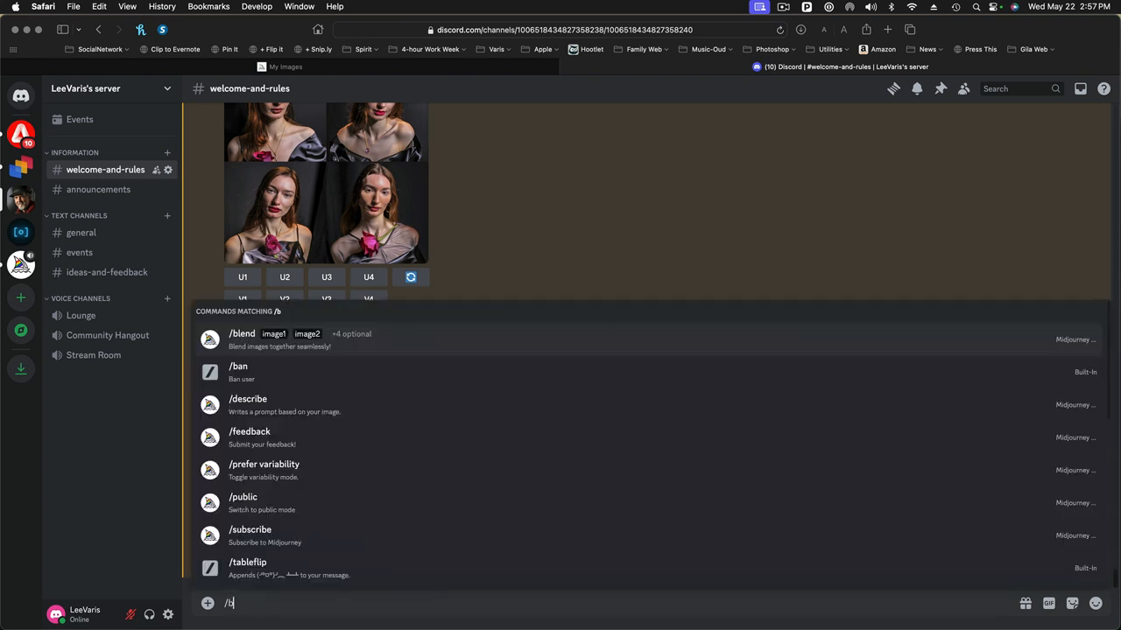
{"action": "type", "text": "lend"}
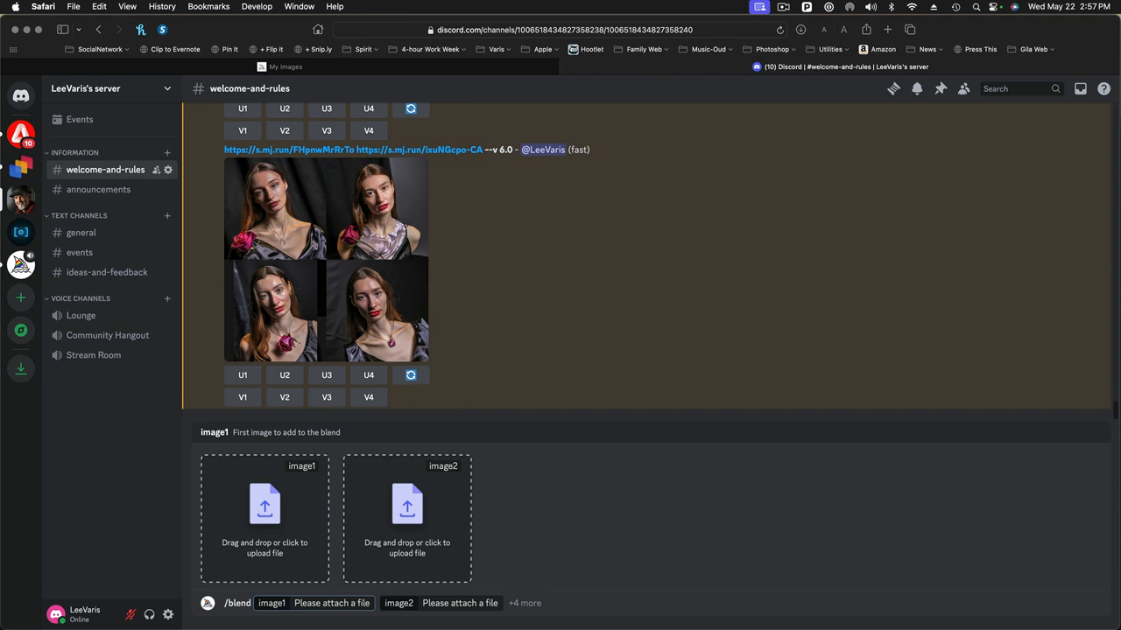
{"action": "mouse_move", "coordinate": [385, 501]}
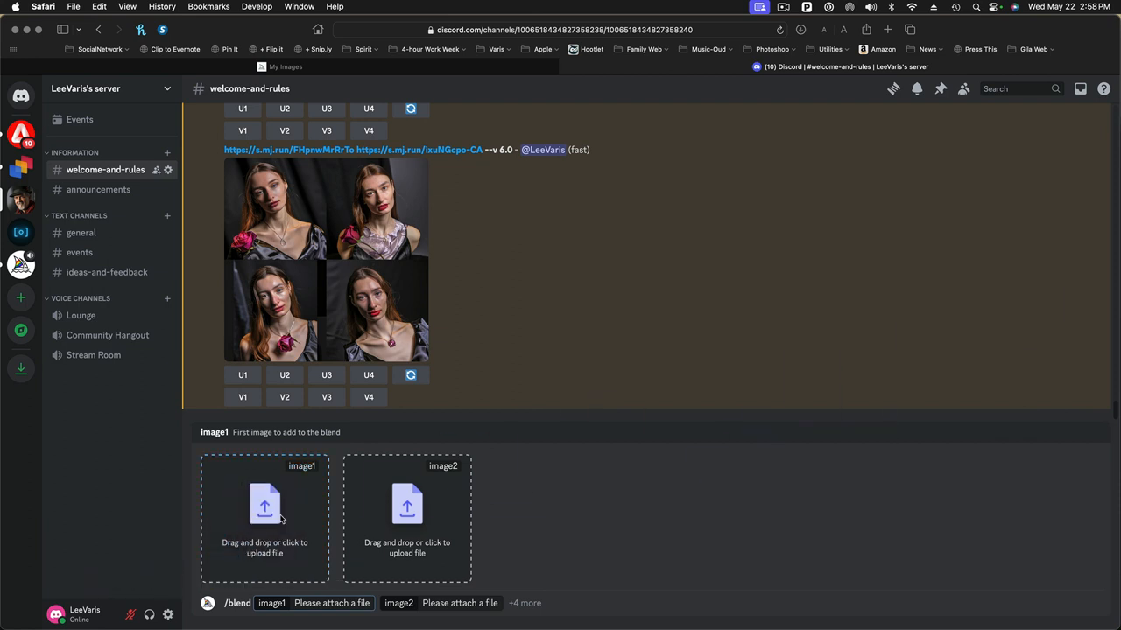
{"action": "mouse_move", "coordinate": [235, 509]}
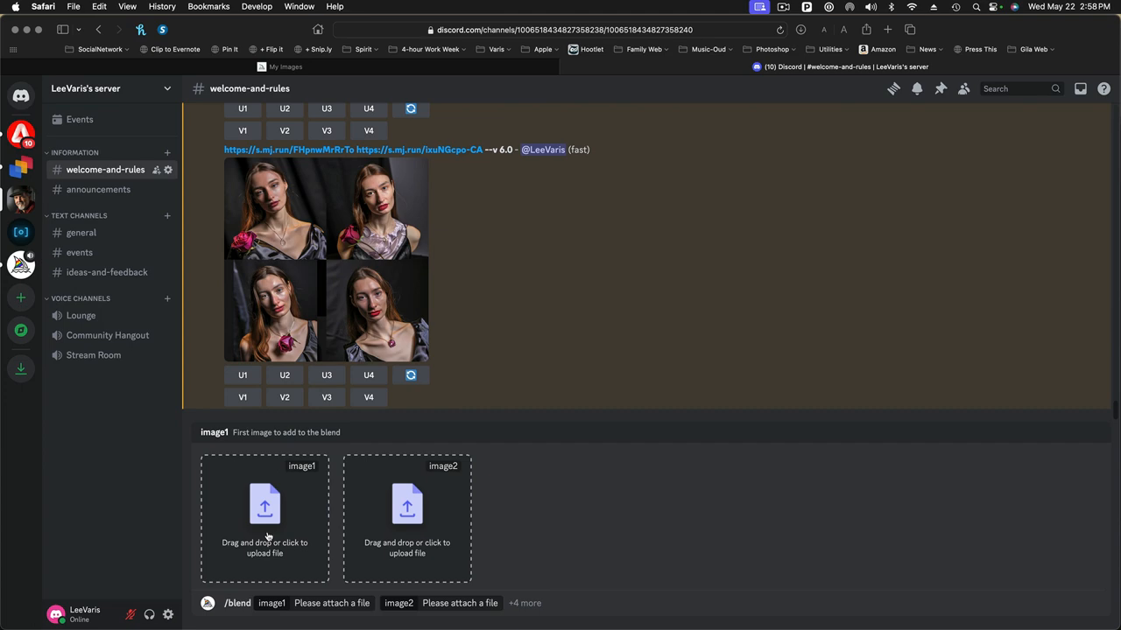
- Browse Desktop > new and attach the purple rose photo to the blend's image slot
{"action": "left_click", "coordinate": [264, 516]}
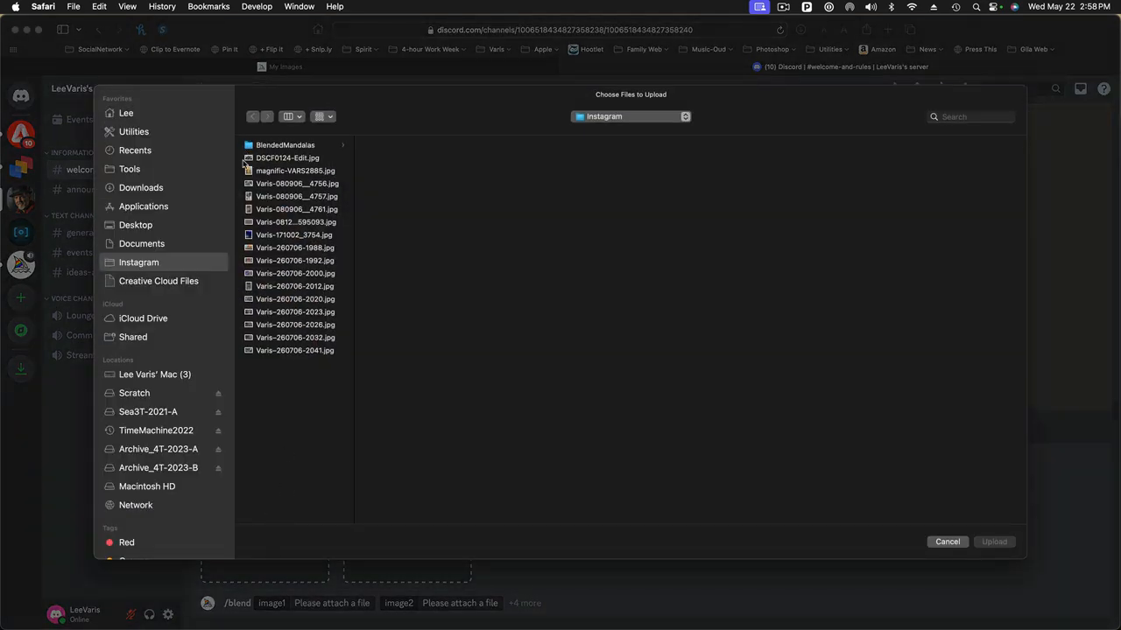
{"action": "mouse_move", "coordinate": [252, 194]}
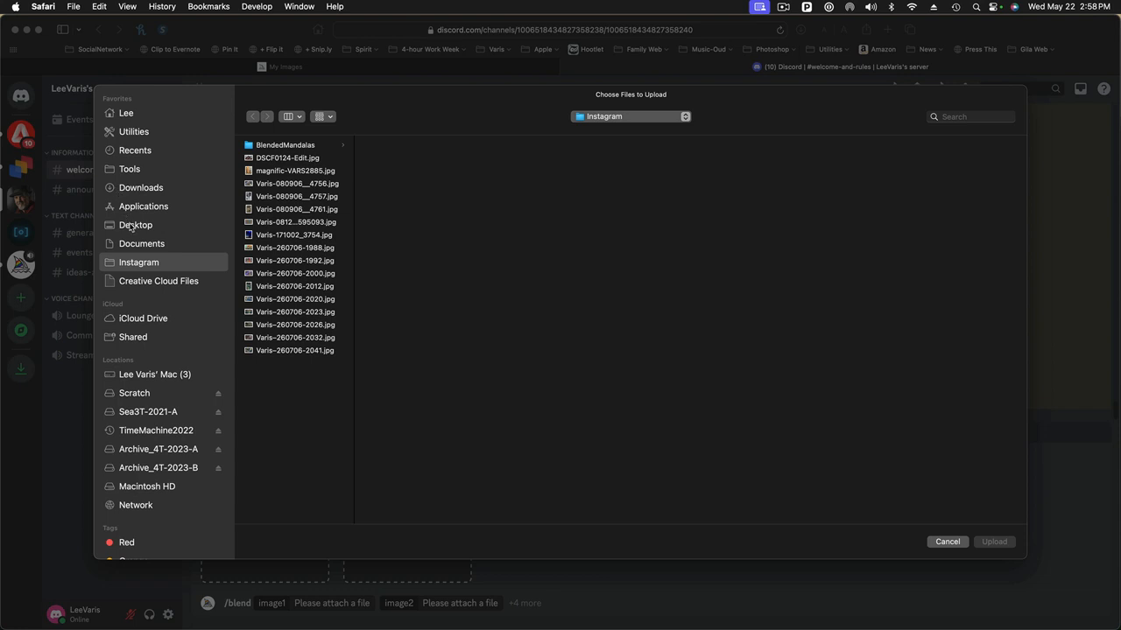
{"action": "left_click", "coordinate": [137, 224]}
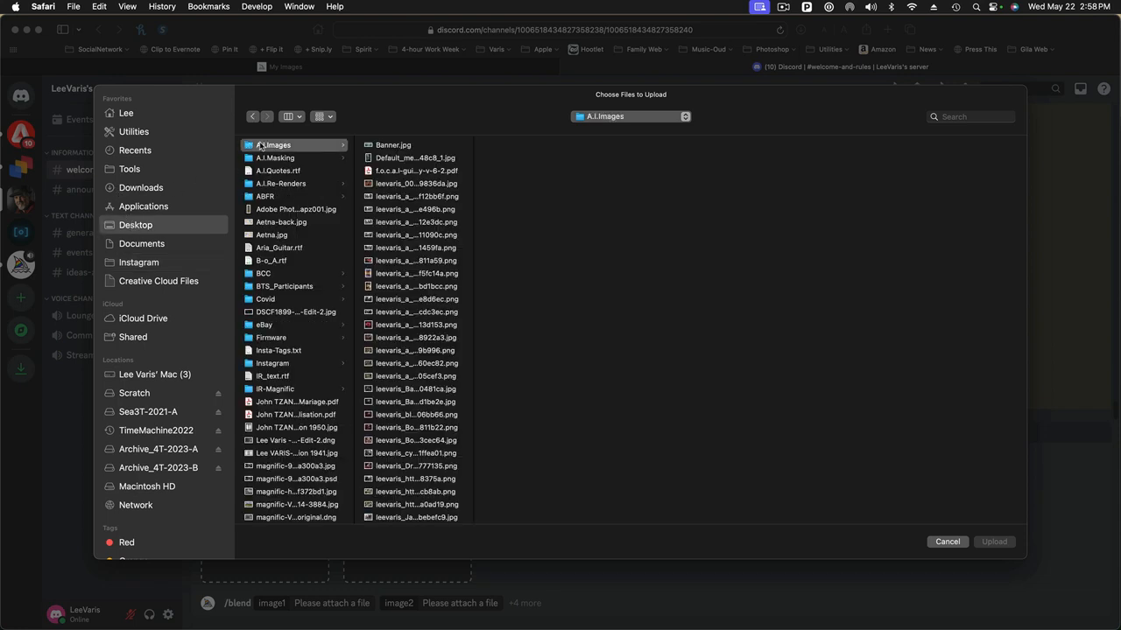
{"action": "scroll", "scroll_direction": "down", "scroll_amount": 3}
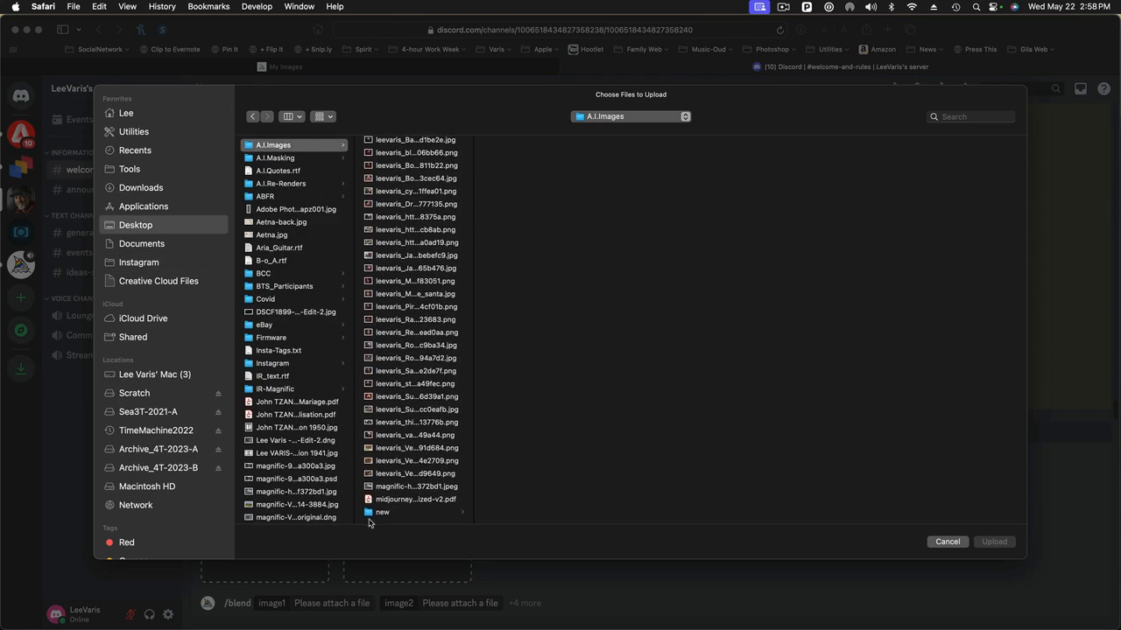
{"action": "left_click", "coordinate": [381, 511]}
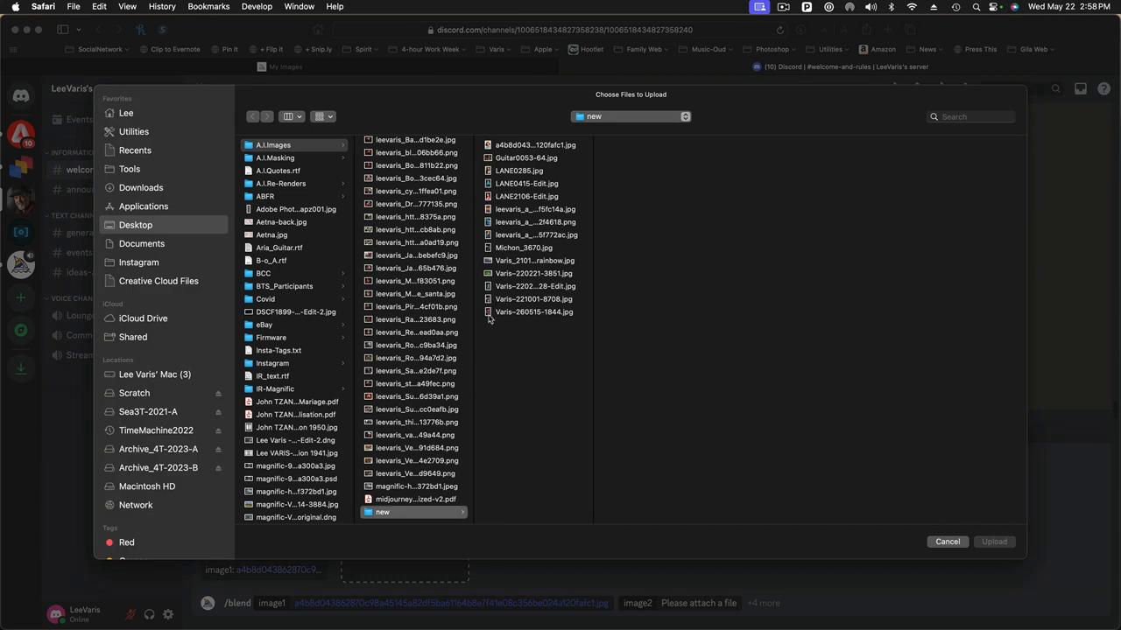
{"action": "left_click", "coordinate": [534, 312]}
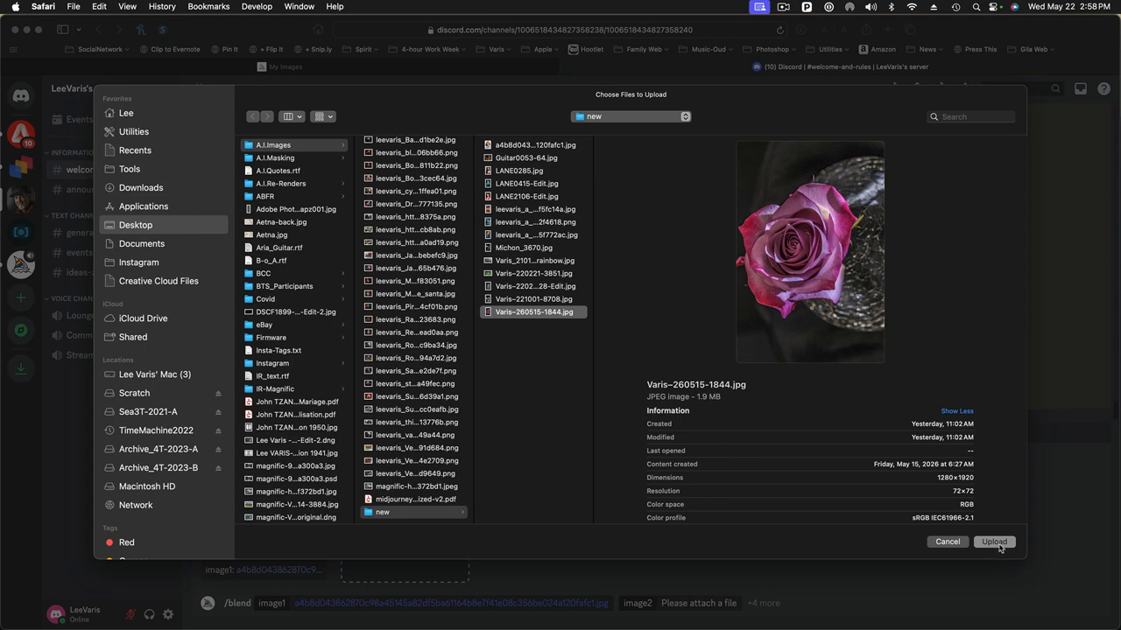
{"action": "left_click", "coordinate": [994, 541]}
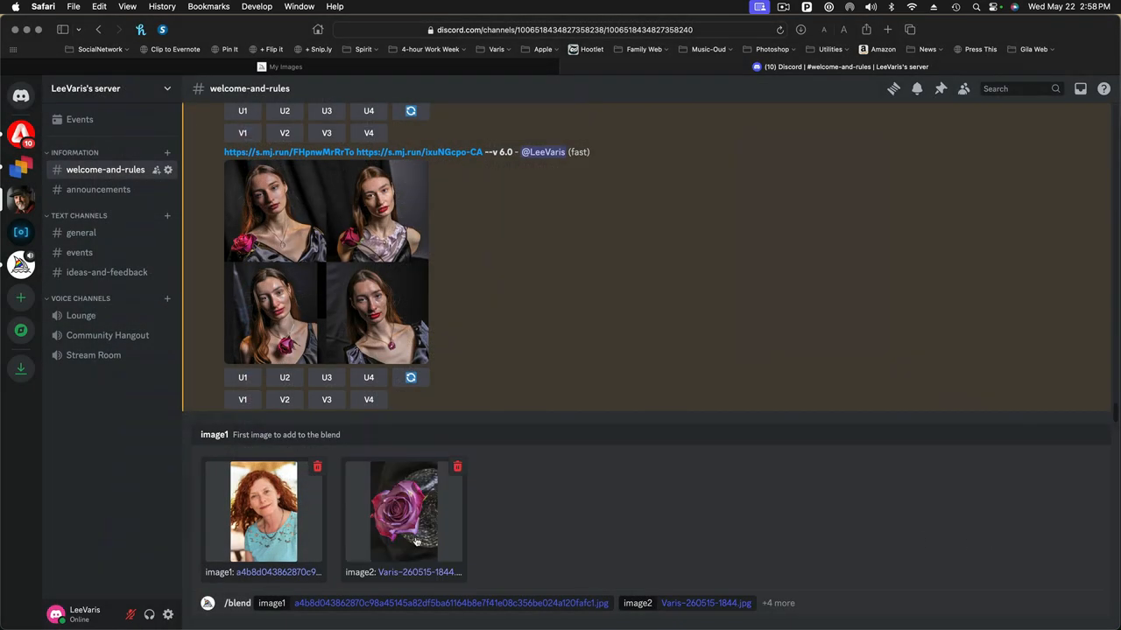
{"action": "mouse_move", "coordinate": [832, 564]}
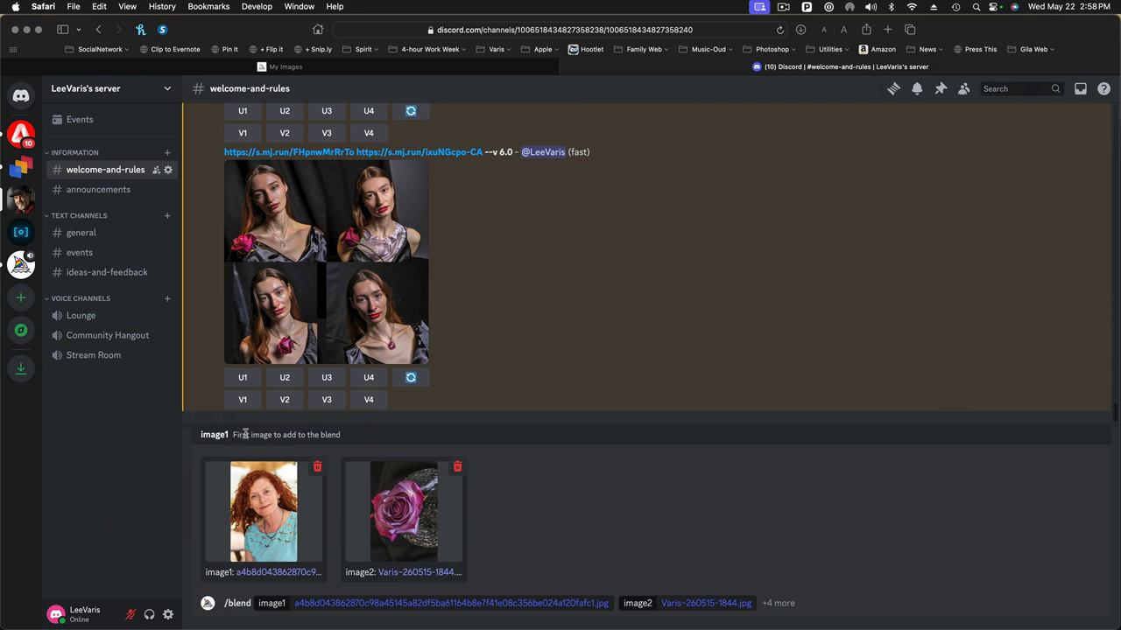
{"action": "mouse_move", "coordinate": [784, 581]}
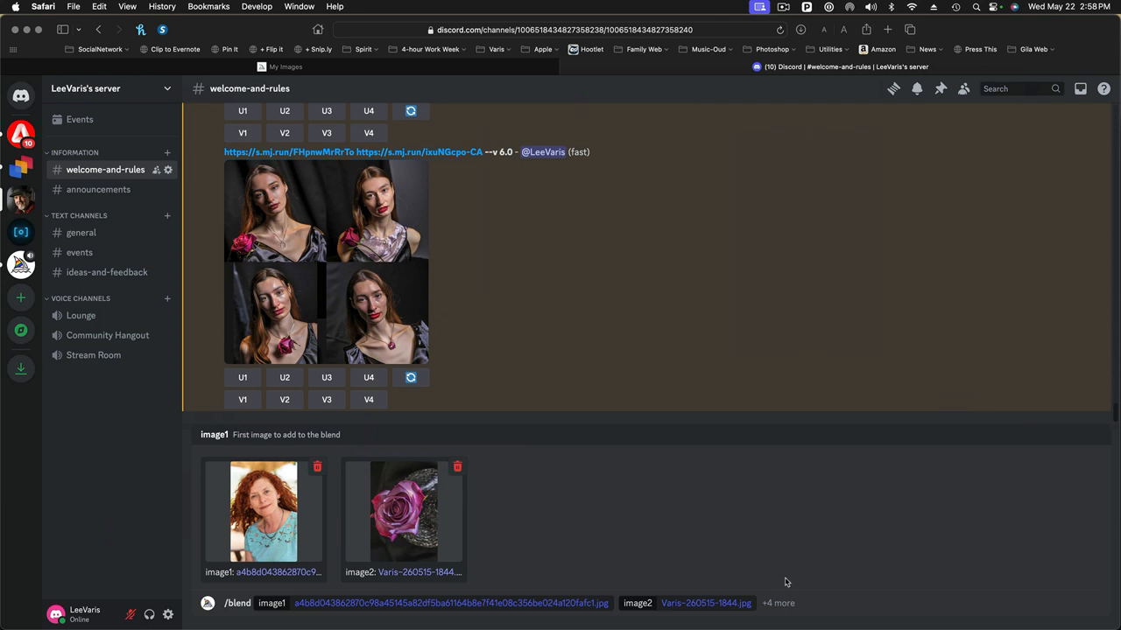
{"action": "mouse_move", "coordinate": [347, 438]}
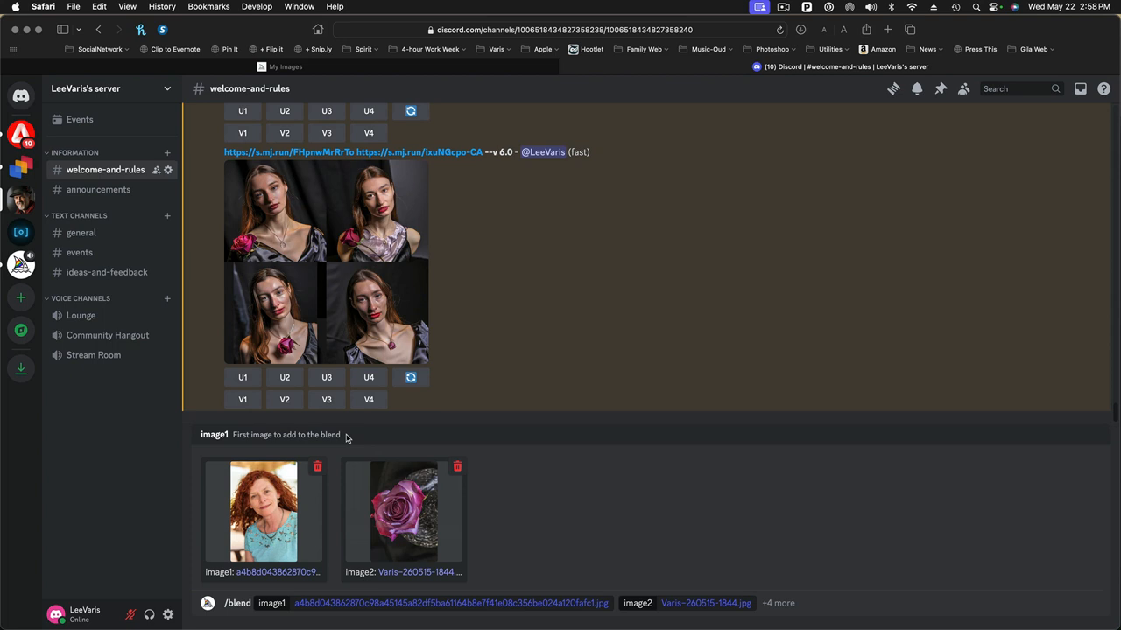
{"action": "mouse_move", "coordinate": [249, 448]}
{"action": "type", "text": " --ar 4"}
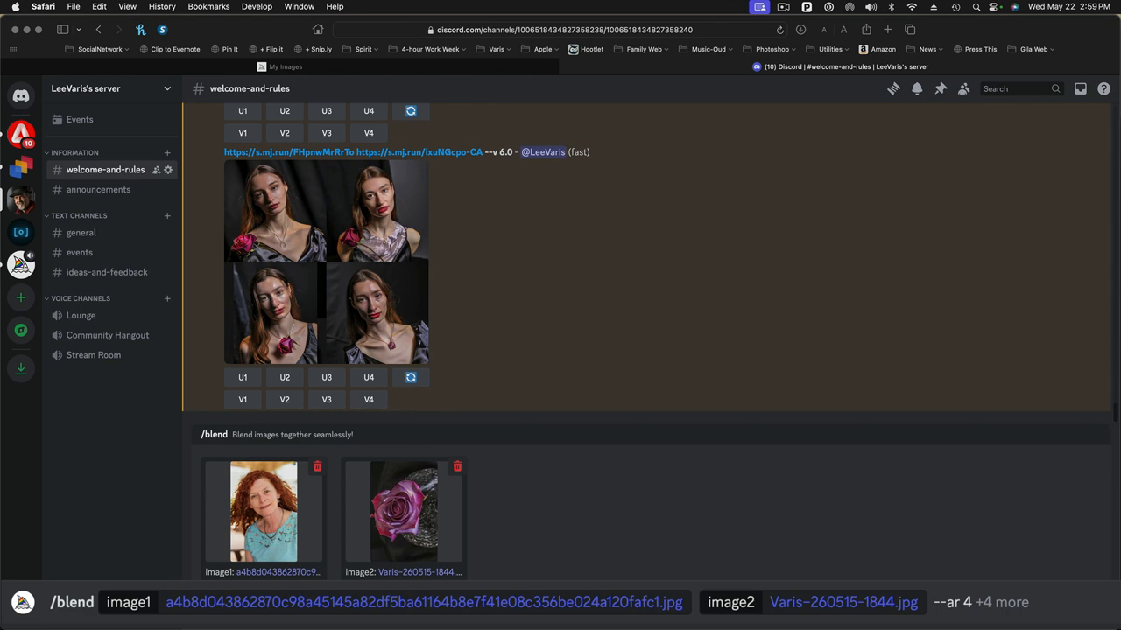
- Append --ar 4:5 and an --s stylize value ending in 00 to the blend command
{"action": "type", "text": ":5"}
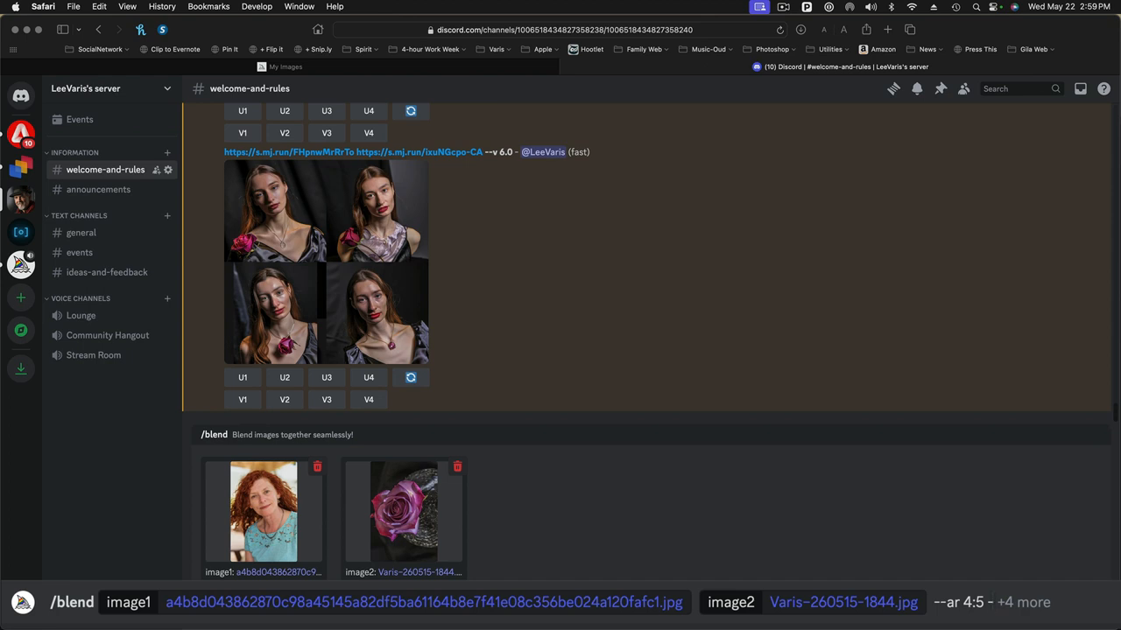
{"action": "type", "text": "--s"}
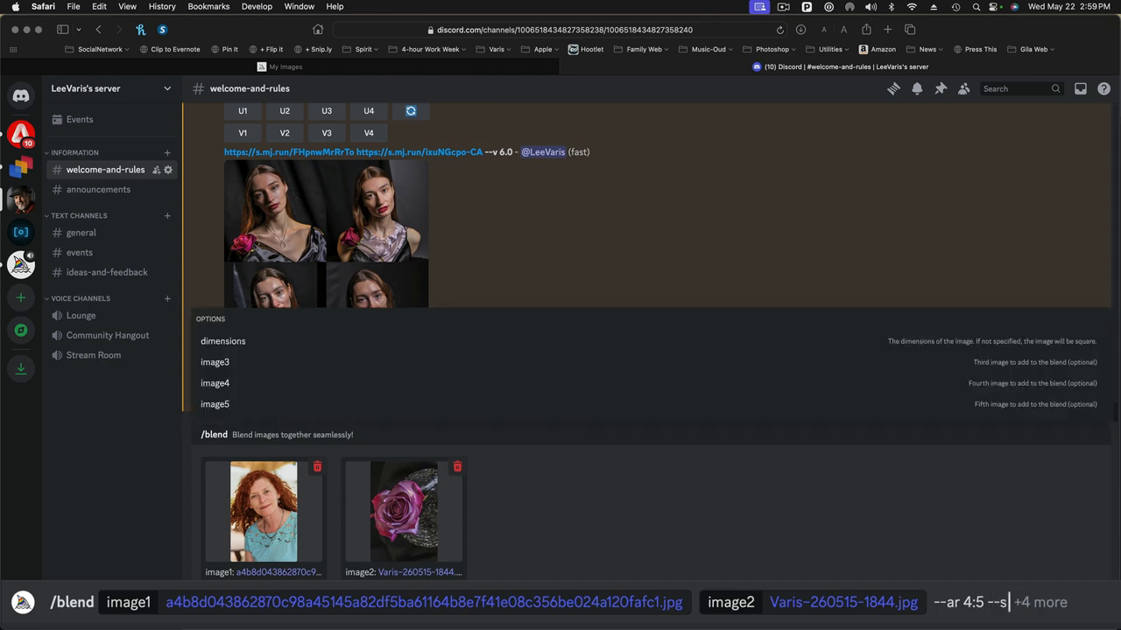
{"action": "type", "text": "00"}
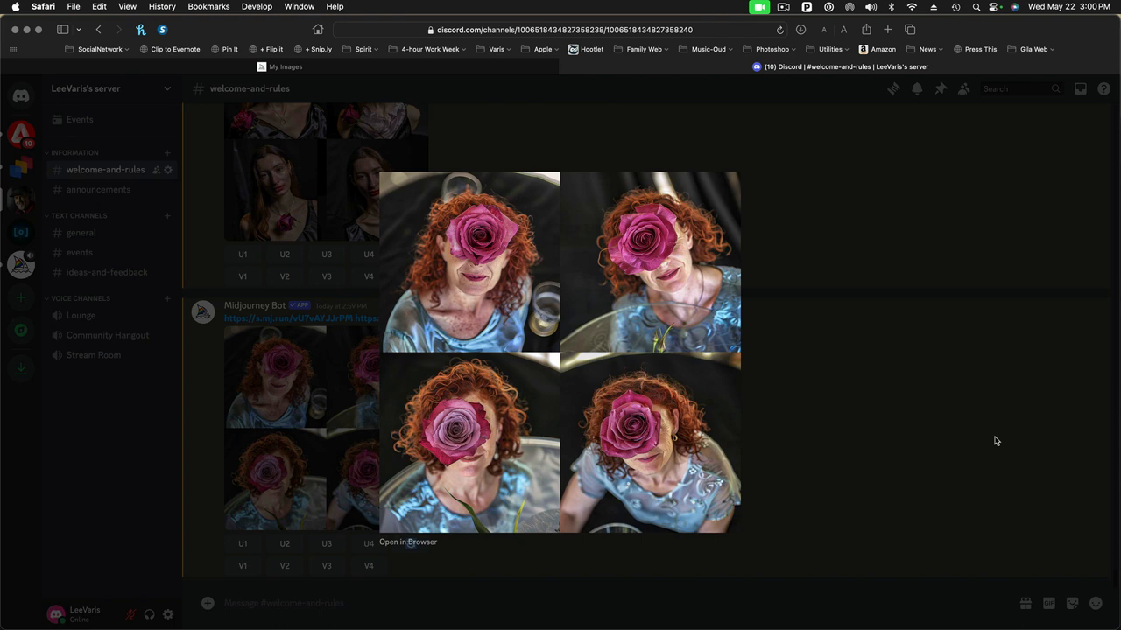
{"action": "mouse_move", "coordinate": [697, 387]}
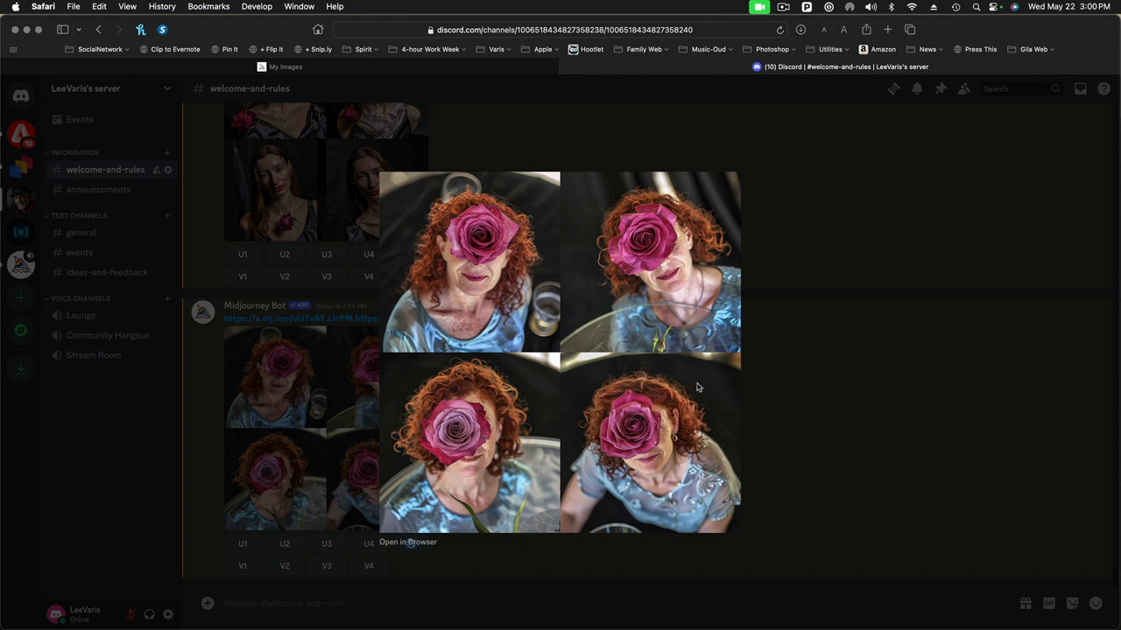
{"action": "mouse_move", "coordinate": [543, 357]}
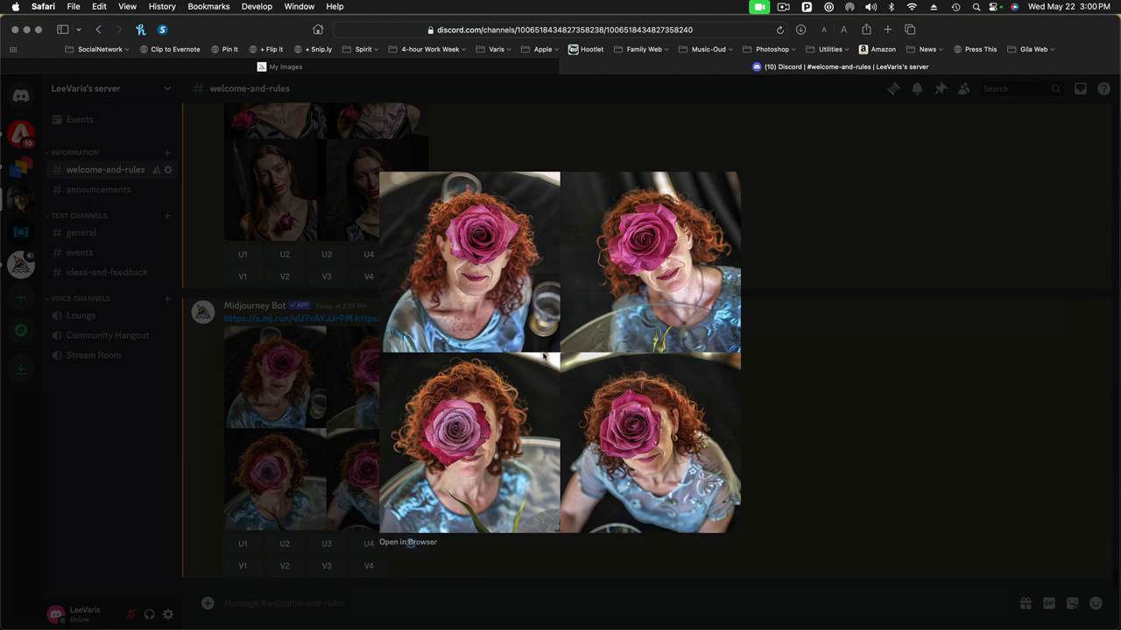
{"action": "mouse_move", "coordinate": [588, 512]}
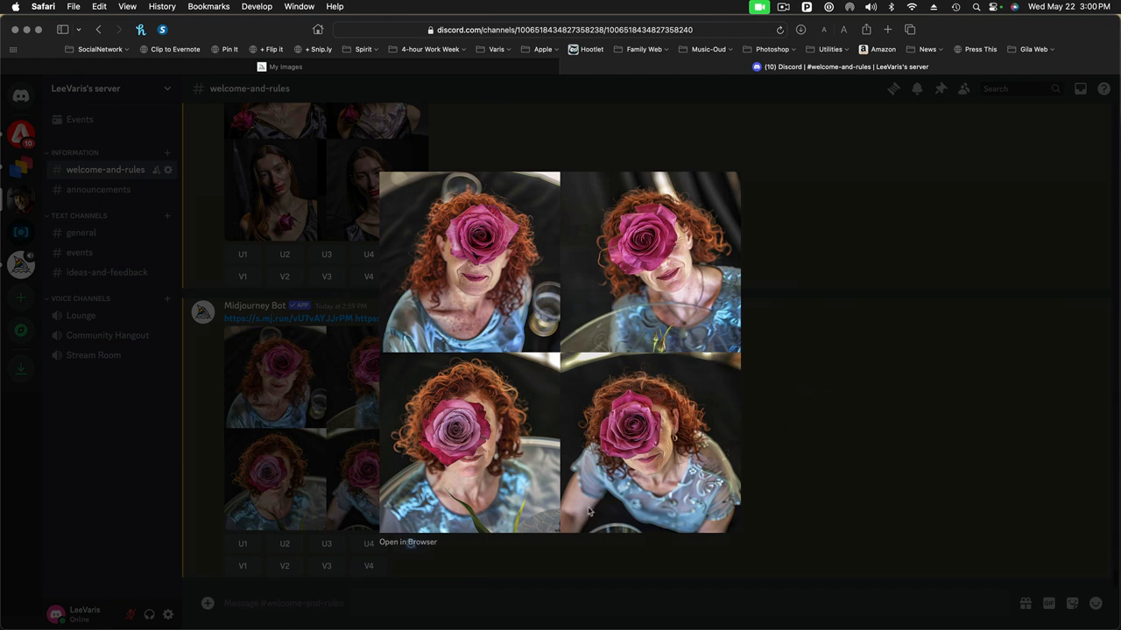
{"action": "mouse_move", "coordinate": [752, 480]}
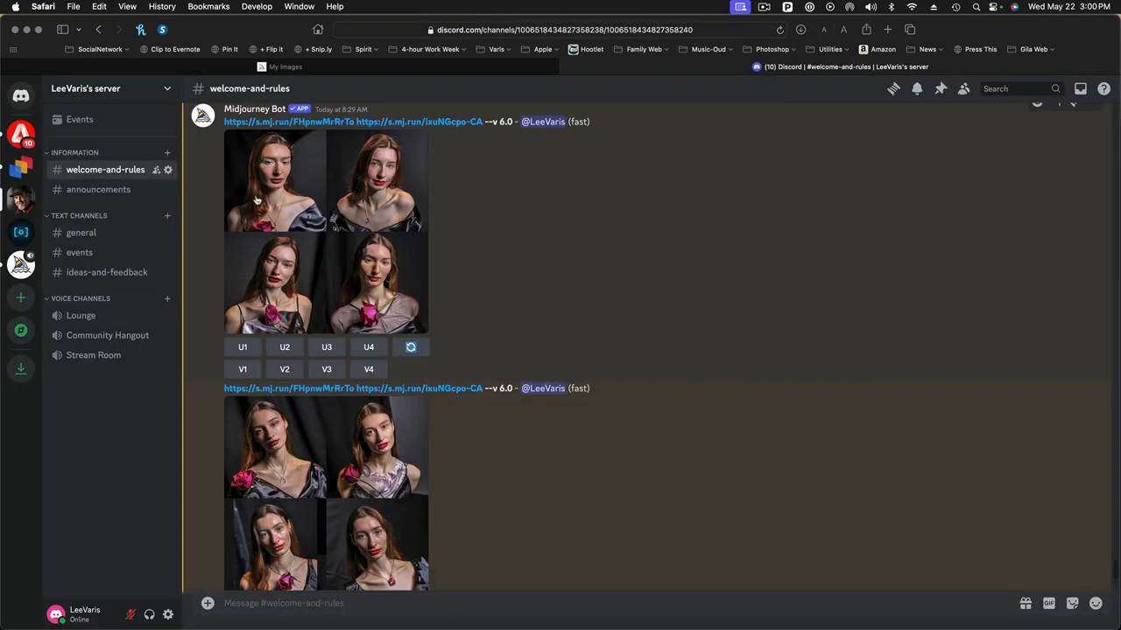
{"action": "mouse_move", "coordinate": [348, 329]}
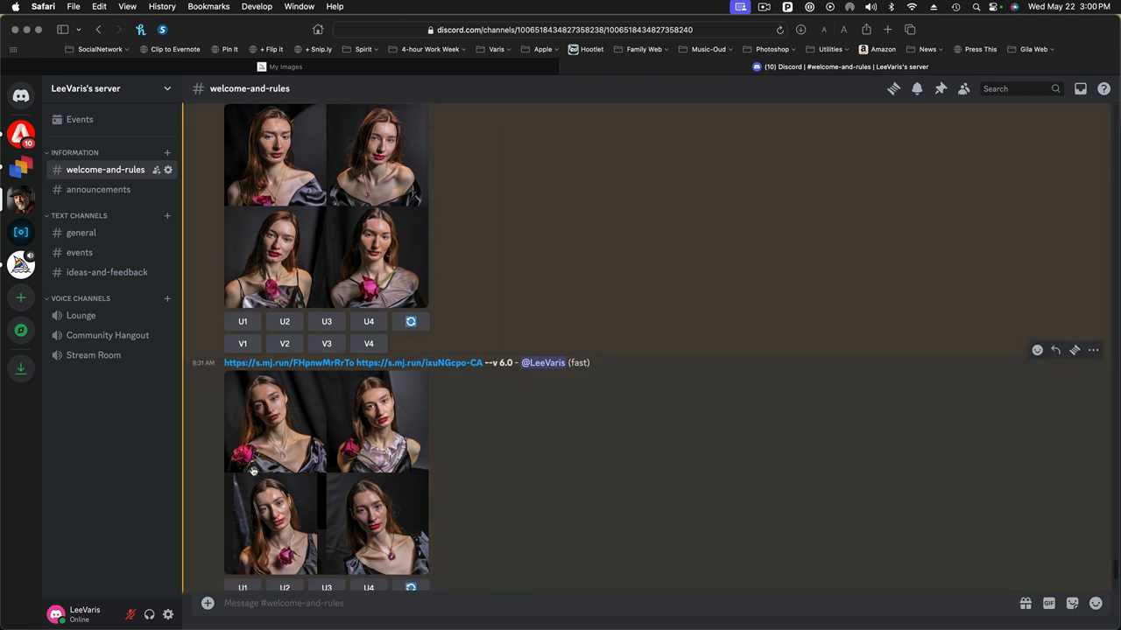
- Scroll down through the Midjourney Bot blend result grids in the channel
{"action": "scroll", "scroll_direction": "down", "scroll_amount": 3}
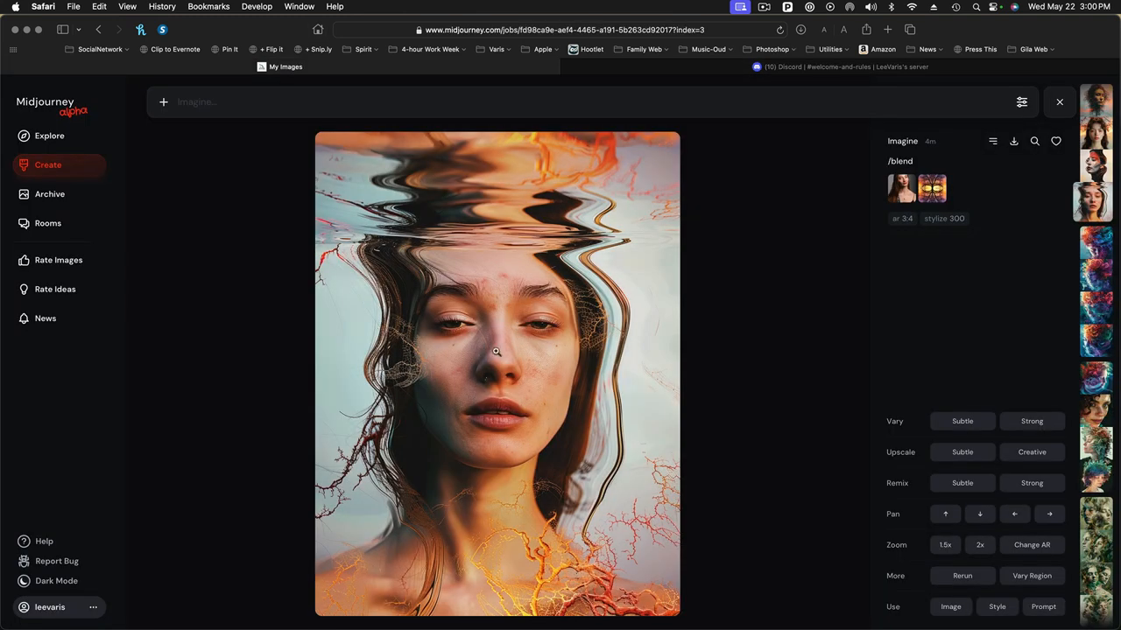
{"action": "mouse_move", "coordinate": [726, 256]}
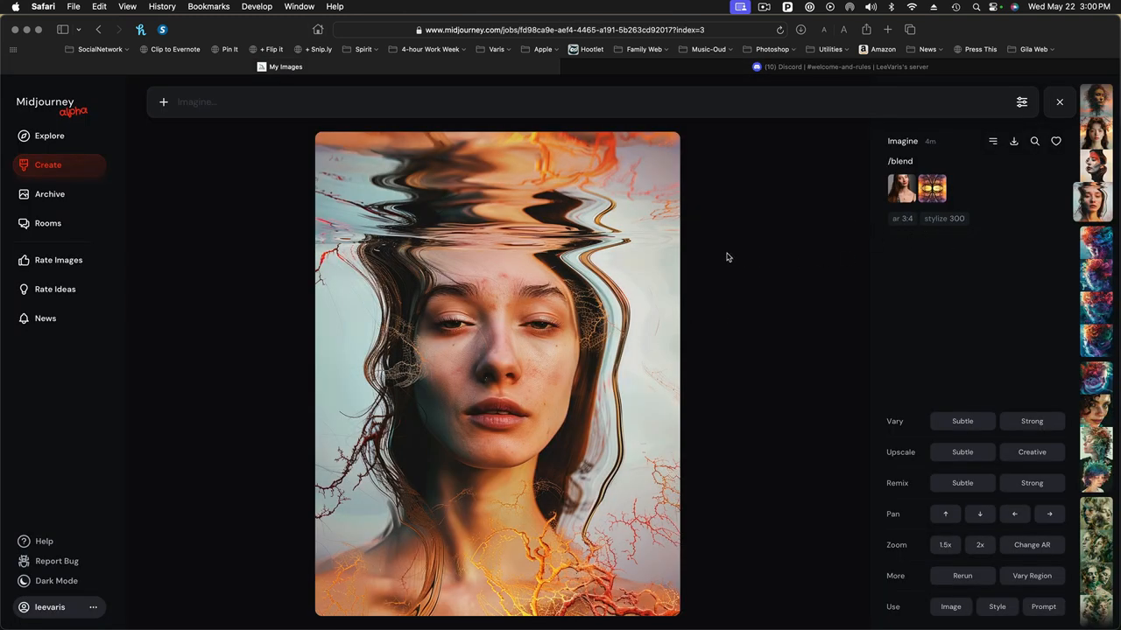
{"action": "mouse_move", "coordinate": [160, 210]}
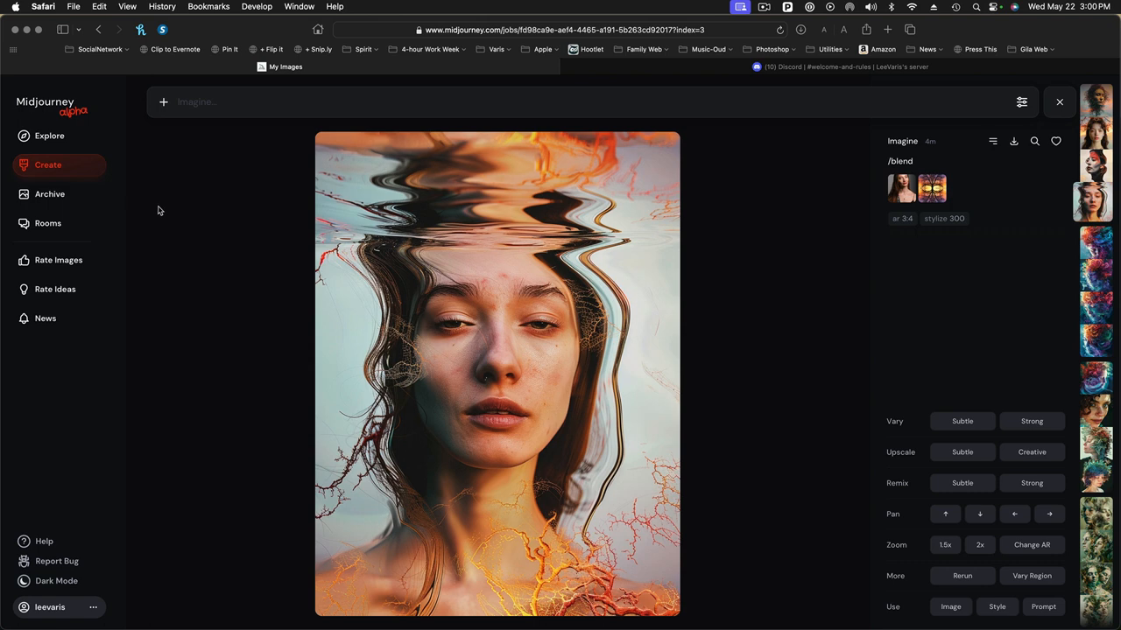
{"action": "mouse_move", "coordinate": [797, 266]}
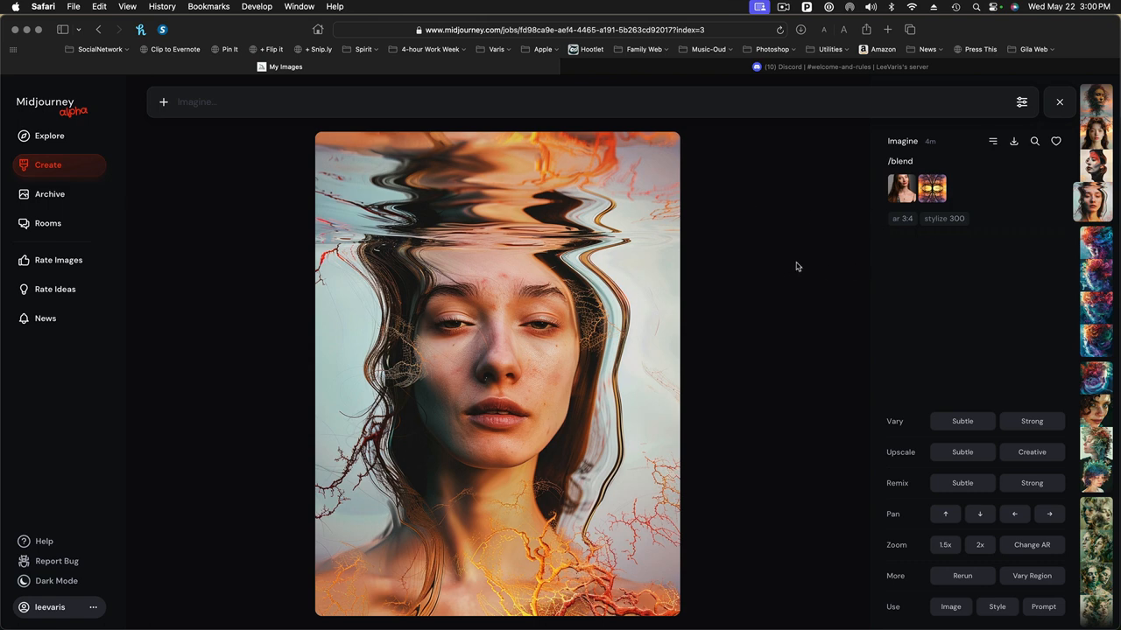
{"action": "mouse_move", "coordinate": [1064, 165]}
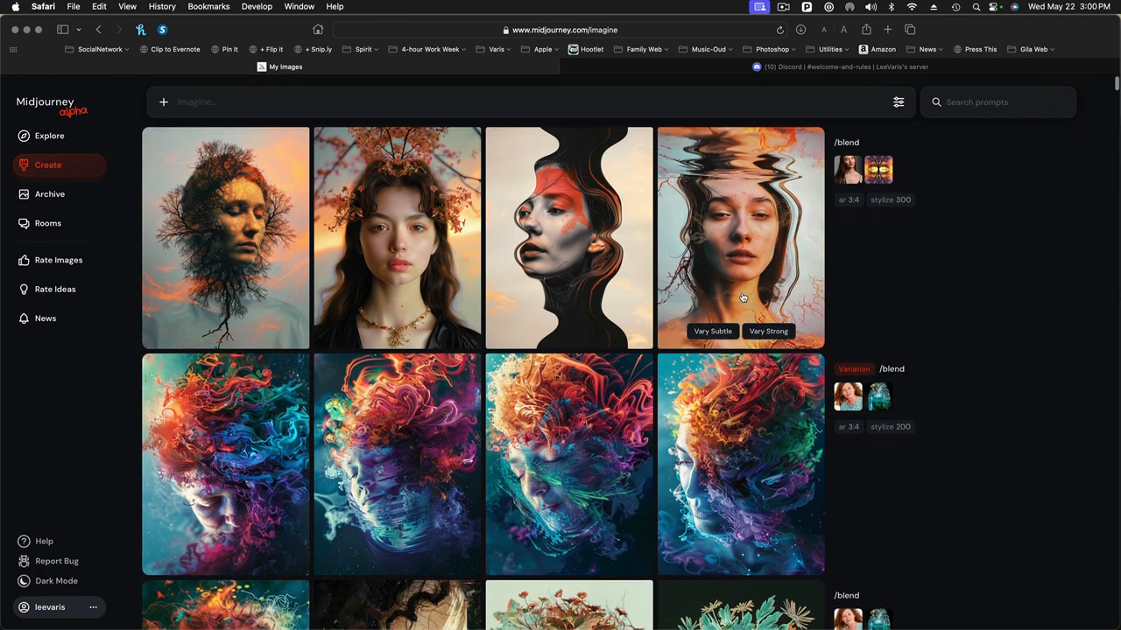
- Scroll the Create grid and step to the next swirling-hair blend variation
{"action": "scroll", "scroll_direction": "down", "scroll_amount": 3}
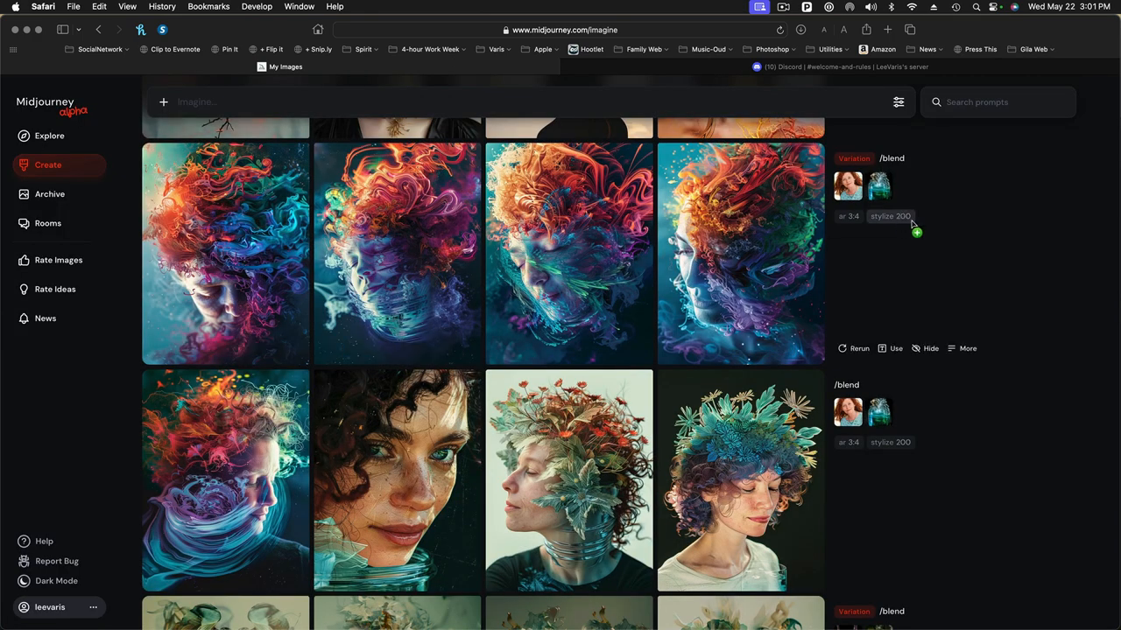
{"action": "mouse_move", "coordinate": [911, 231]}
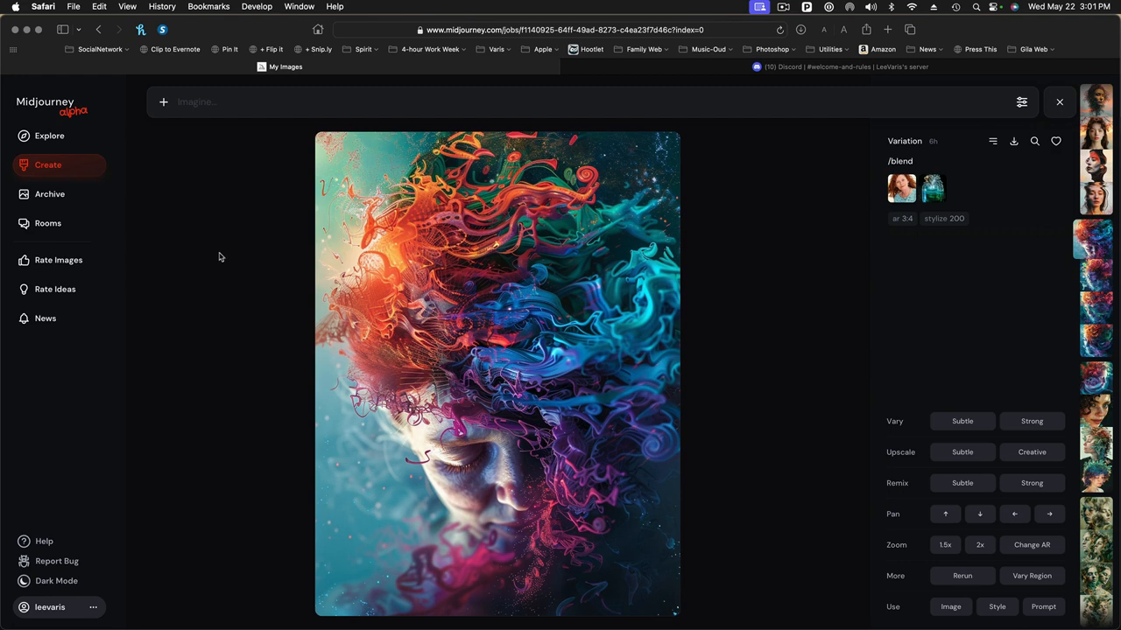
{"action": "mouse_move", "coordinate": [809, 297]}
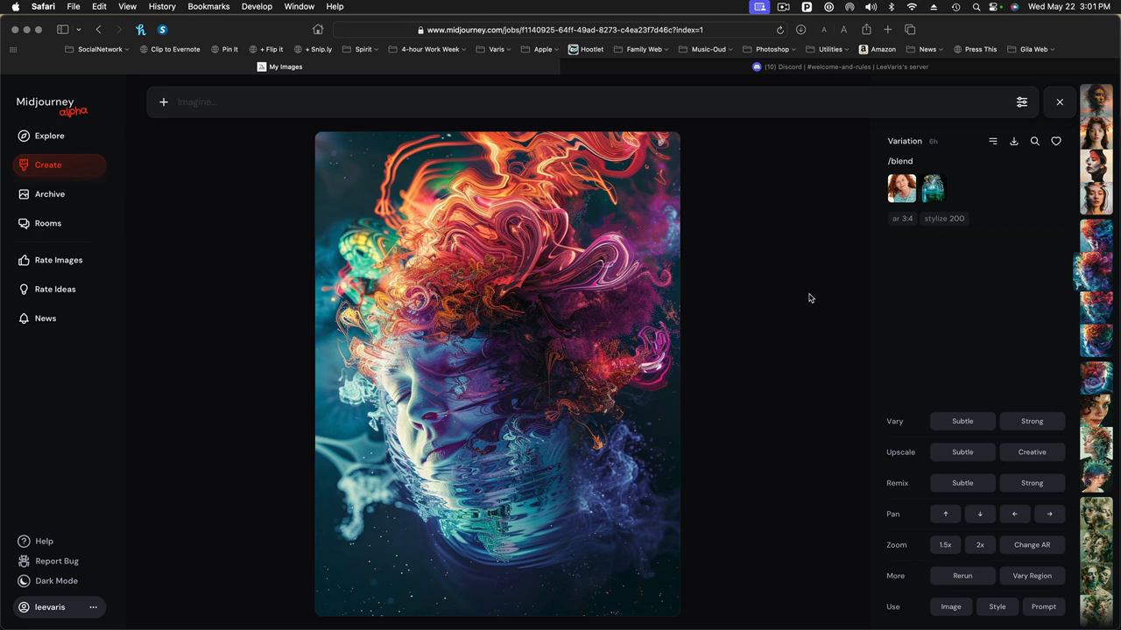
{"action": "mouse_move", "coordinate": [788, 234]}
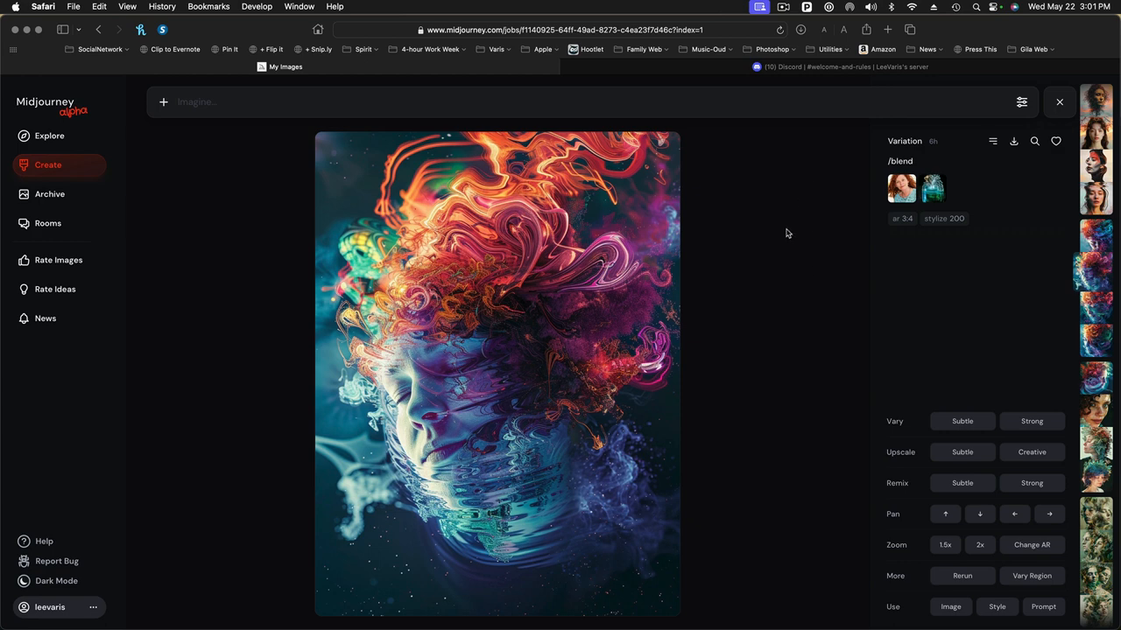
{"action": "mouse_move", "coordinate": [777, 249]}
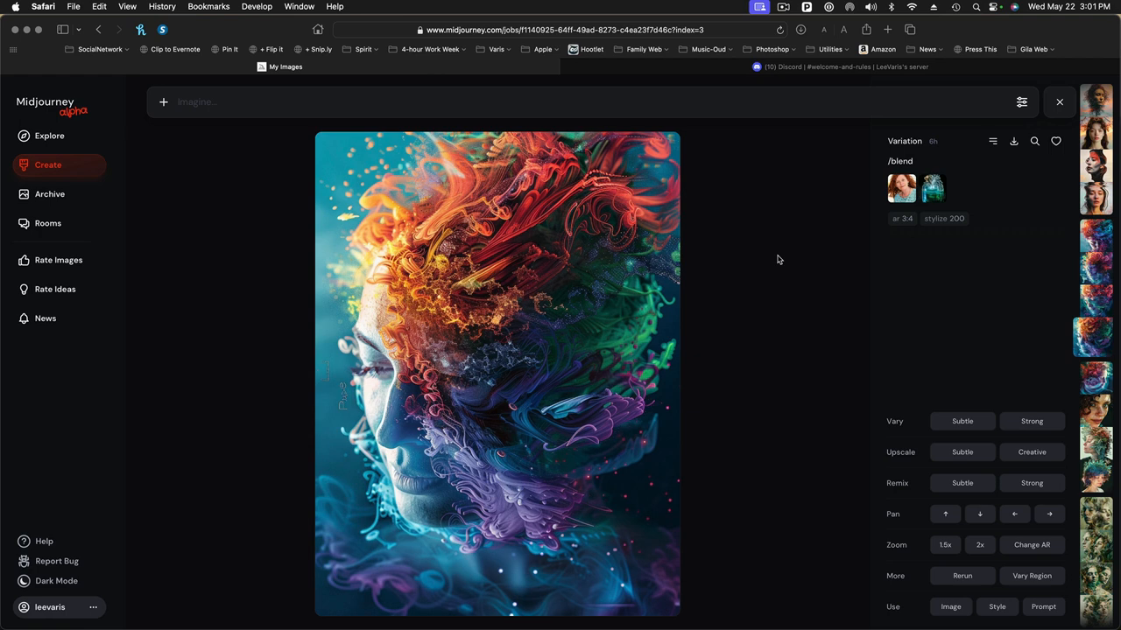
{"action": "left_click", "coordinate": [1031, 420]}
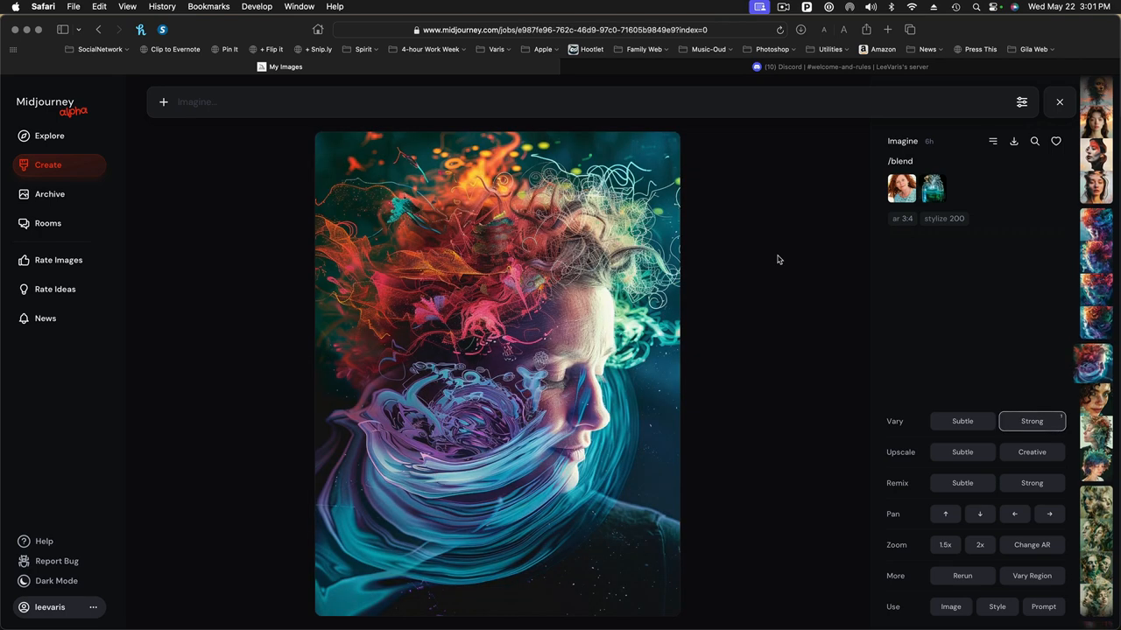
{"action": "mouse_move", "coordinate": [791, 251]}
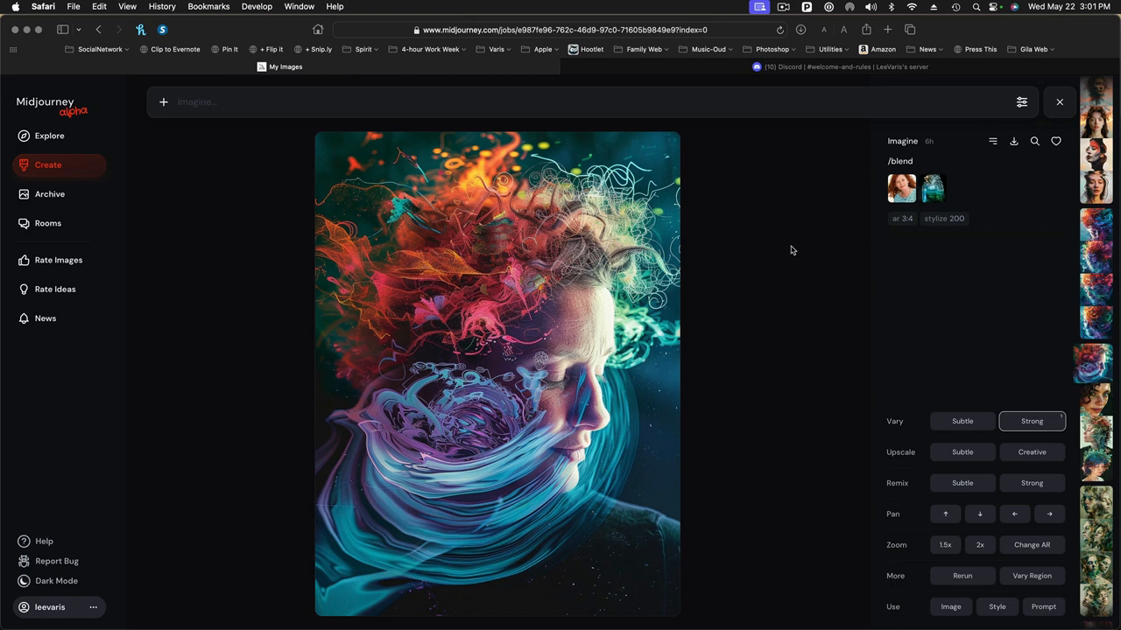
{"action": "mouse_move", "coordinate": [797, 251]}
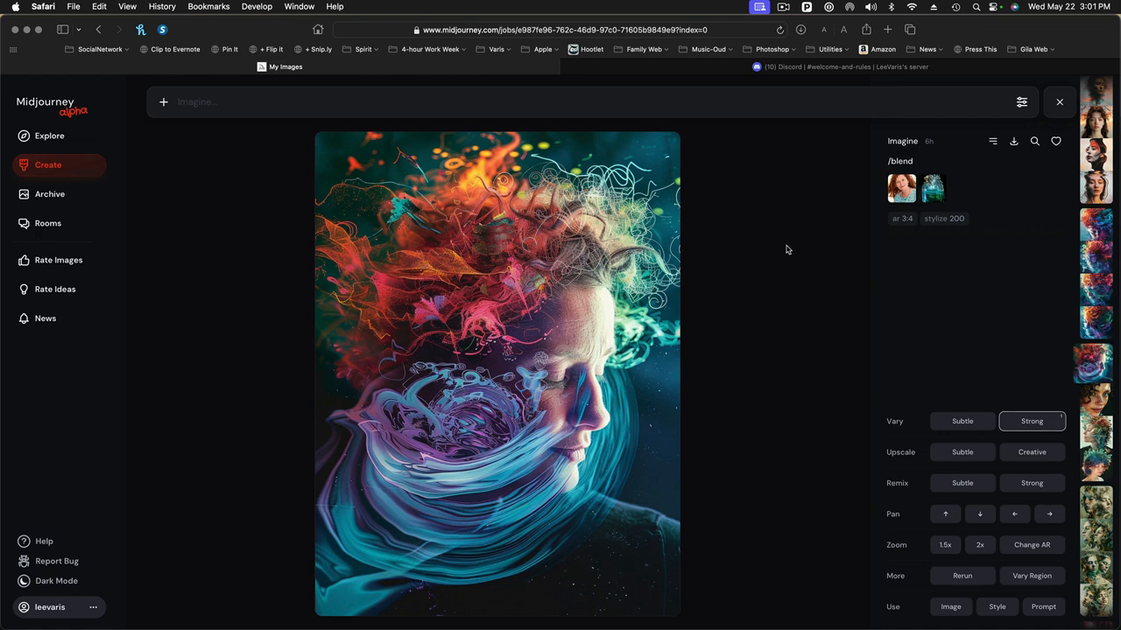
{"action": "mouse_move", "coordinate": [773, 247]}
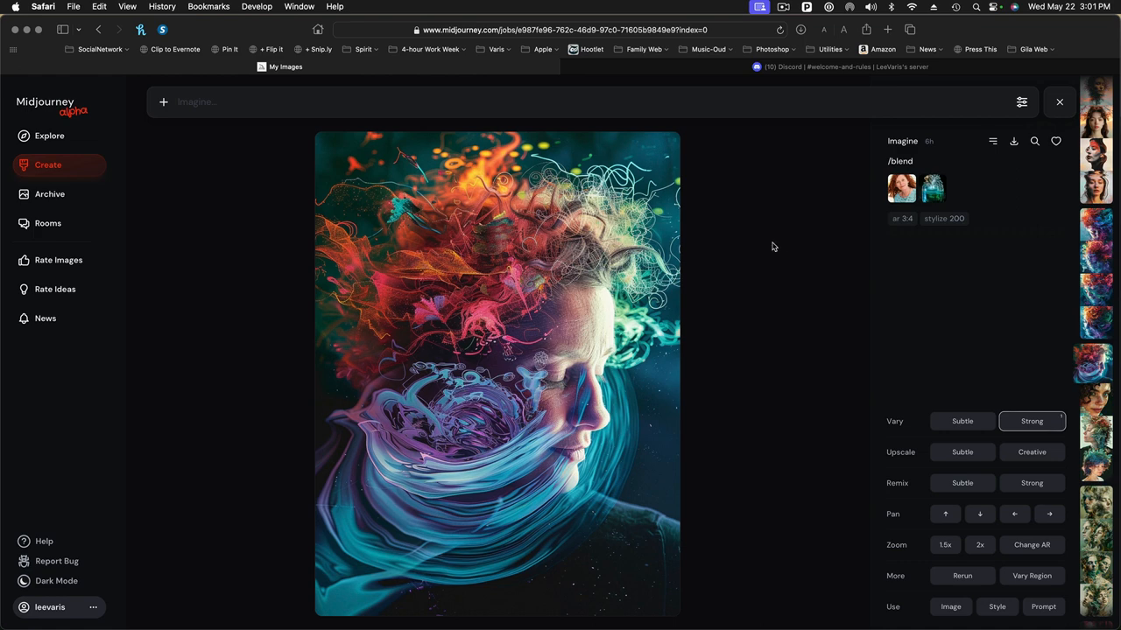
{"action": "mouse_move", "coordinate": [760, 254]}
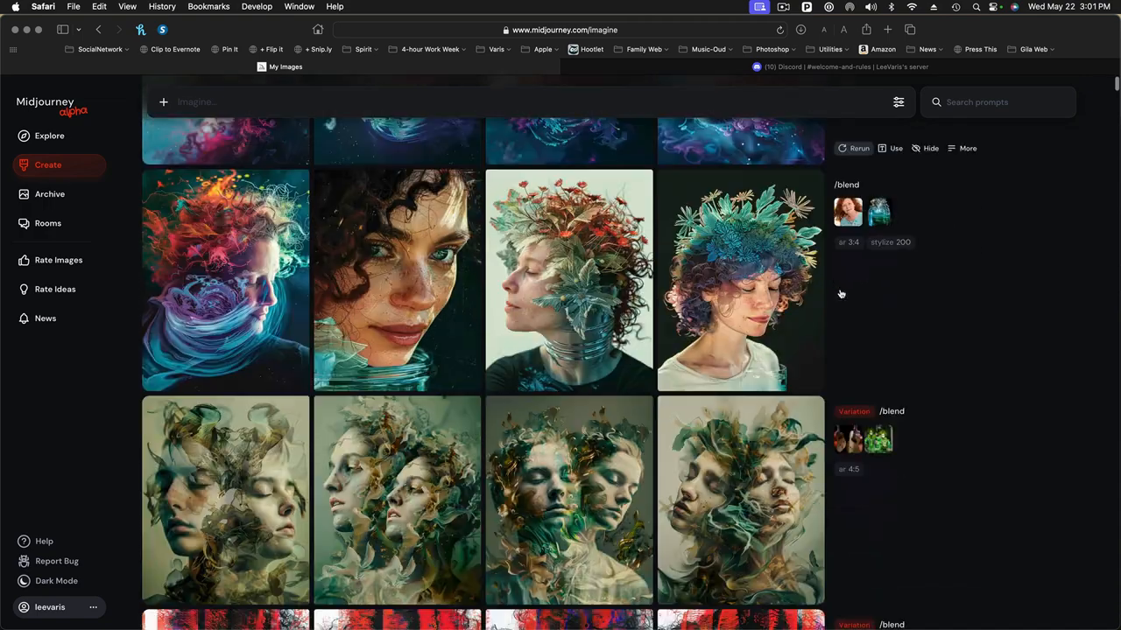
{"action": "scroll", "scroll_direction": "down", "scroll_amount": 3}
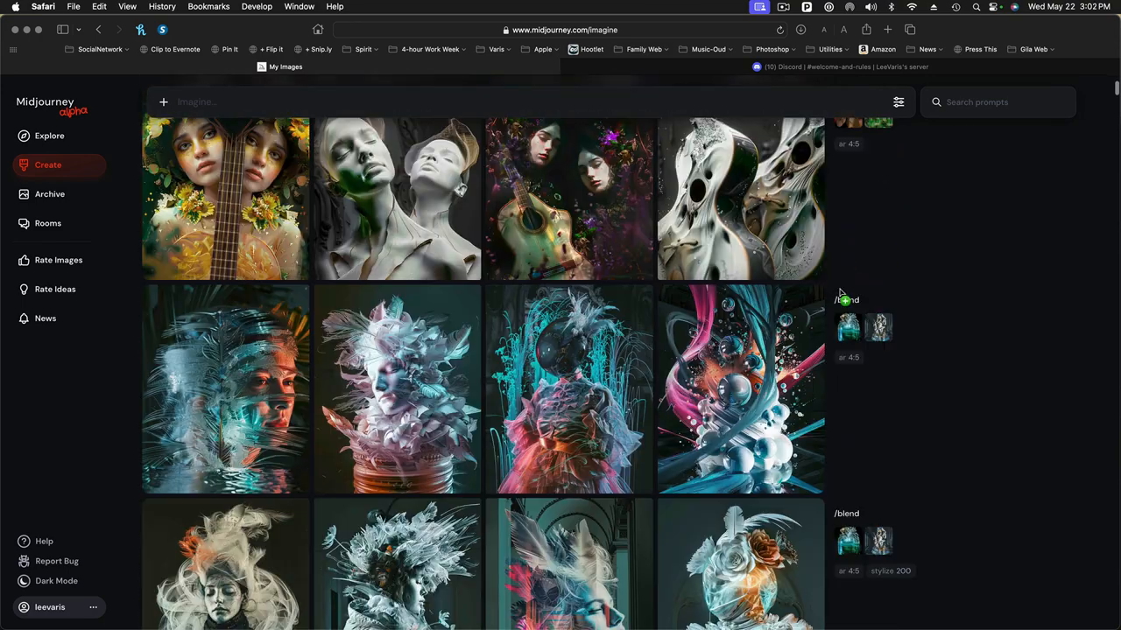
{"action": "scroll", "scroll_direction": "down", "scroll_amount": 3}
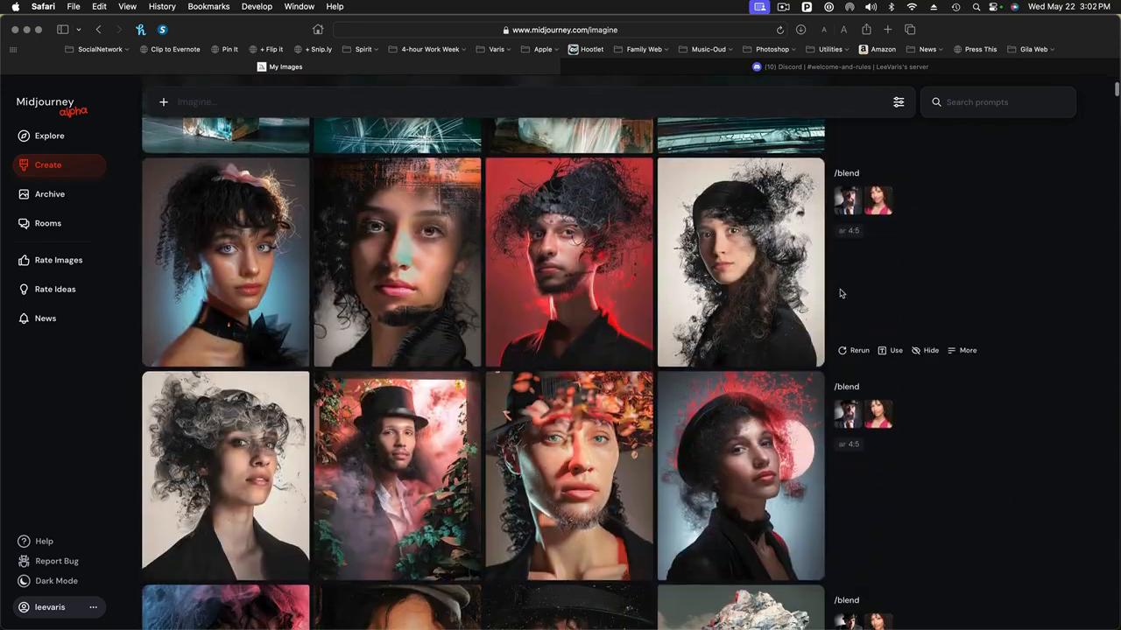
{"action": "scroll", "scroll_direction": "down", "scroll_amount": 3}
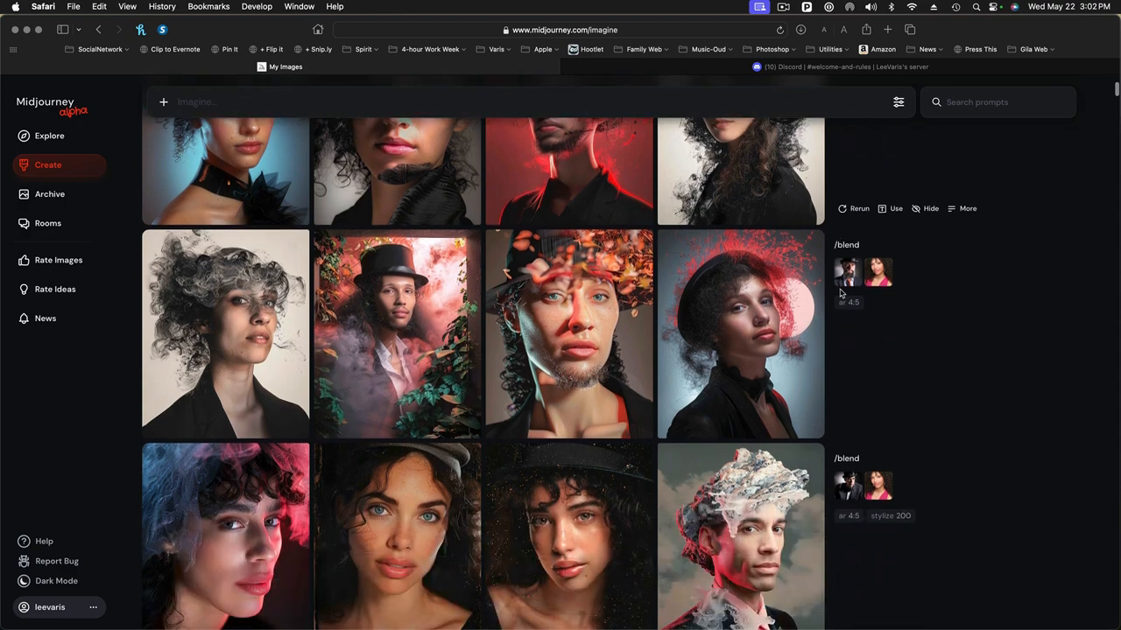
{"action": "scroll", "scroll_direction": "down", "scroll_amount": 3}
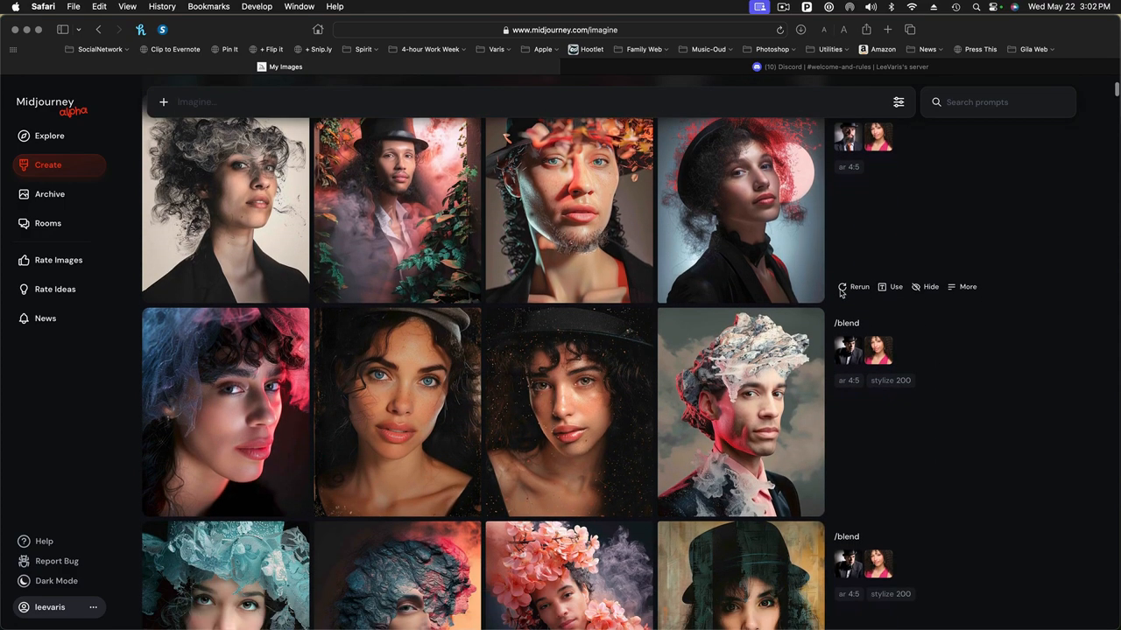
{"action": "scroll", "scroll_direction": "down", "scroll_amount": 3}
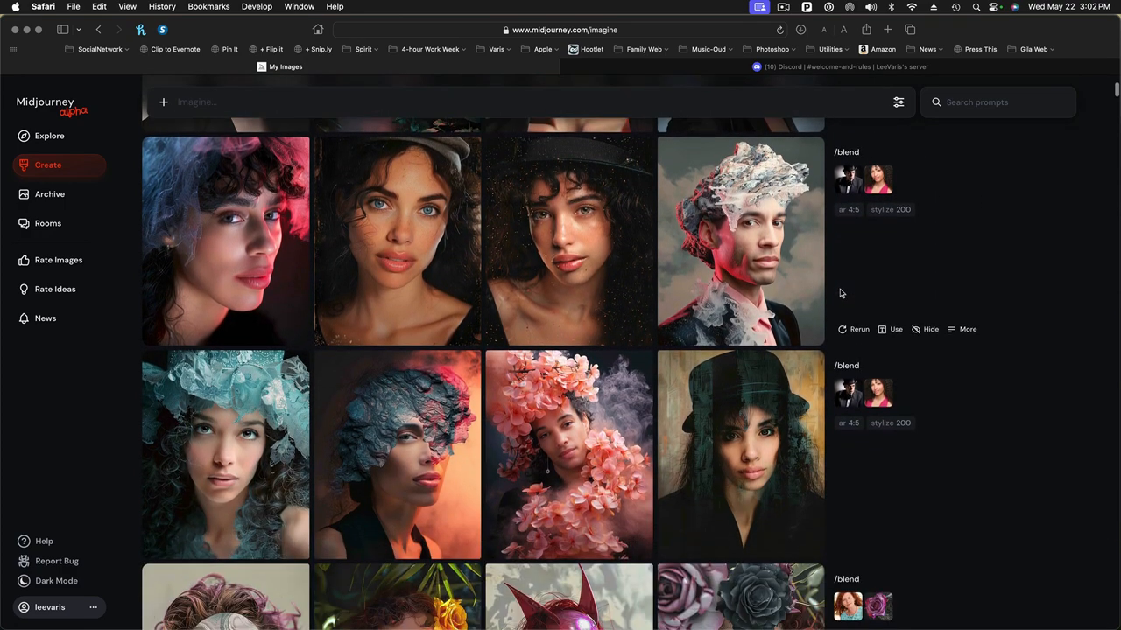
{"action": "scroll", "scroll_direction": "down", "scroll_amount": 3}
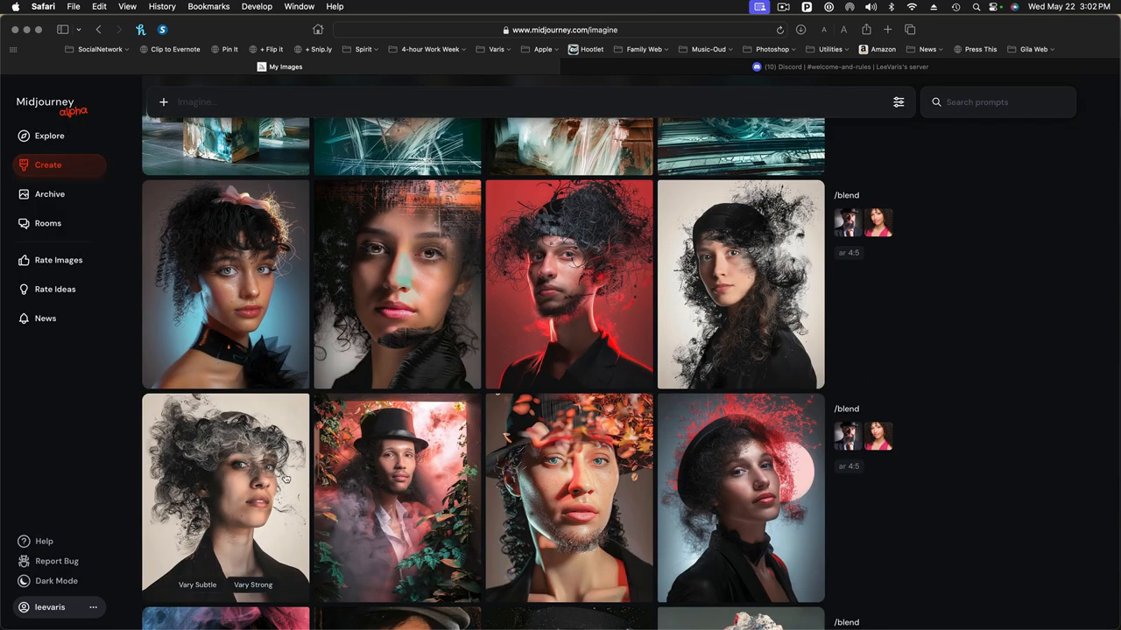
{"action": "mouse_move", "coordinate": [259, 474]}
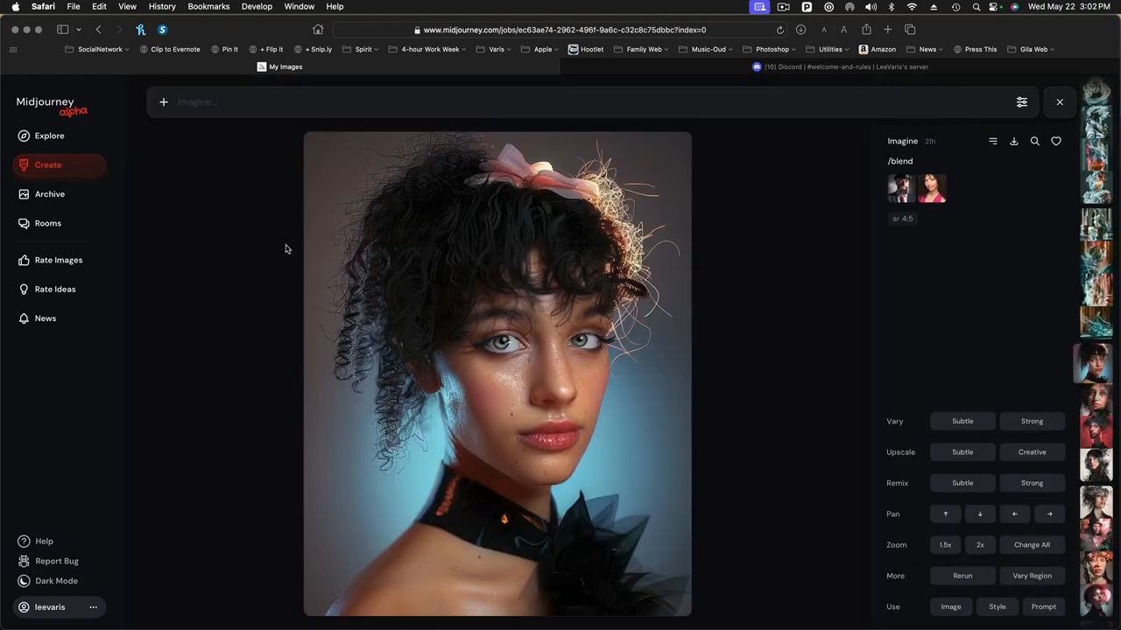
{"action": "mouse_move", "coordinate": [1019, 258]}
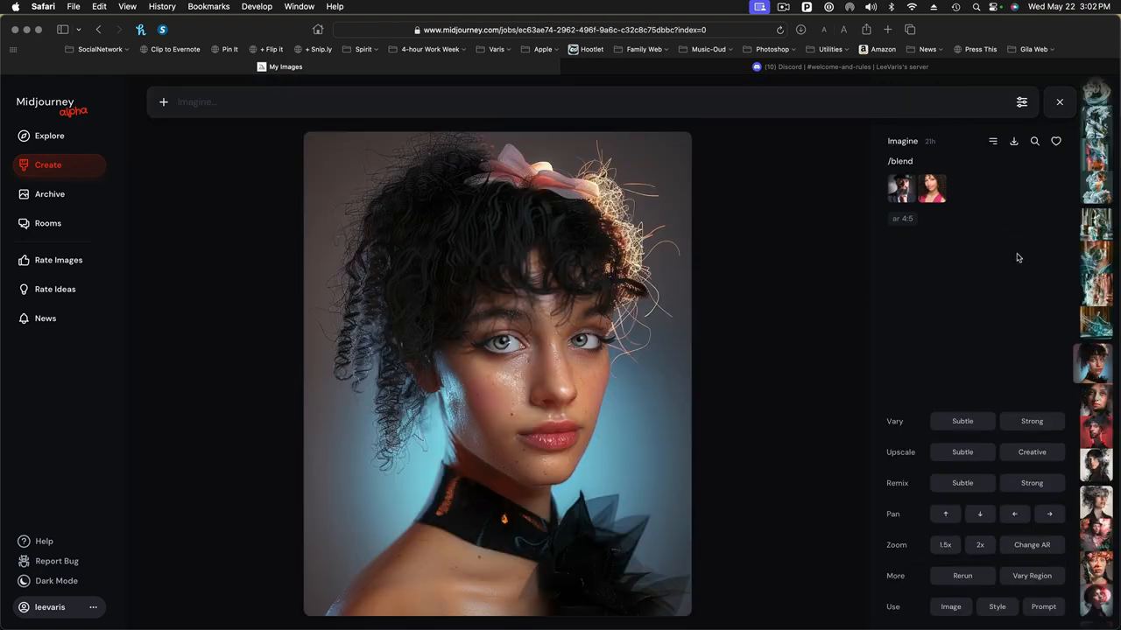
{"action": "mouse_move", "coordinate": [1016, 266]}
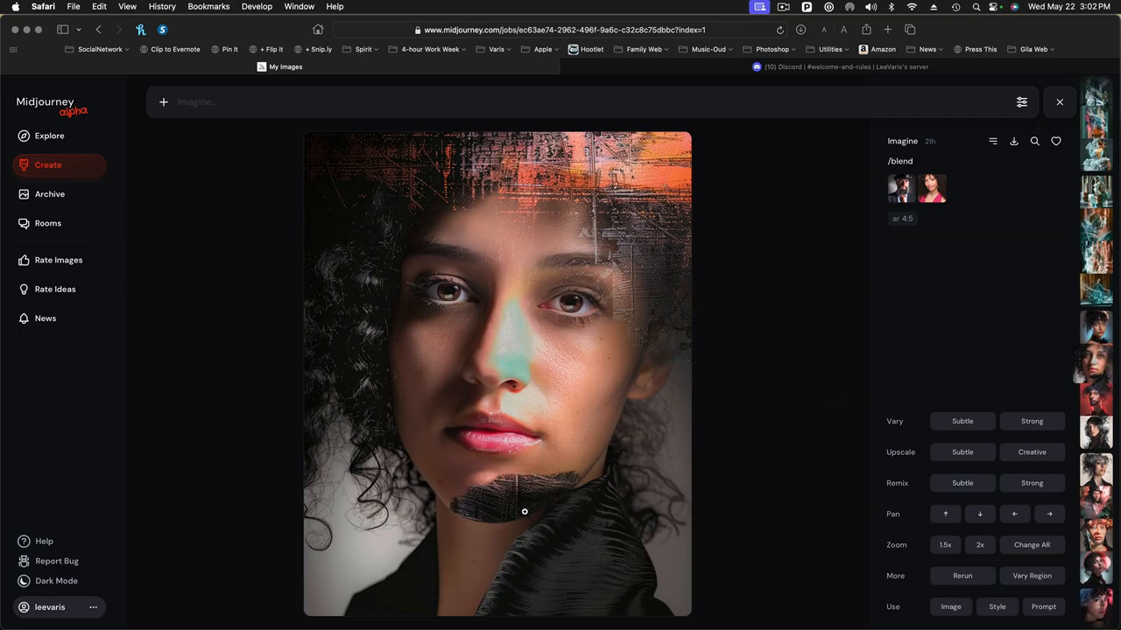
{"action": "mouse_move", "coordinate": [775, 334]}
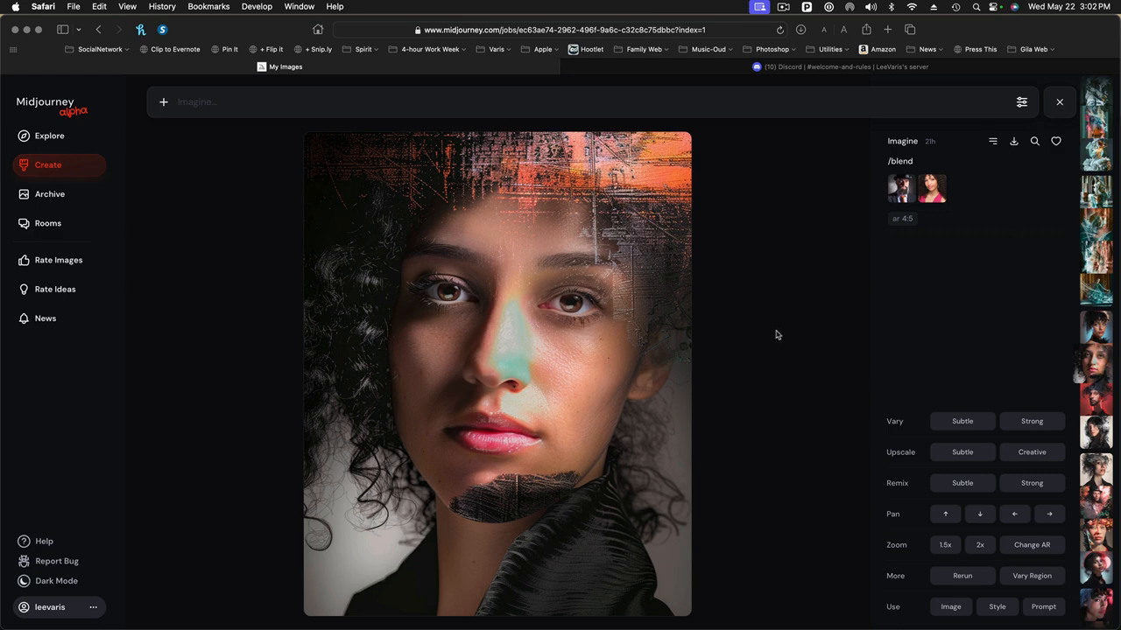
{"action": "mouse_move", "coordinate": [911, 319]}
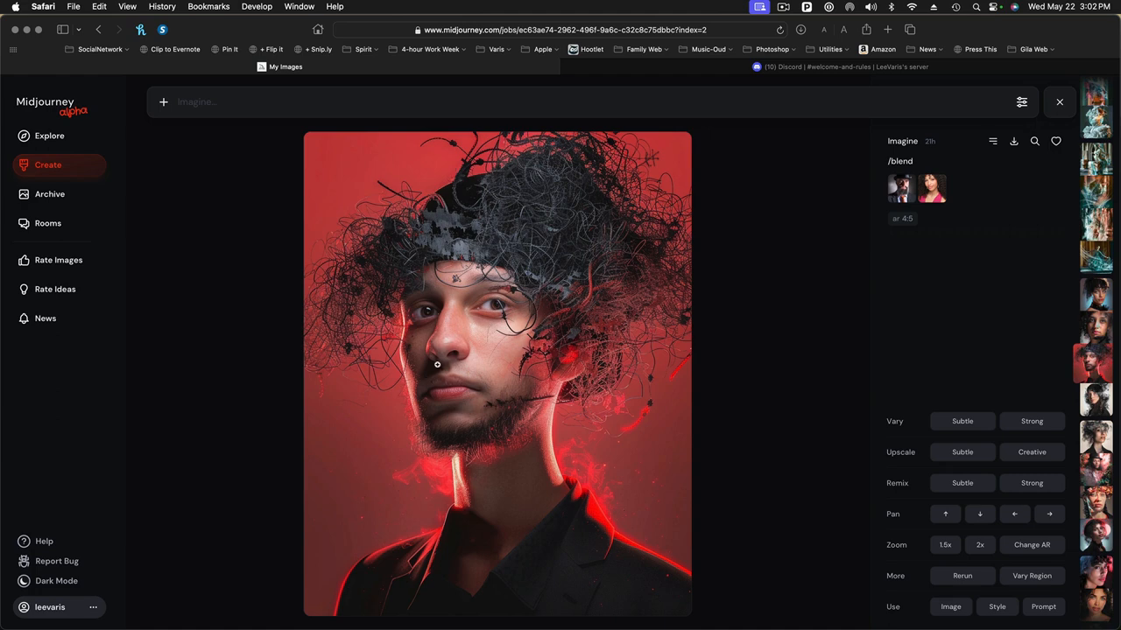
{"action": "mouse_move", "coordinate": [480, 372]}
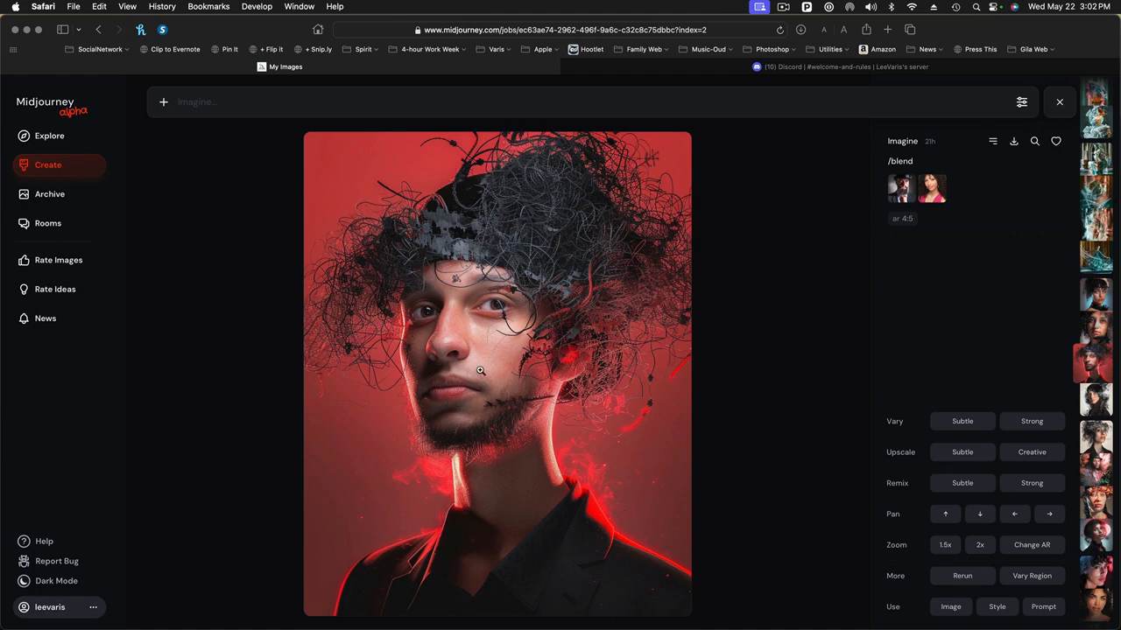
{"action": "mouse_move", "coordinate": [613, 322]}
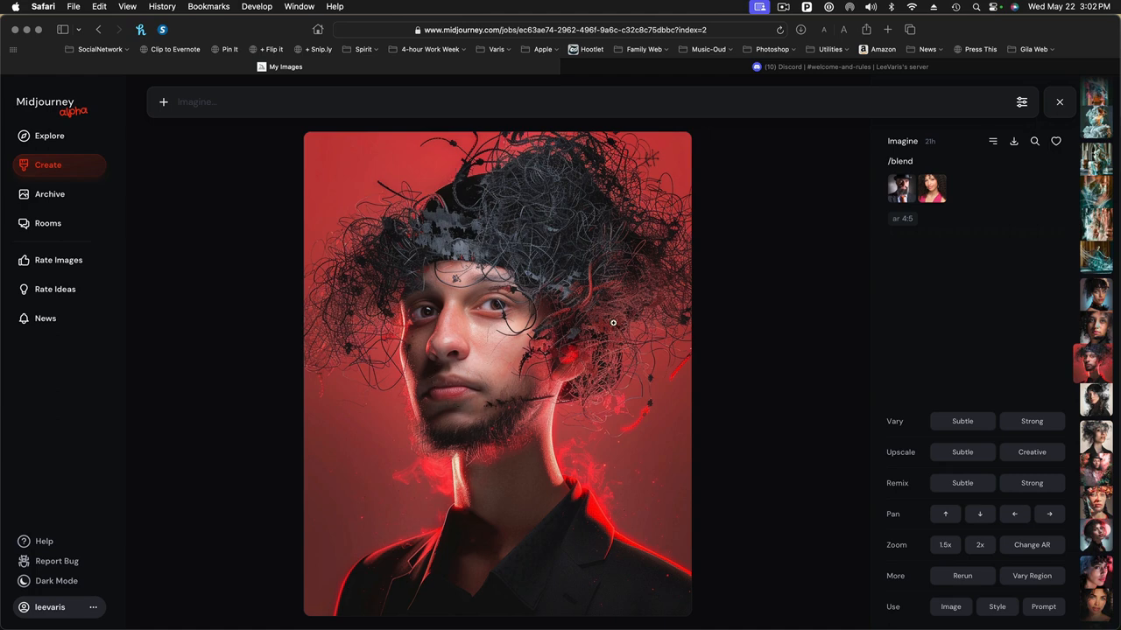
{"action": "mouse_move", "coordinate": [812, 299]}
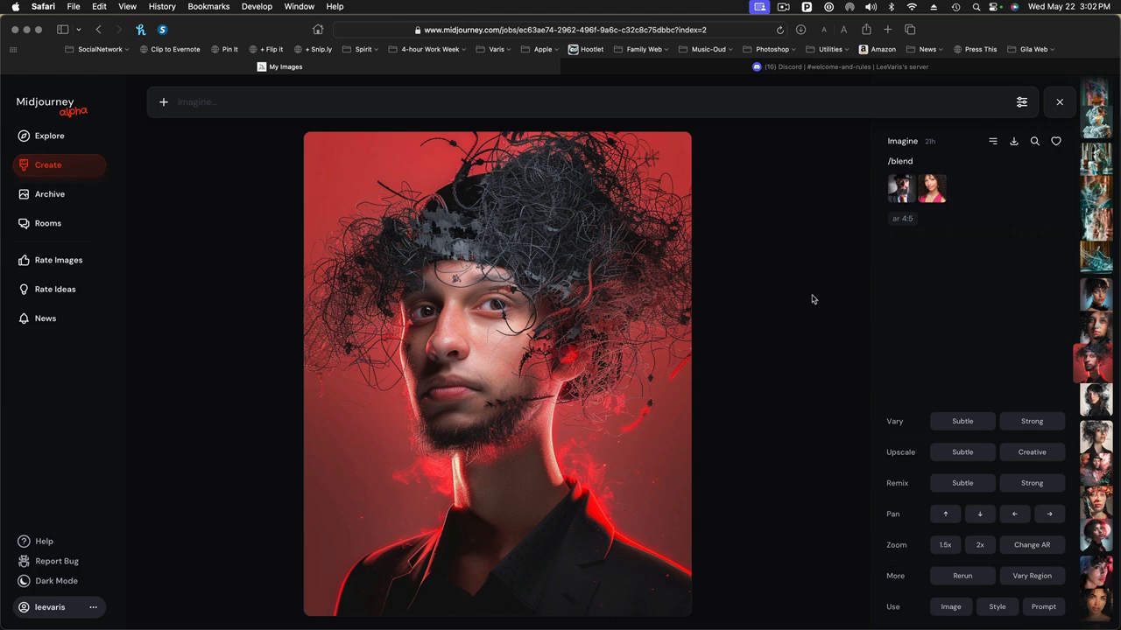
{"action": "mouse_move", "coordinate": [830, 289]}
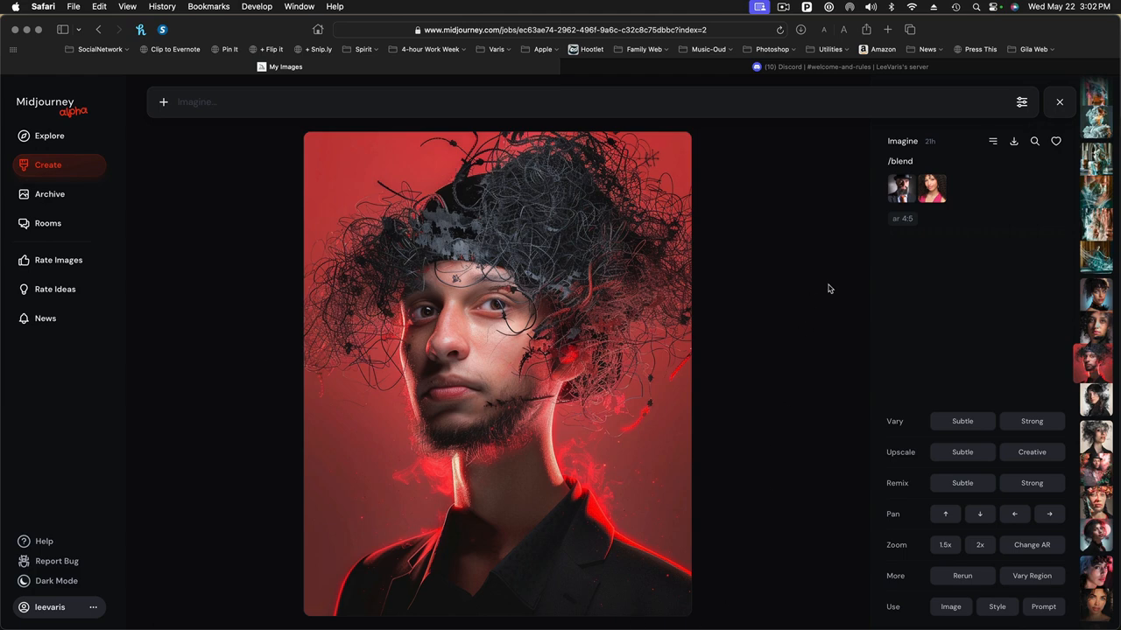
- Advance to the next image of the two-face blend, the ink-splatter dark-haired woman
{"action": "left_click", "coordinate": [1094, 362]}
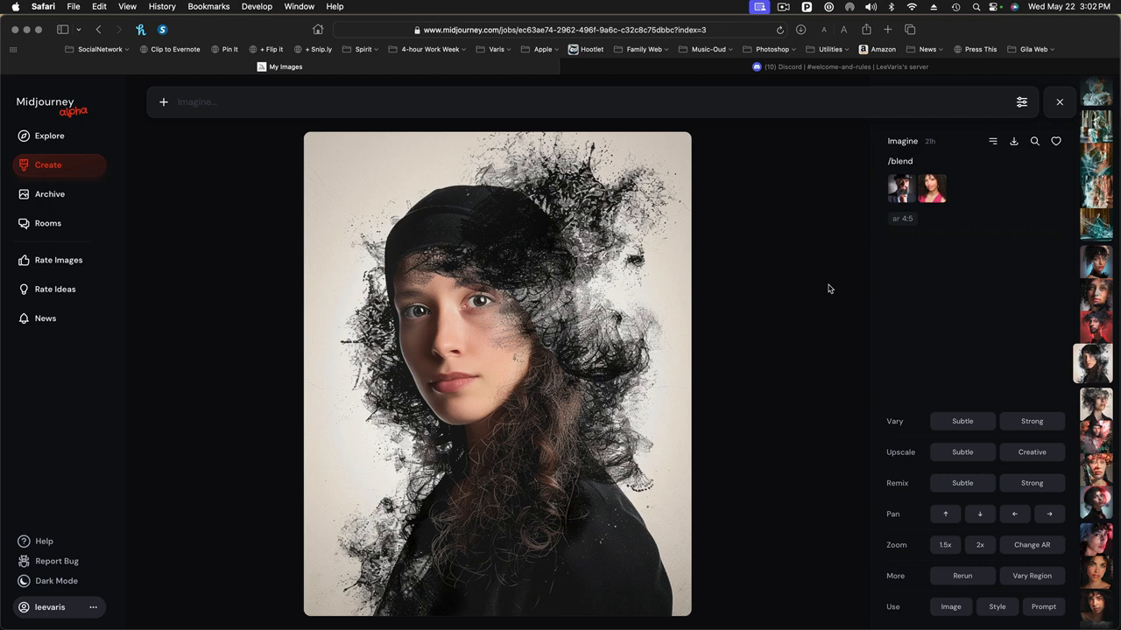
{"action": "mouse_move", "coordinate": [788, 277]}
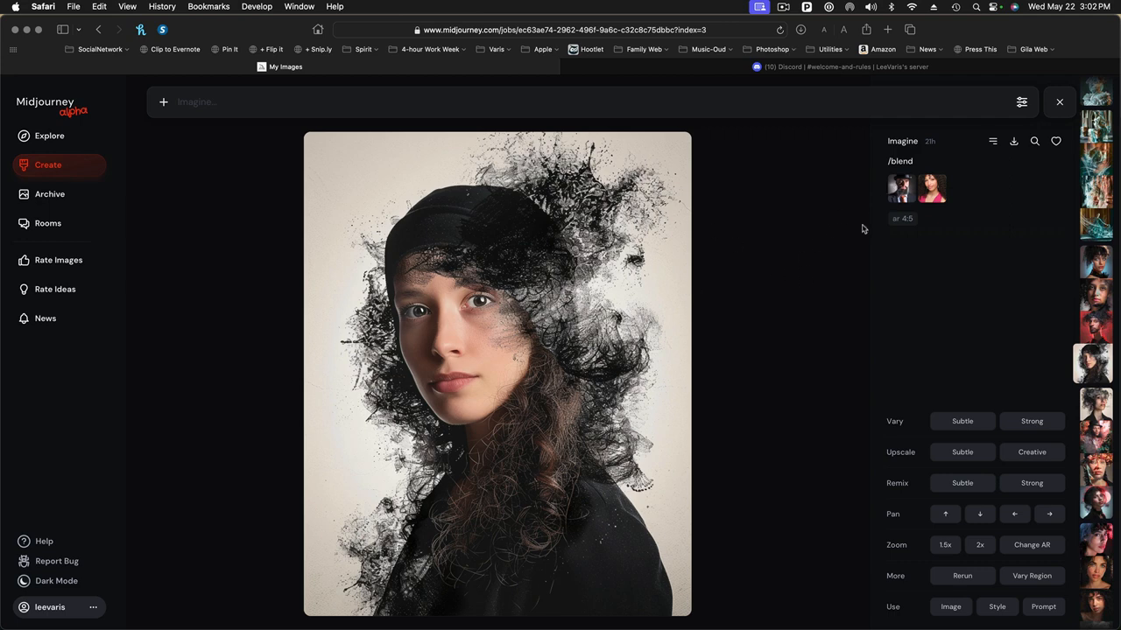
{"action": "mouse_move", "coordinate": [847, 277]}
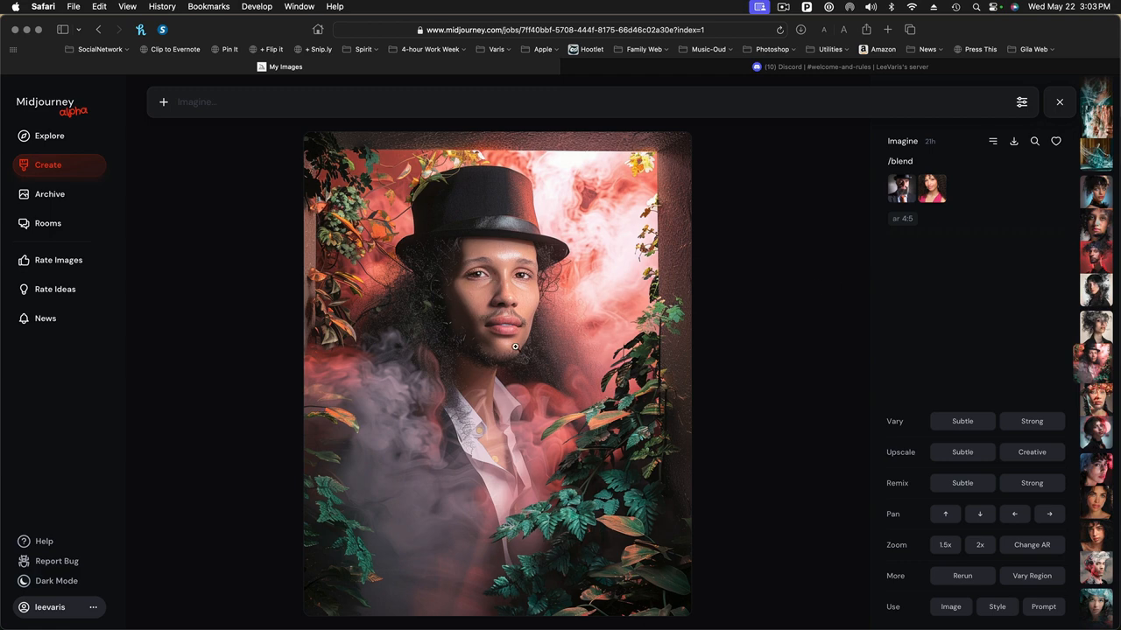
{"action": "mouse_move", "coordinate": [792, 304]}
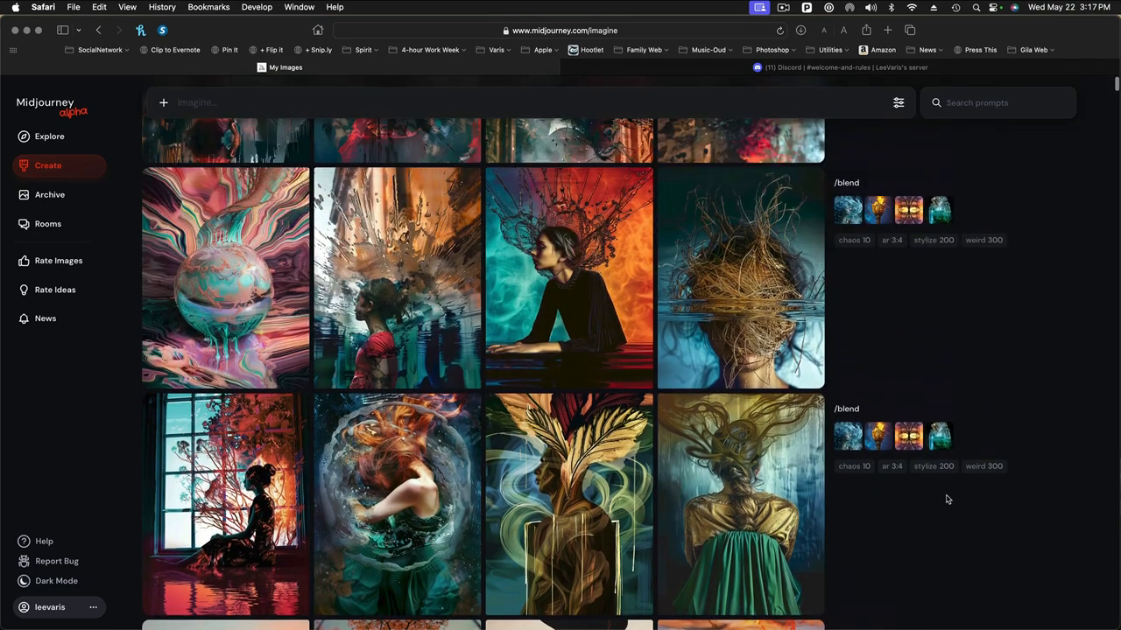
- Scroll the Create feed to the four-image blend grid and enlarge the swirling underwater figure
{"action": "scroll", "scroll_direction": "down", "scroll_amount": 3}
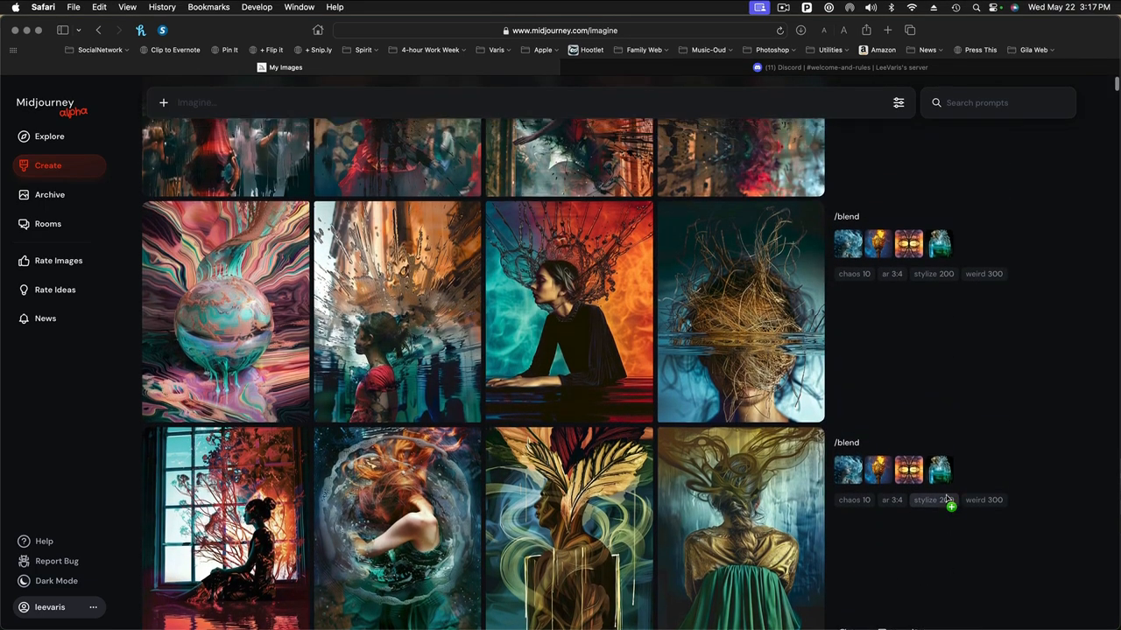
{"action": "scroll", "scroll_direction": "down", "scroll_amount": 3}
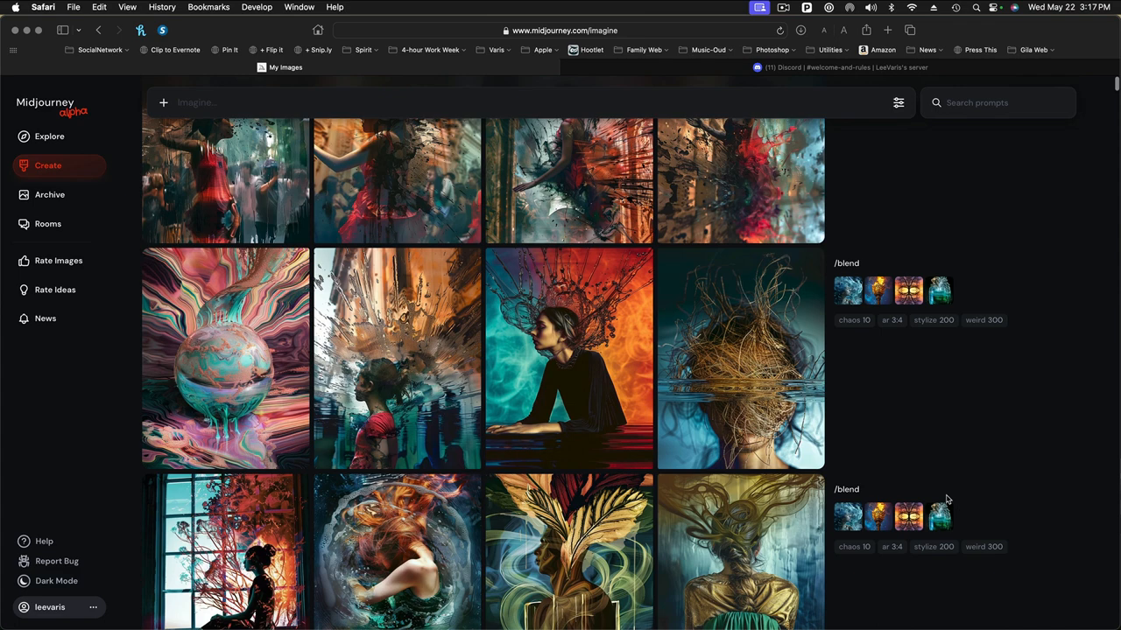
{"action": "scroll", "scroll_direction": "down", "scroll_amount": 3}
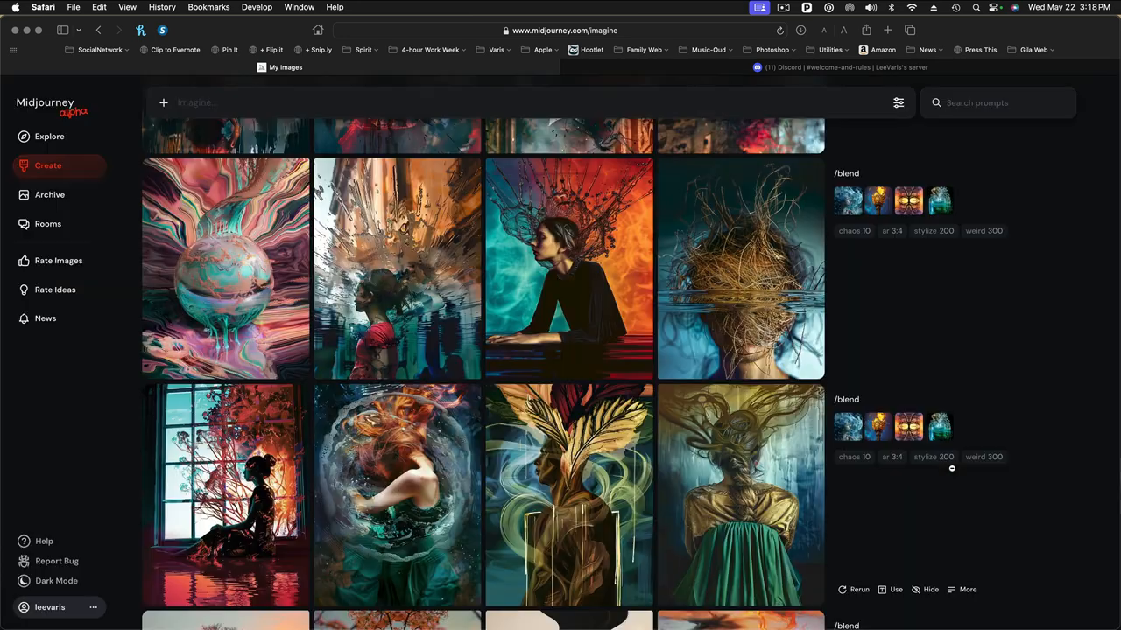
{"action": "left_click", "coordinate": [224, 494]}
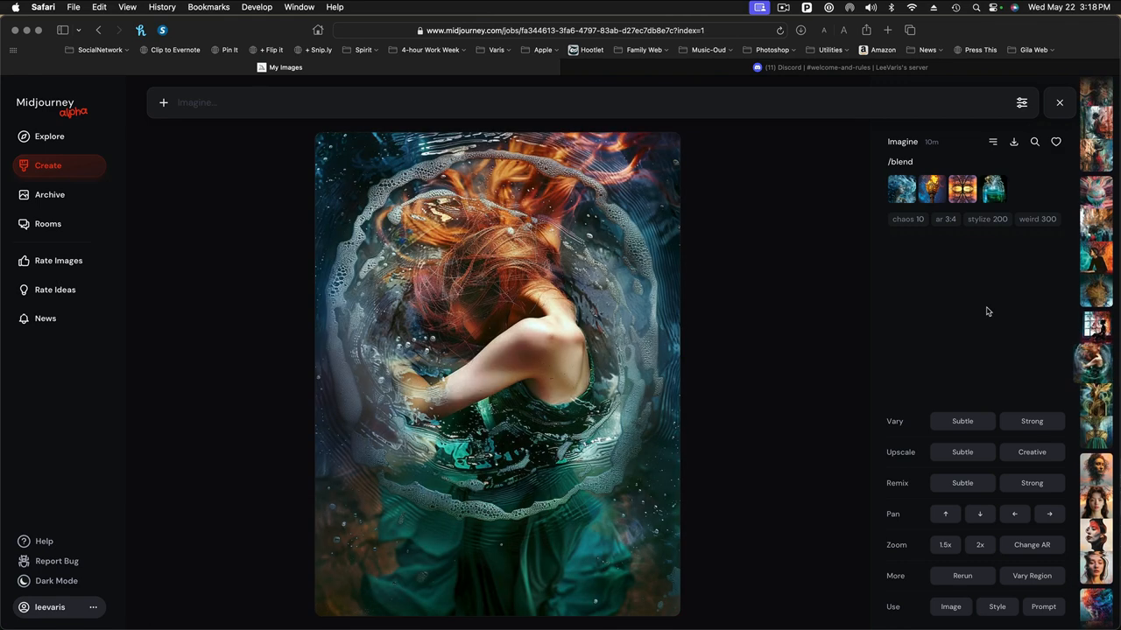
- View the figure-at-the-table and red-dress images, then a variation of the red-dress figure
{"action": "left_click", "coordinate": [1097, 362]}
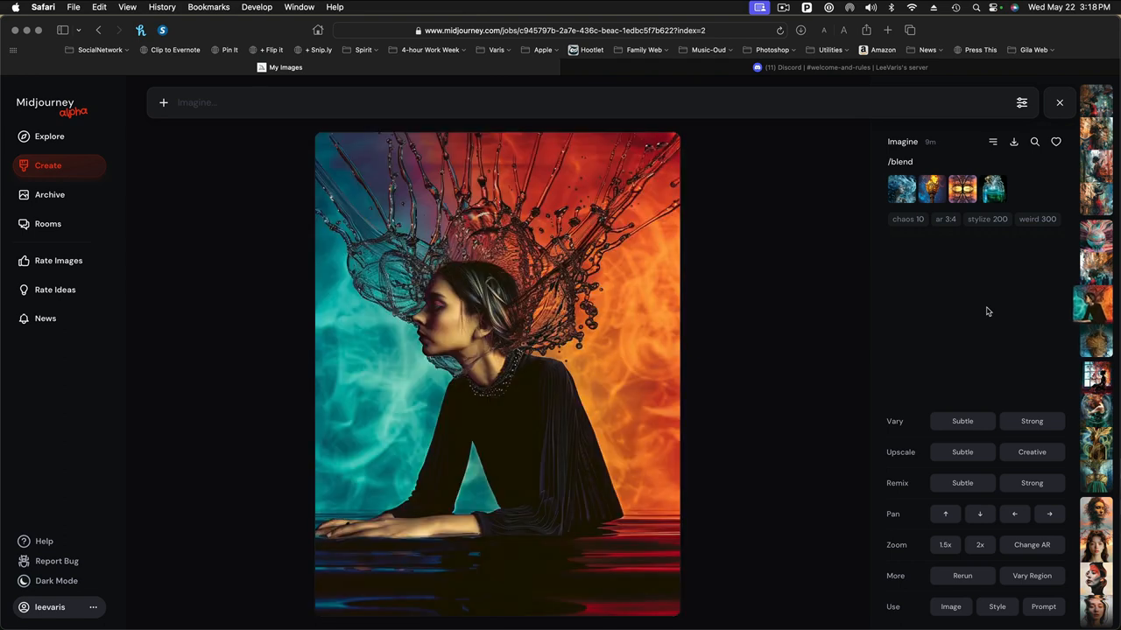
{"action": "left_click", "coordinate": [1031, 420]}
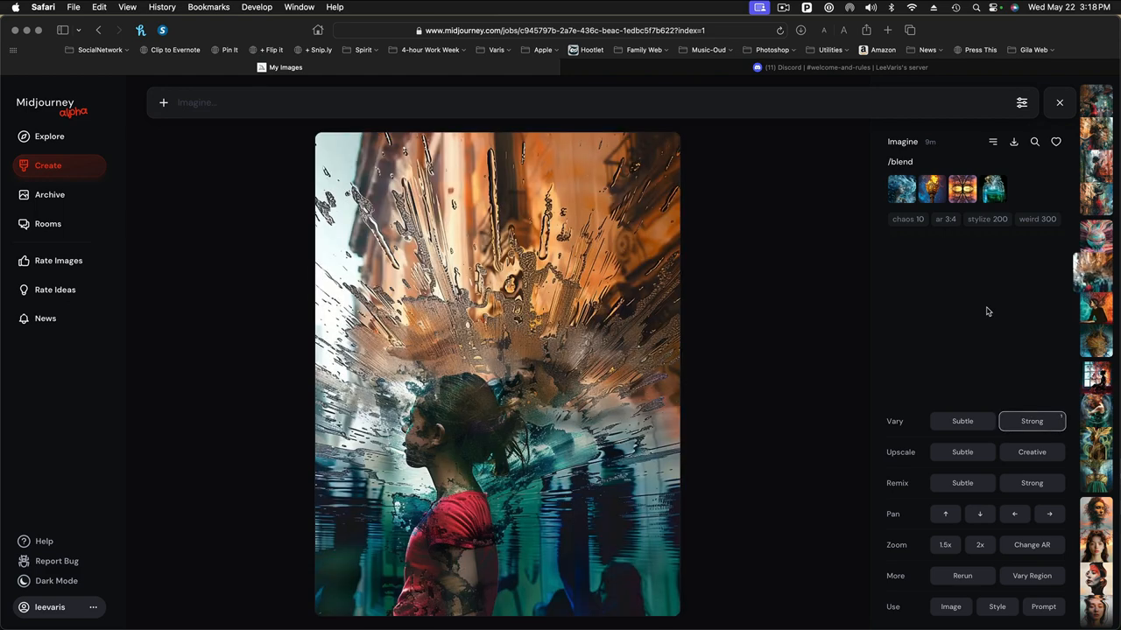
{"action": "left_click", "coordinate": [1032, 420]}
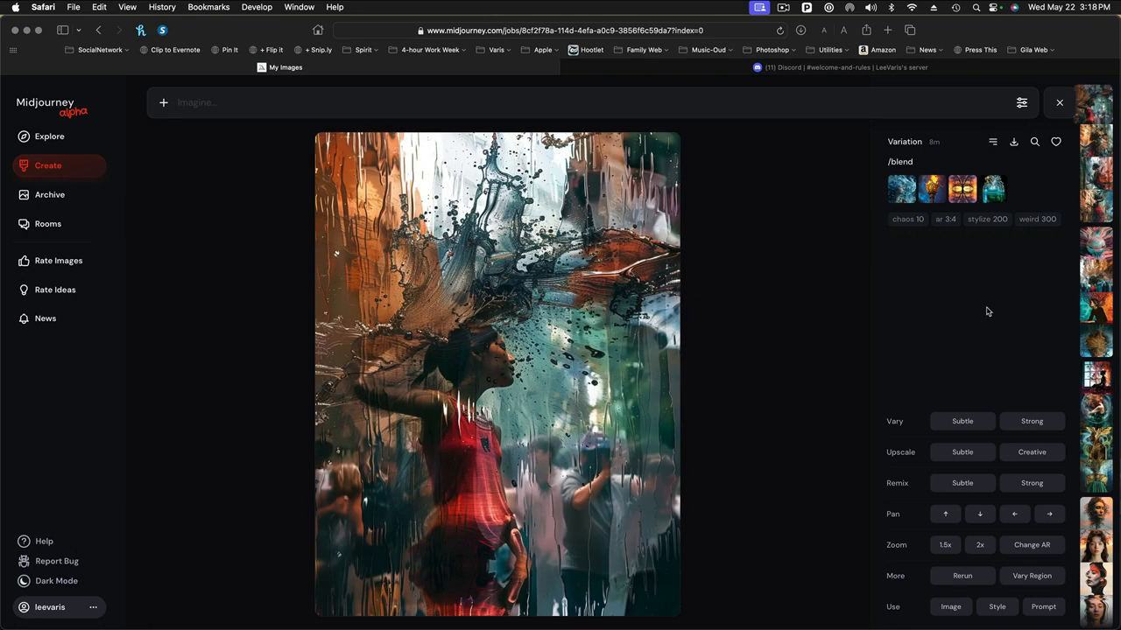
{"action": "mouse_move", "coordinate": [883, 312]}
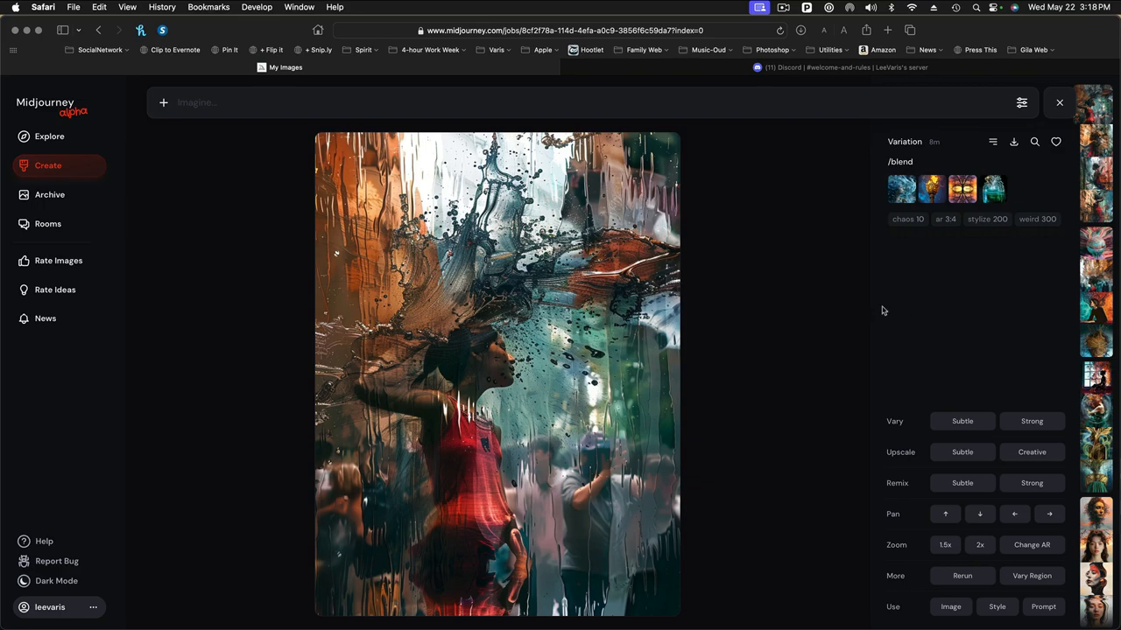
{"action": "left_click", "coordinate": [1057, 102]}
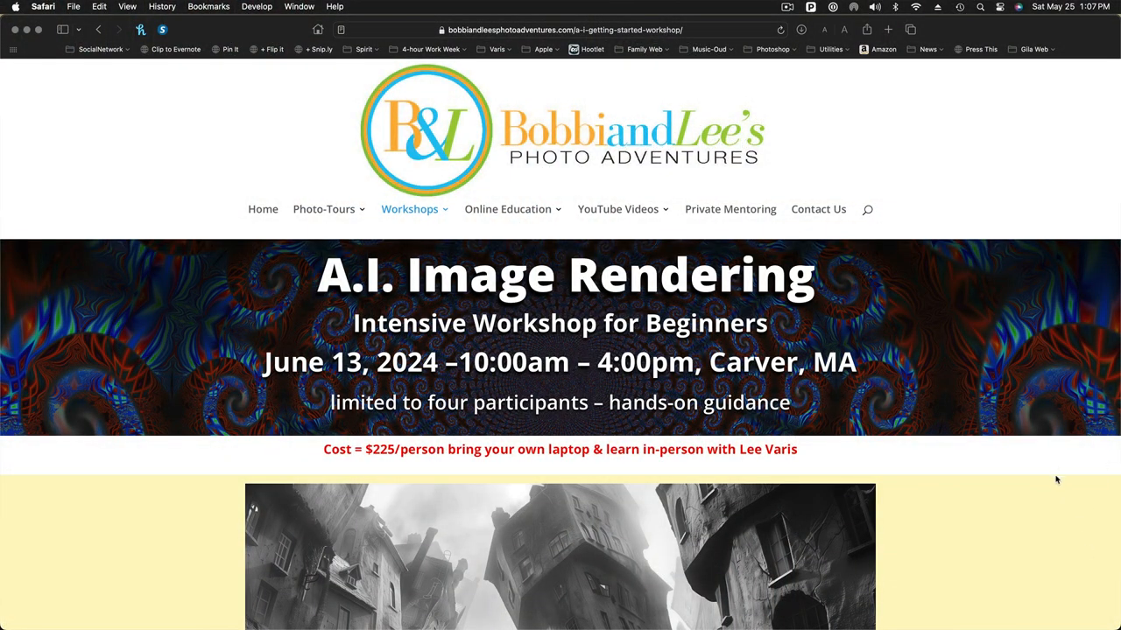
- Scroll the workshop page past the sample images to the $225 registration and Lee Varis bio
{"action": "scroll", "scroll_direction": "down", "scroll_amount": 3}
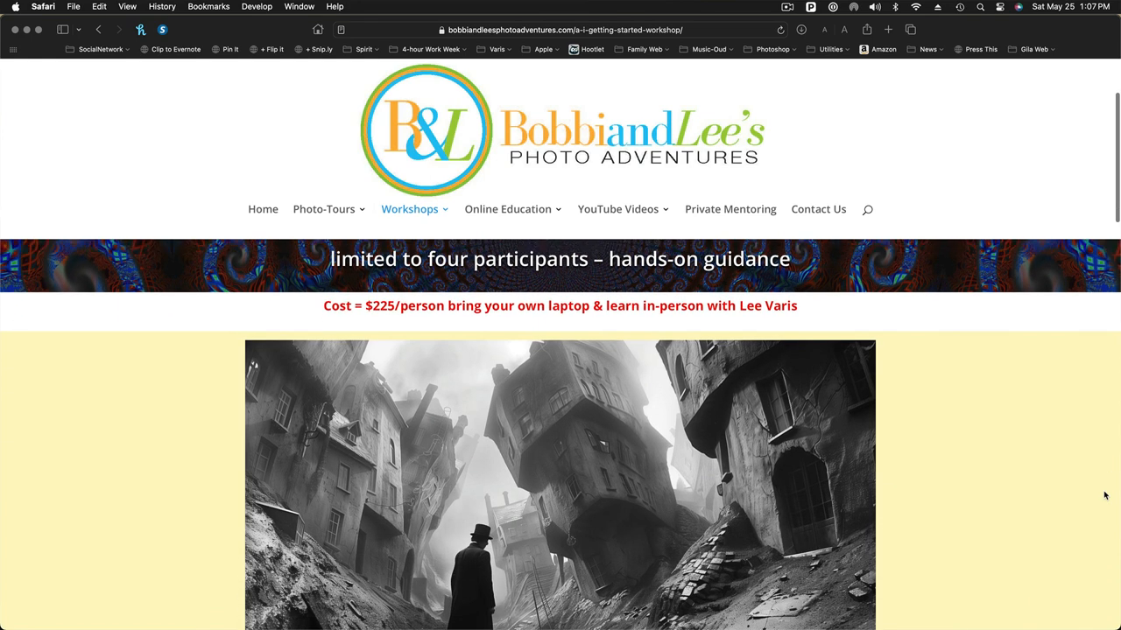
{"action": "scroll", "scroll_direction": "down", "scroll_amount": 3}
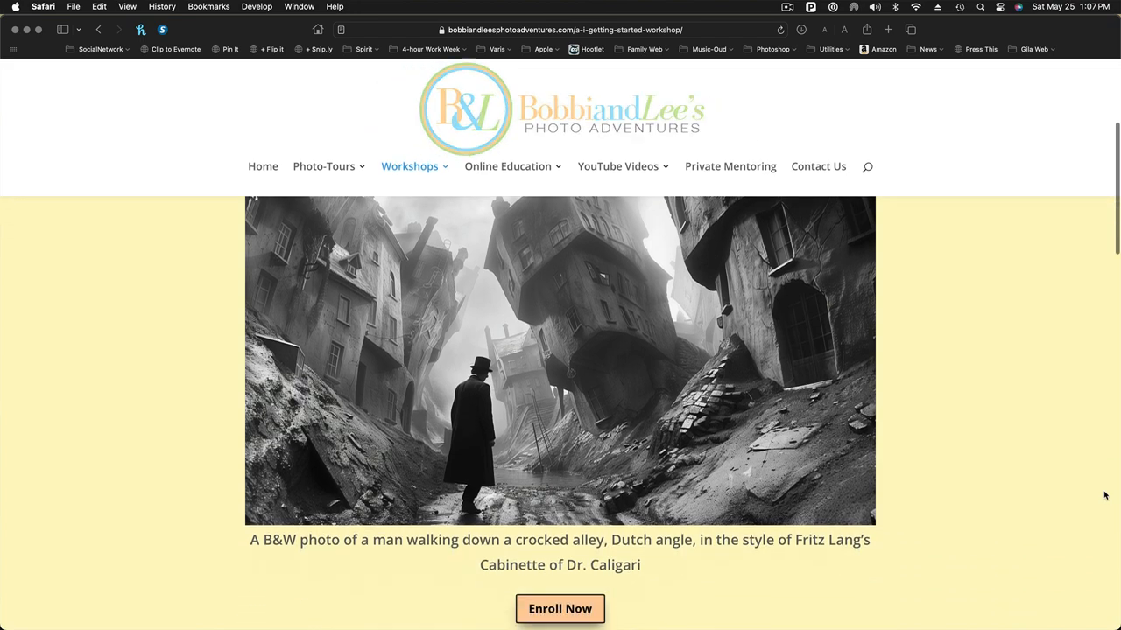
{"action": "scroll", "scroll_direction": "down", "scroll_amount": 3}
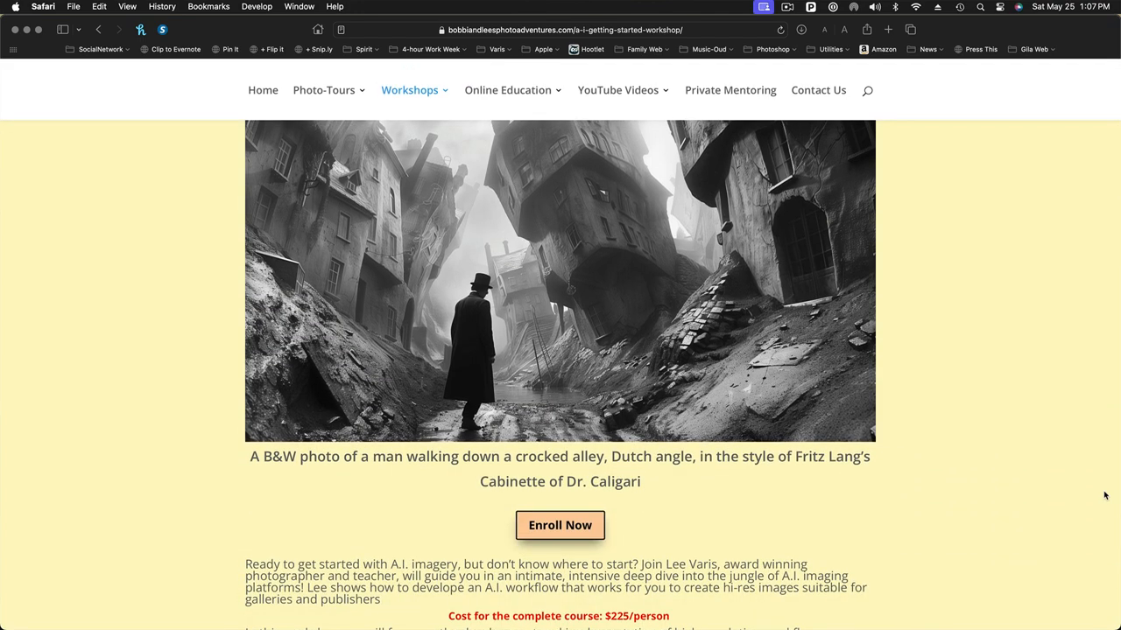
{"action": "scroll", "scroll_direction": "down", "scroll_amount": 3}
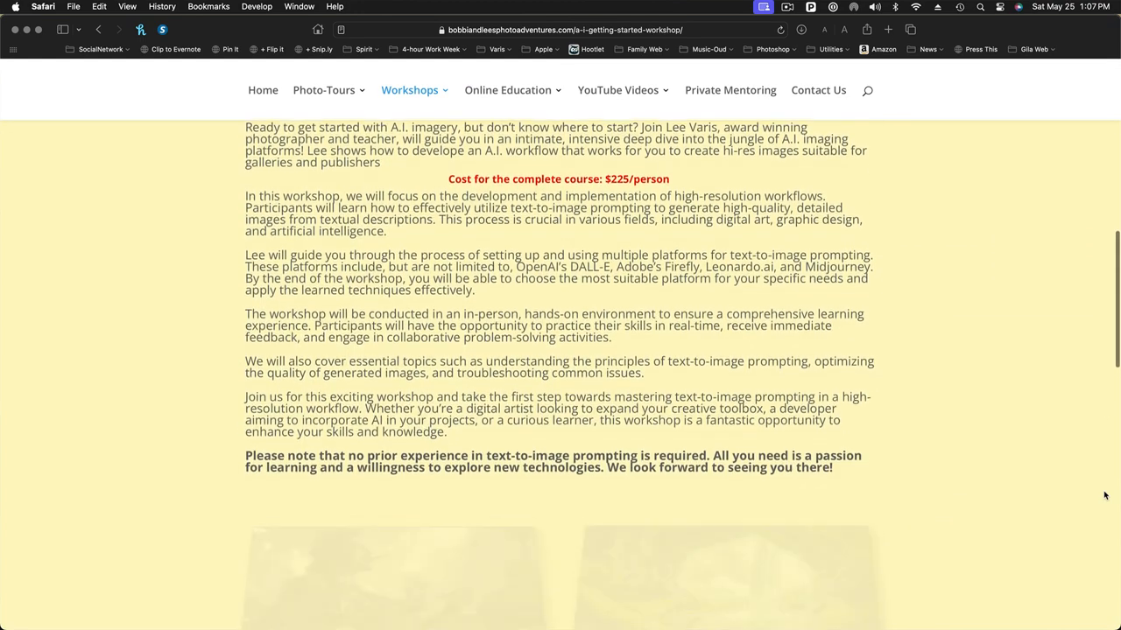
{"action": "scroll", "scroll_direction": "down", "scroll_amount": 3}
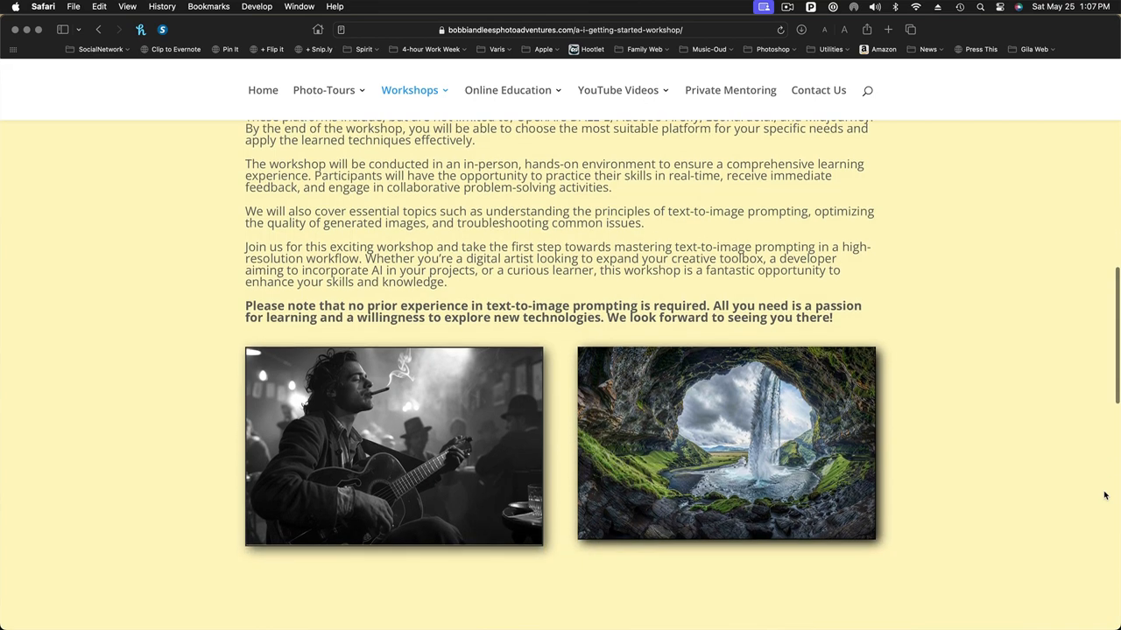
{"action": "scroll", "scroll_direction": "down", "scroll_amount": 3}
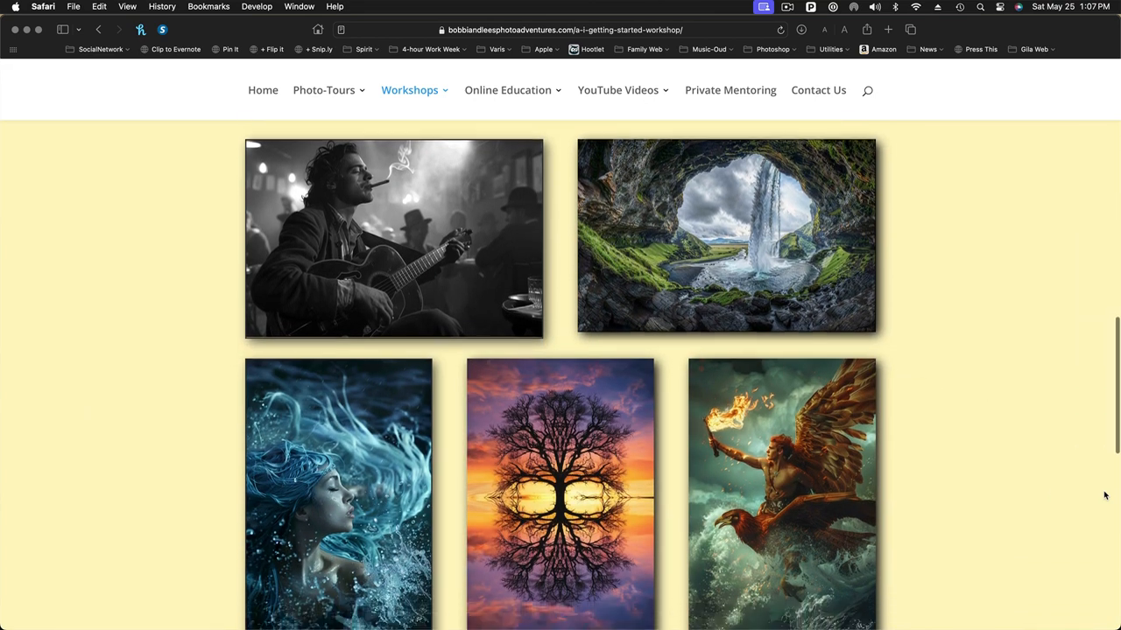
{"action": "scroll", "scroll_direction": "down", "scroll_amount": 3}
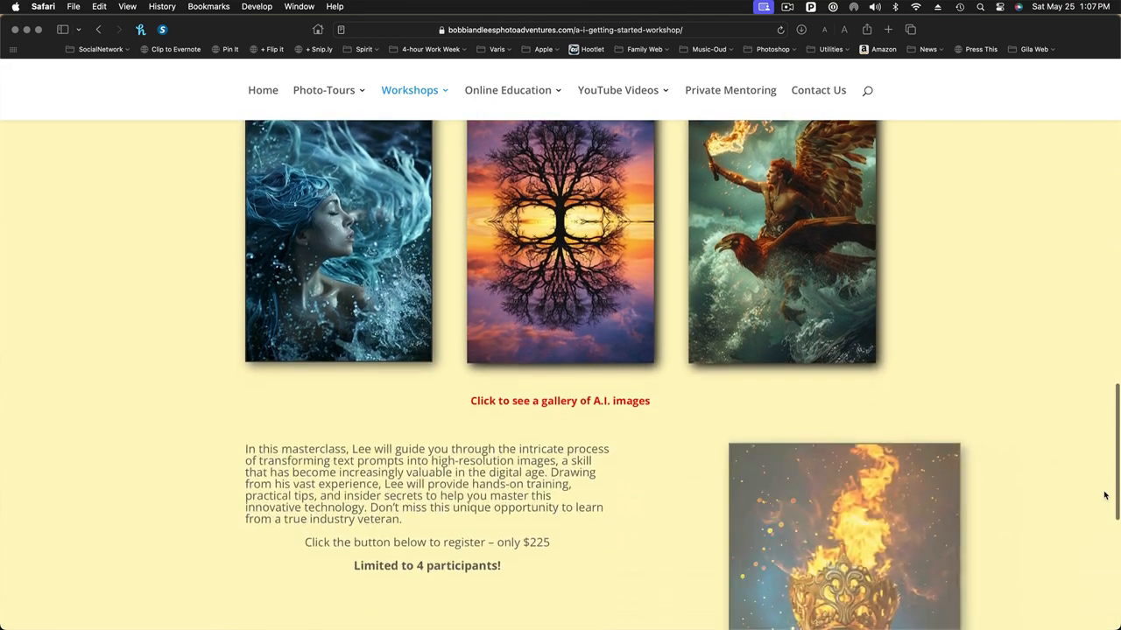
{"action": "scroll", "scroll_direction": "down", "scroll_amount": 3}
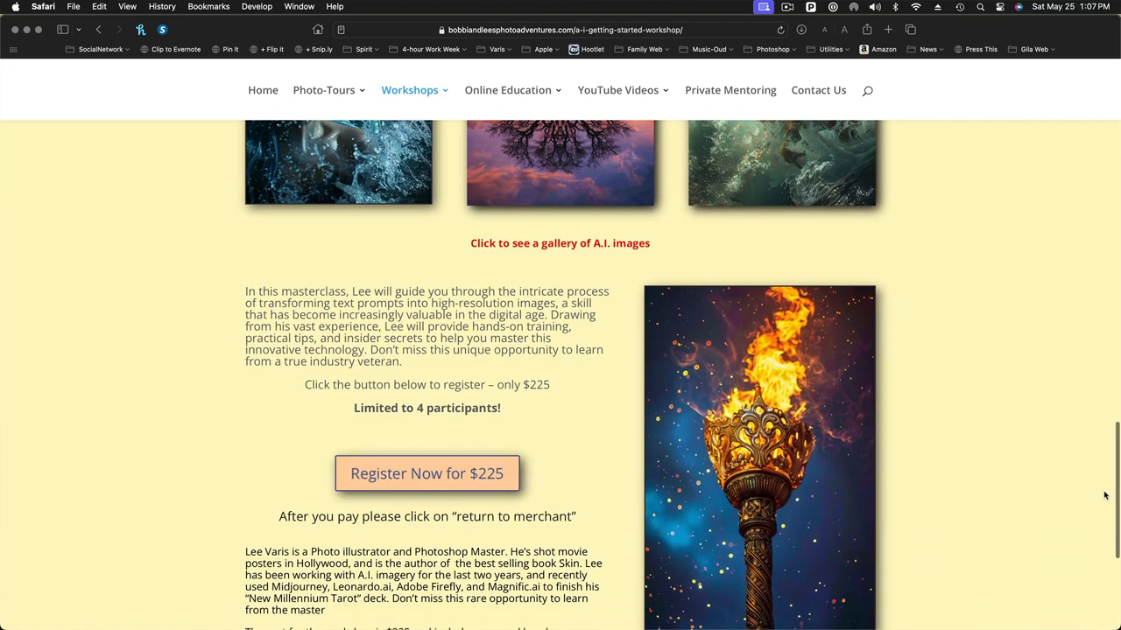
{"action": "scroll", "scroll_direction": "down", "scroll_amount": 3}
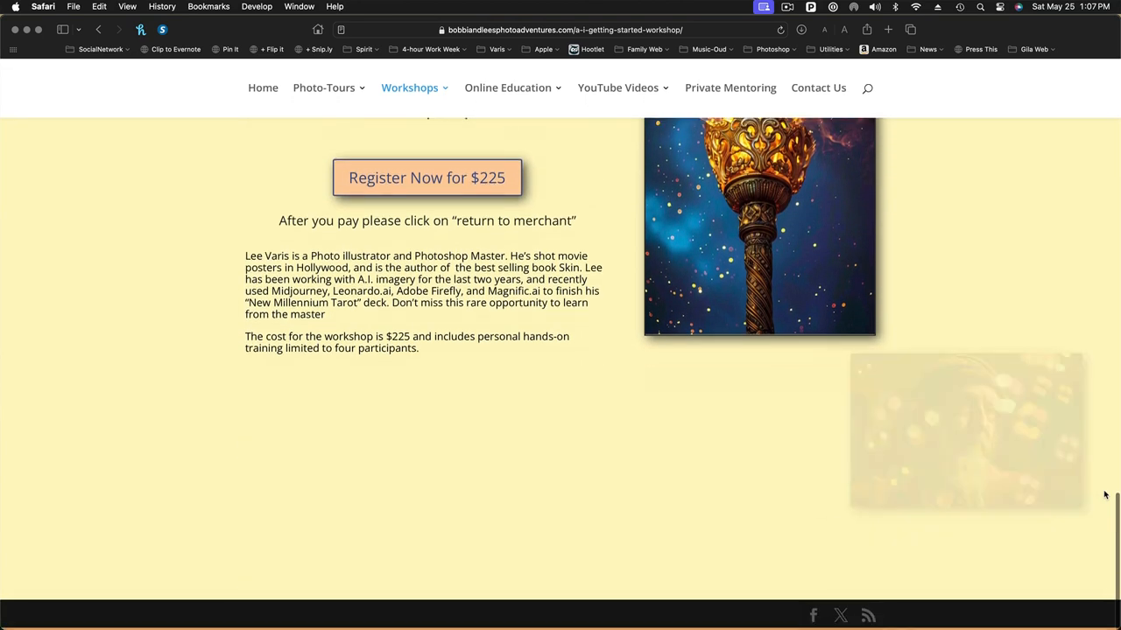
{"action": "scroll", "scroll_direction": "down", "scroll_amount": 3}
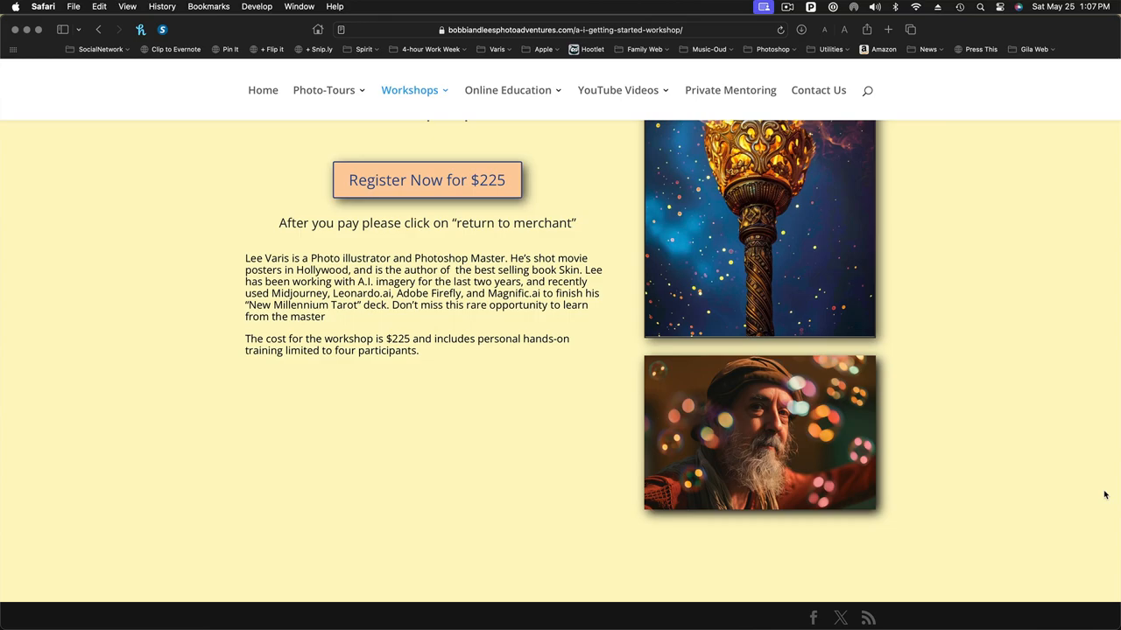